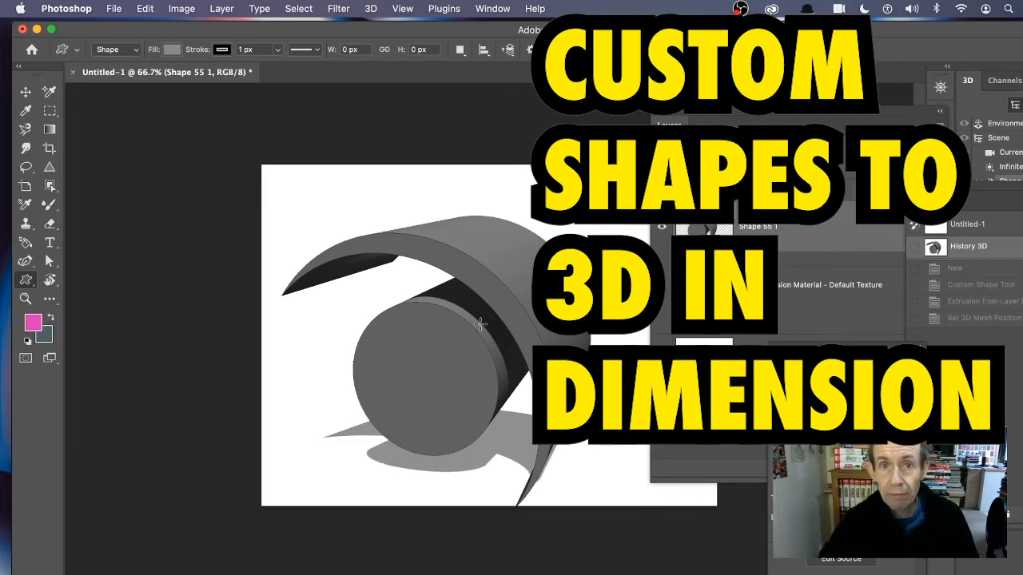
{"action": "mouse_move", "coordinate": [540, 134]}
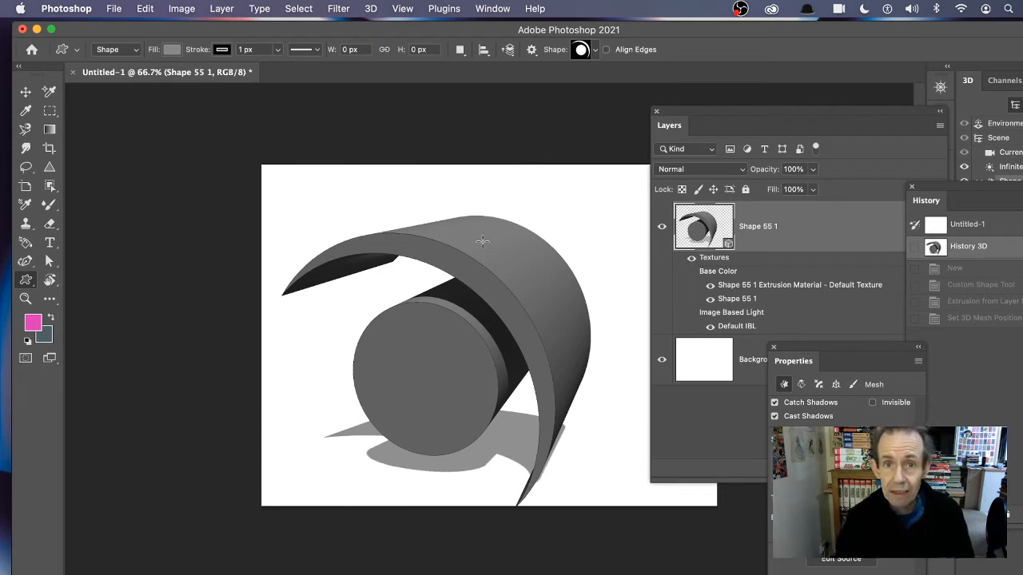
{"action": "mouse_move", "coordinate": [815, 166]}
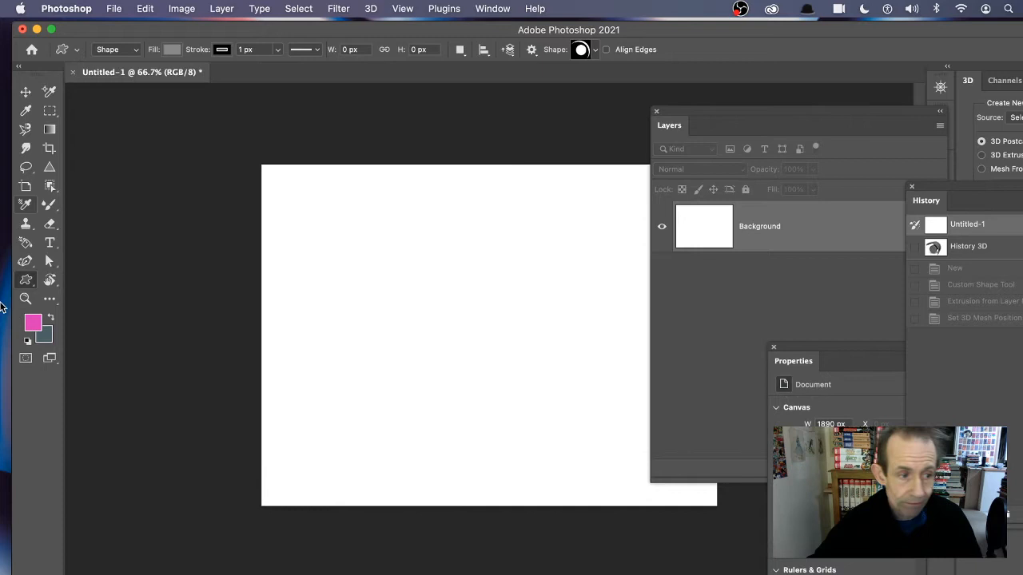
{"action": "mouse_move", "coordinate": [25, 280]}
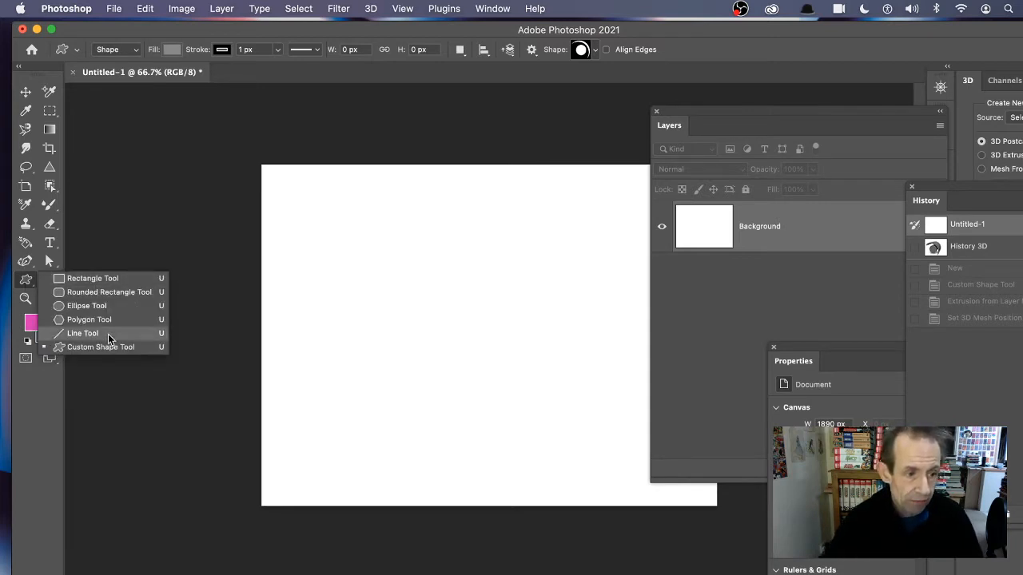
{"action": "mouse_move", "coordinate": [99, 347]}
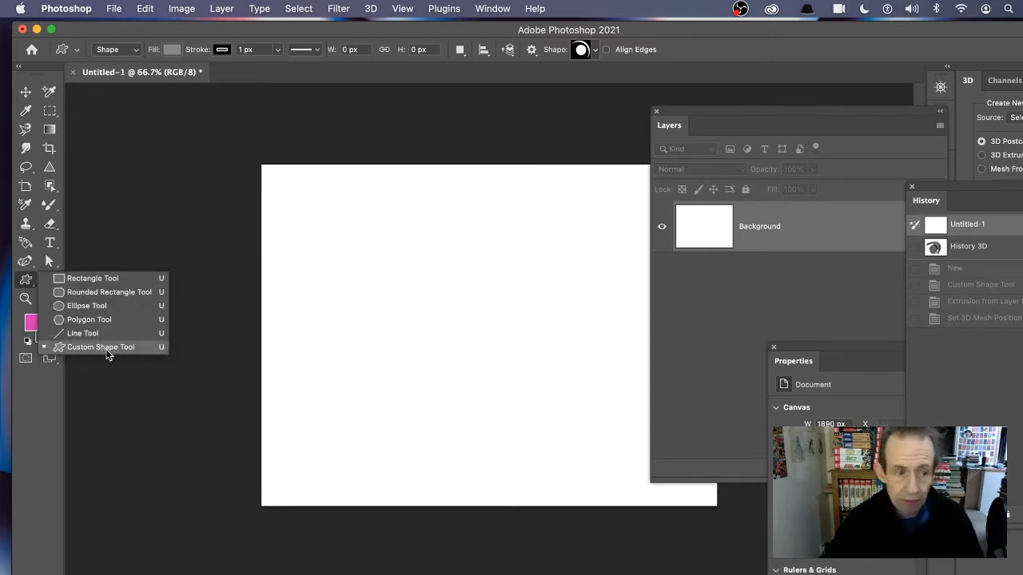
- Activate the Custom Shape Tool in Shape mode and review its Fill setting
{"action": "left_click", "coordinate": [115, 48]}
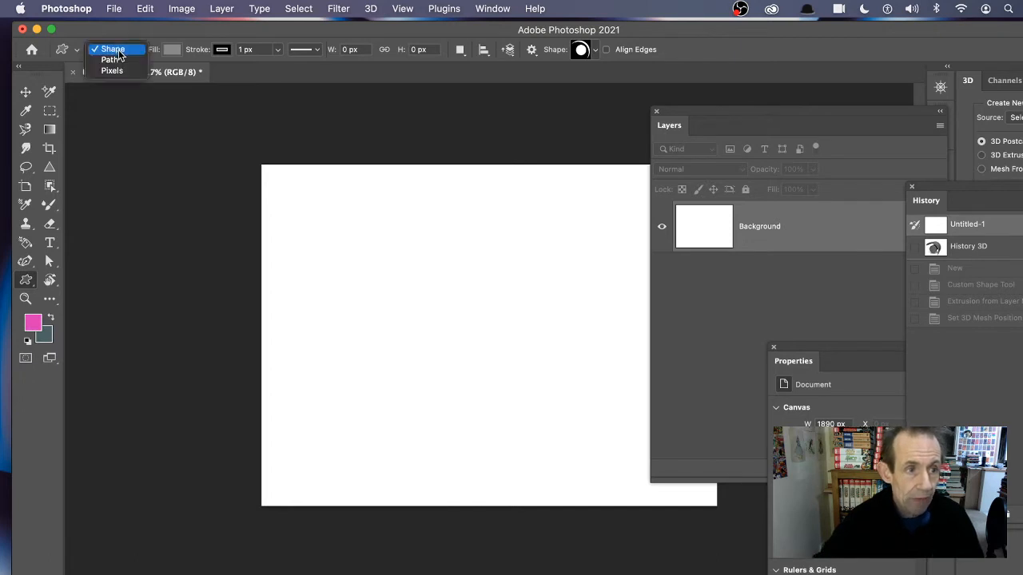
{"action": "left_click", "coordinate": [111, 48]}
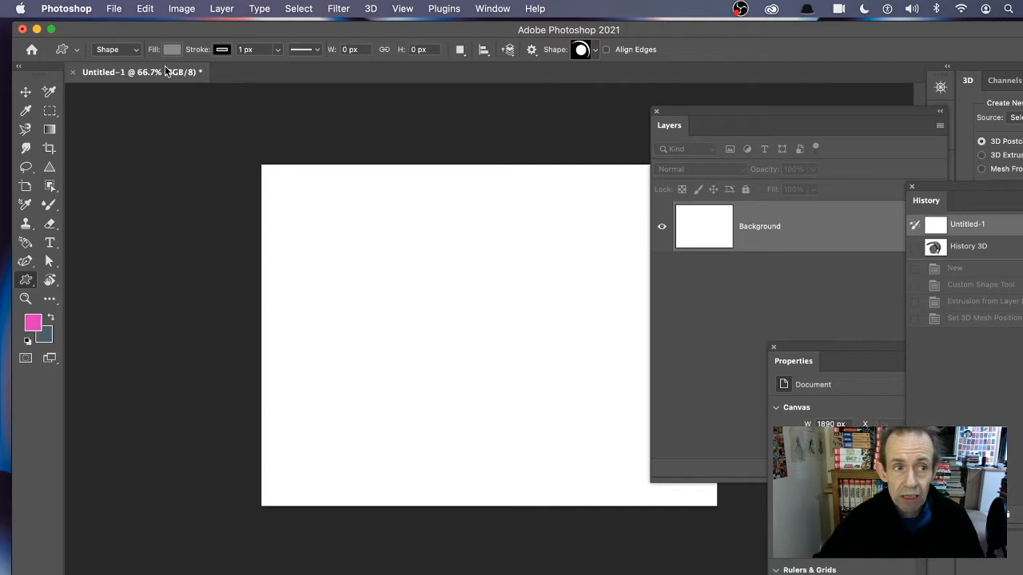
{"action": "mouse_move", "coordinate": [171, 48]}
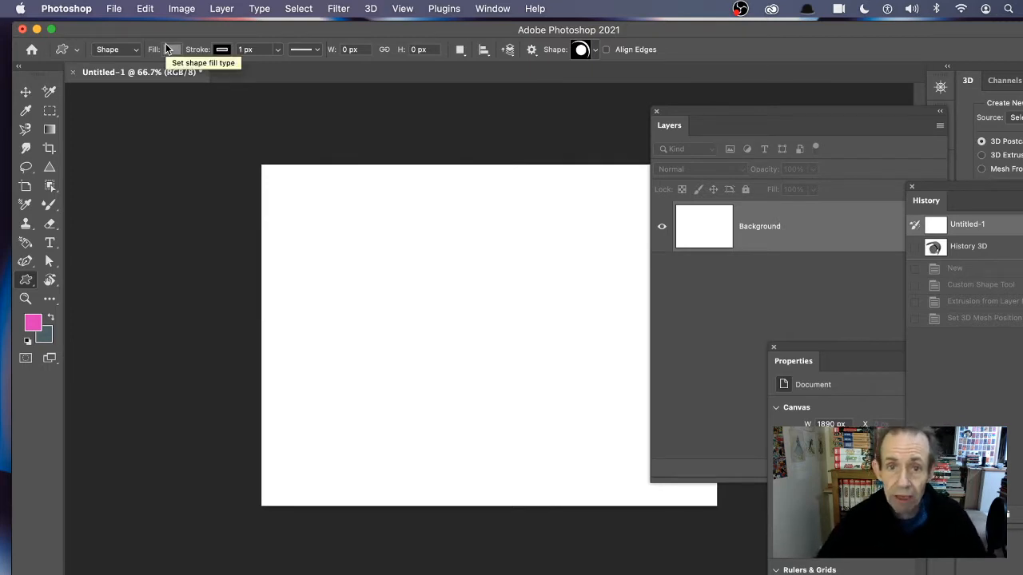
{"action": "left_click", "coordinate": [582, 48]}
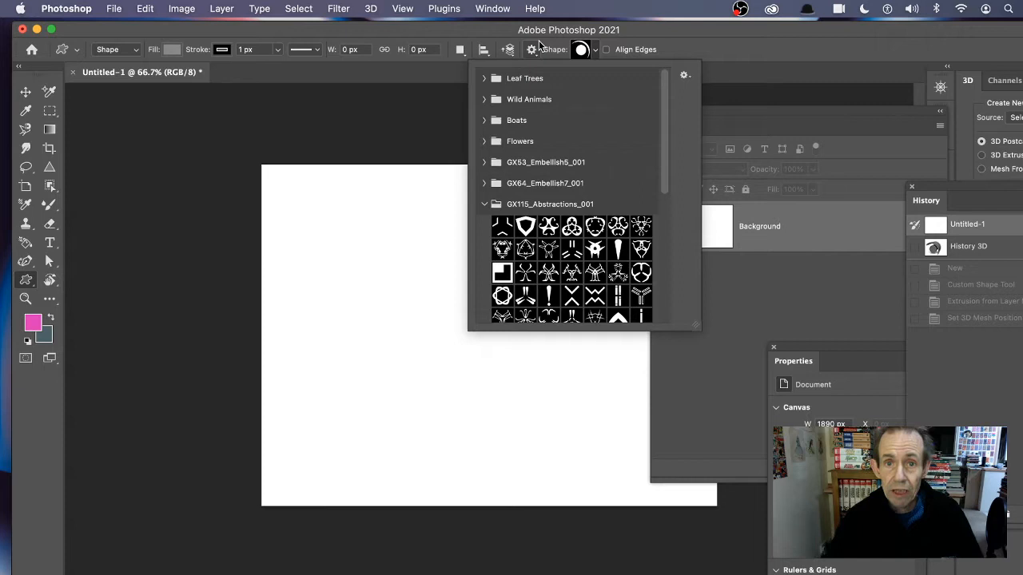
{"action": "mouse_move", "coordinate": [690, 302]}
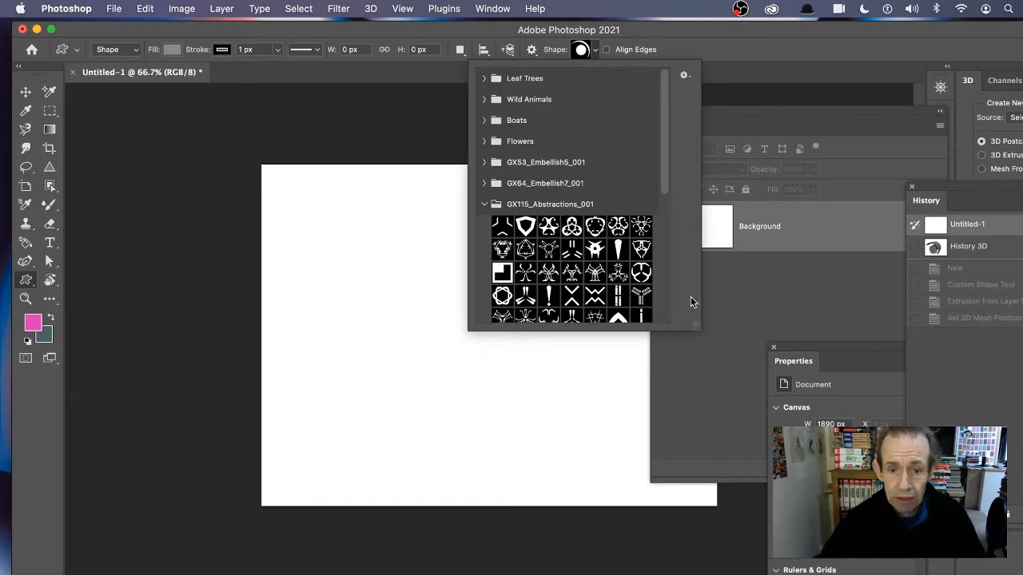
{"action": "mouse_move", "coordinate": [697, 50]}
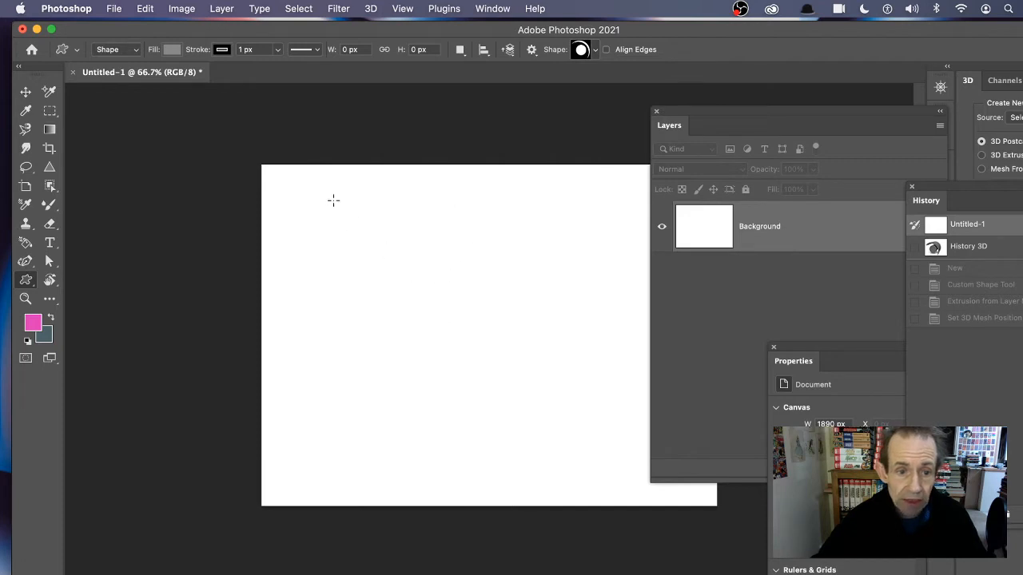
{"action": "mouse_move", "coordinate": [365, 204]}
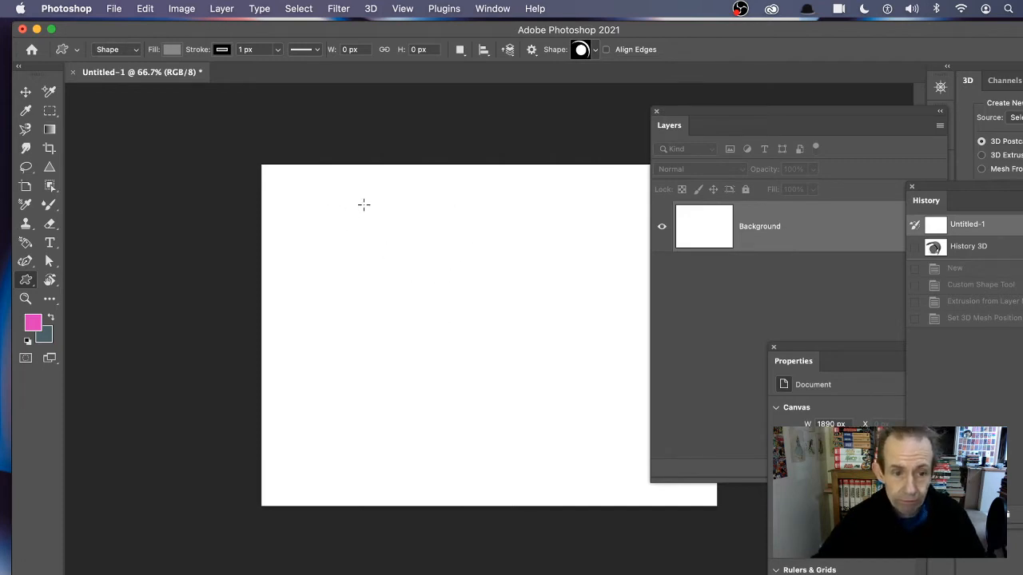
- Drag out the circle-with-arc custom shape across the canvas centre as a new shape layer
{"action": "left_click_drag", "start_coordinate": [365, 205], "coordinate": [611, 441]}
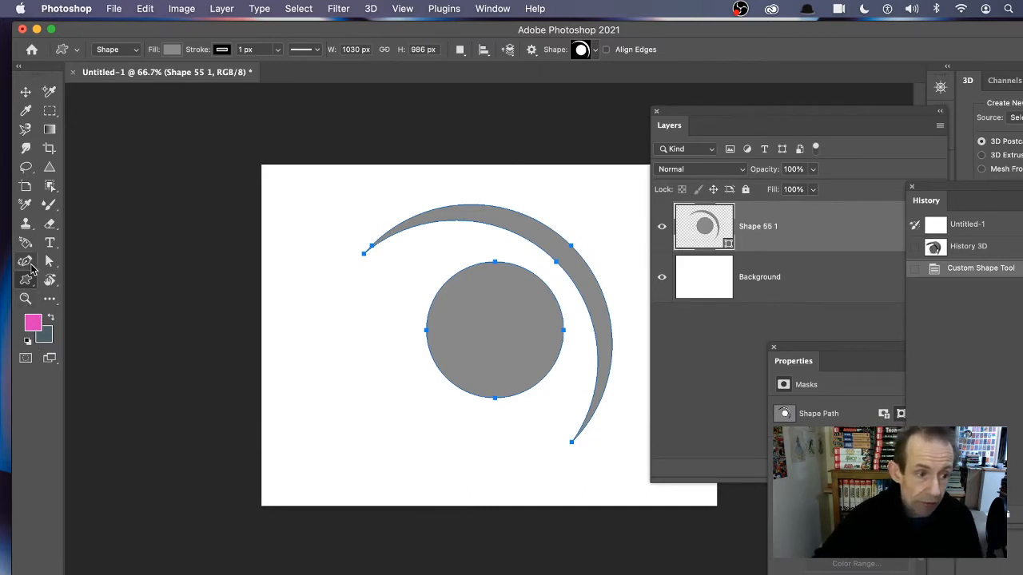
{"action": "left_click", "coordinate": [26, 259]}
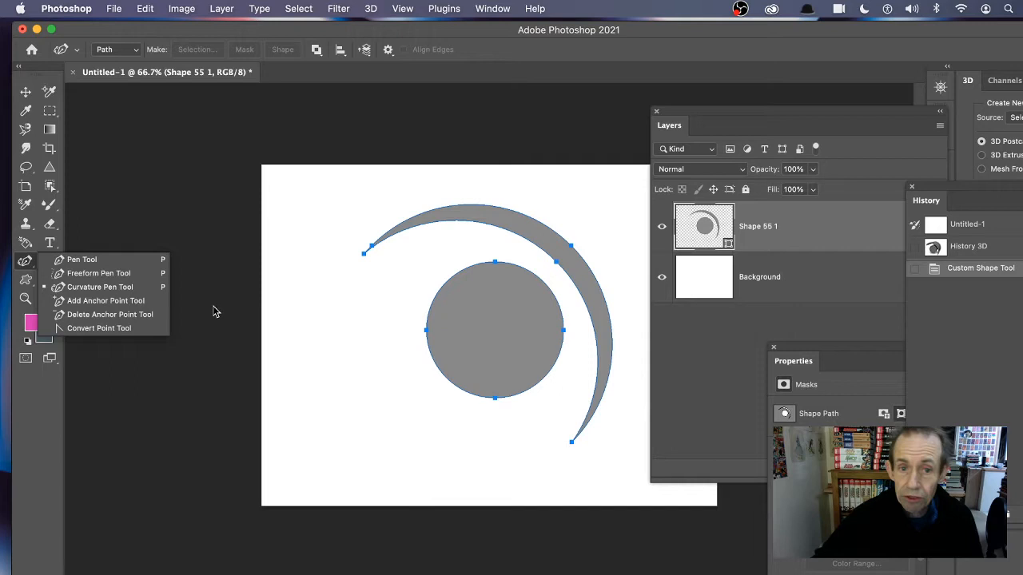
{"action": "mouse_move", "coordinate": [623, 214]}
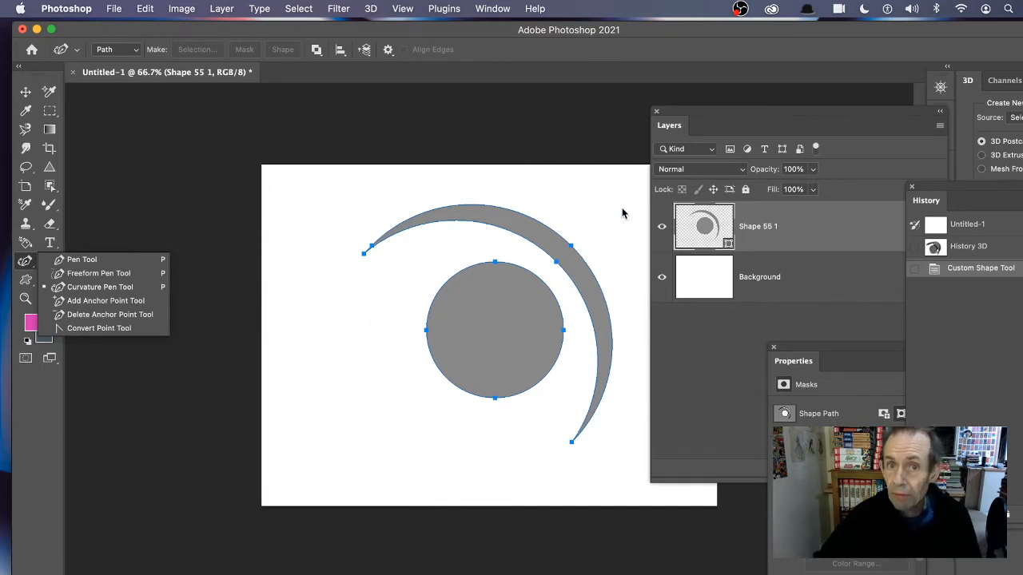
{"action": "mouse_move", "coordinate": [387, 155]}
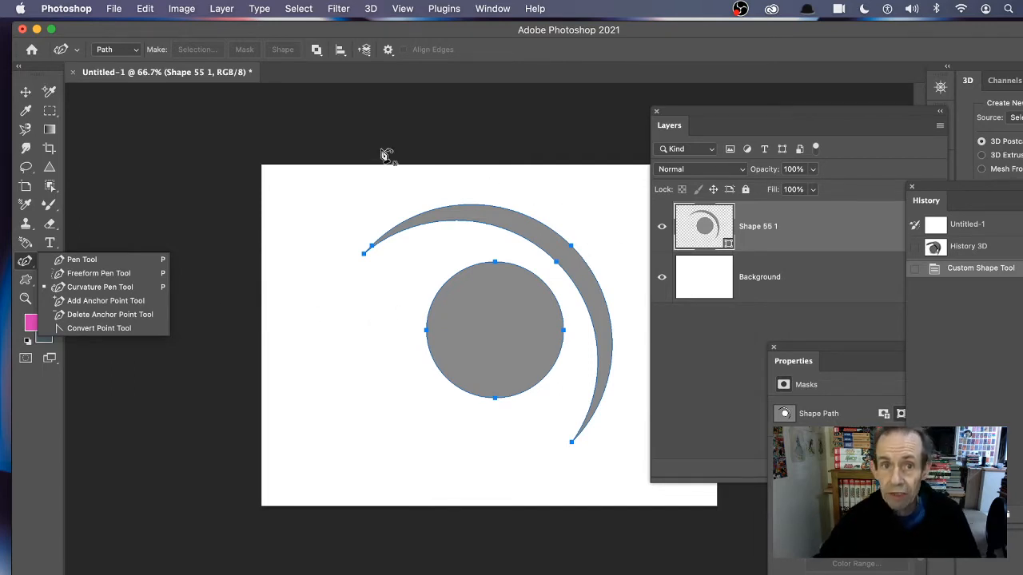
{"action": "left_click", "coordinate": [371, 10]}
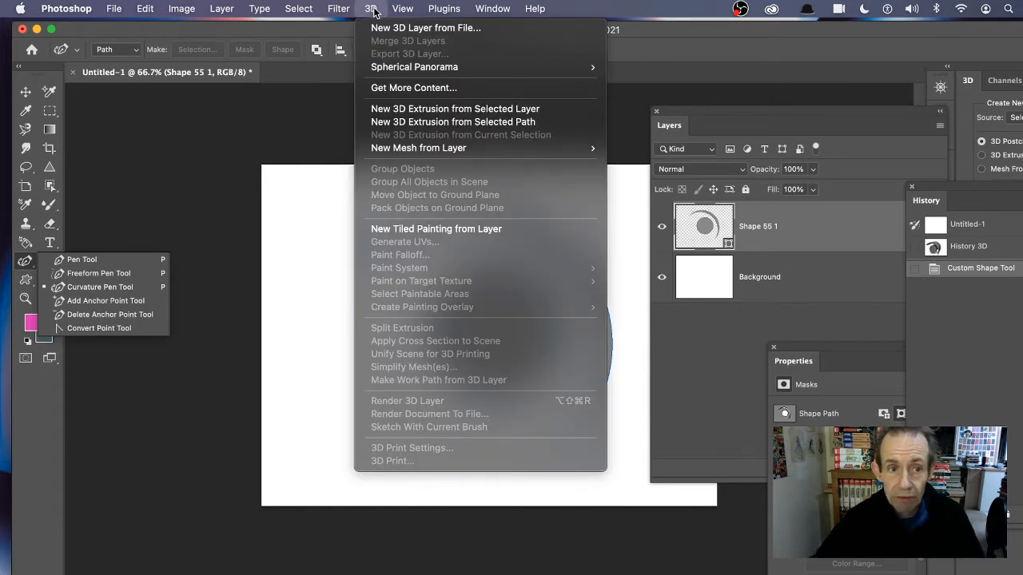
{"action": "mouse_move", "coordinate": [454, 108]}
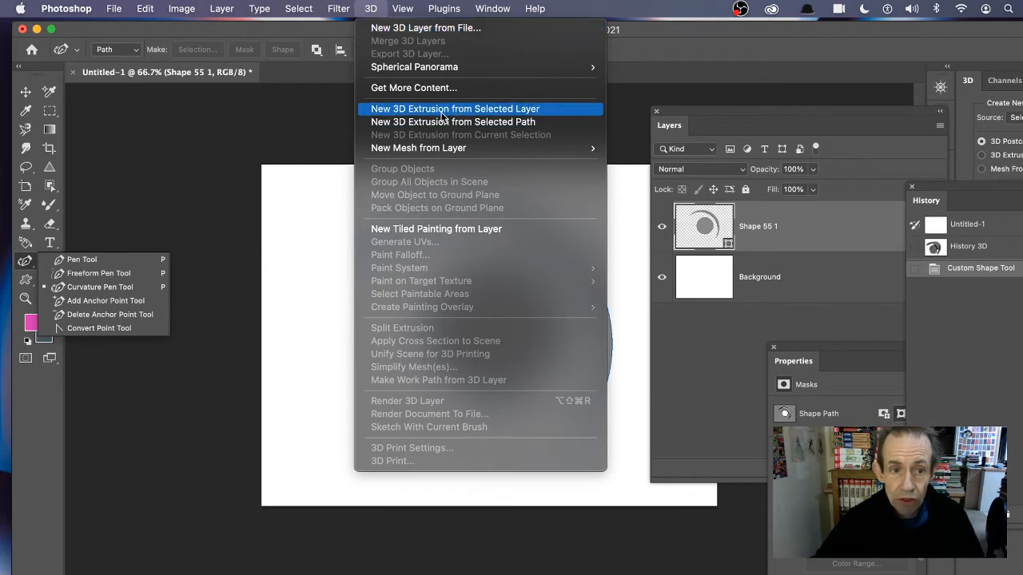
{"action": "mouse_move", "coordinate": [471, 118]}
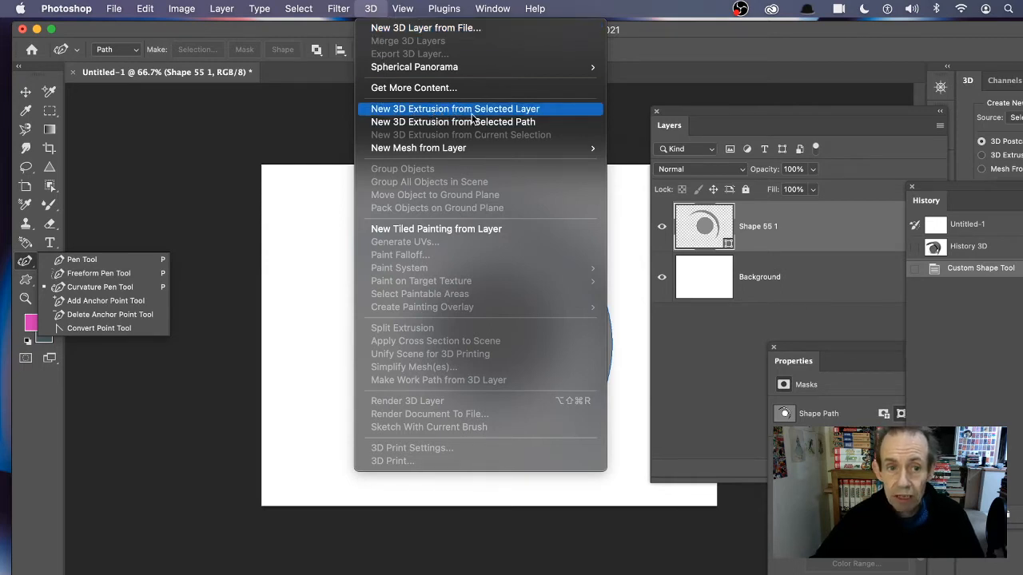
{"action": "mouse_move", "coordinate": [492, 120]}
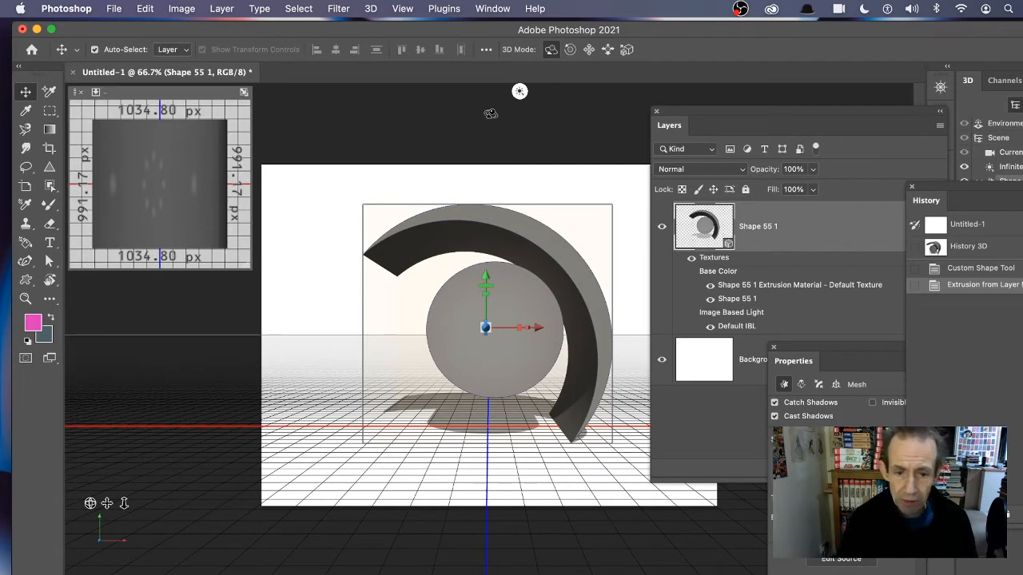
{"action": "mouse_move", "coordinate": [572, 221]}
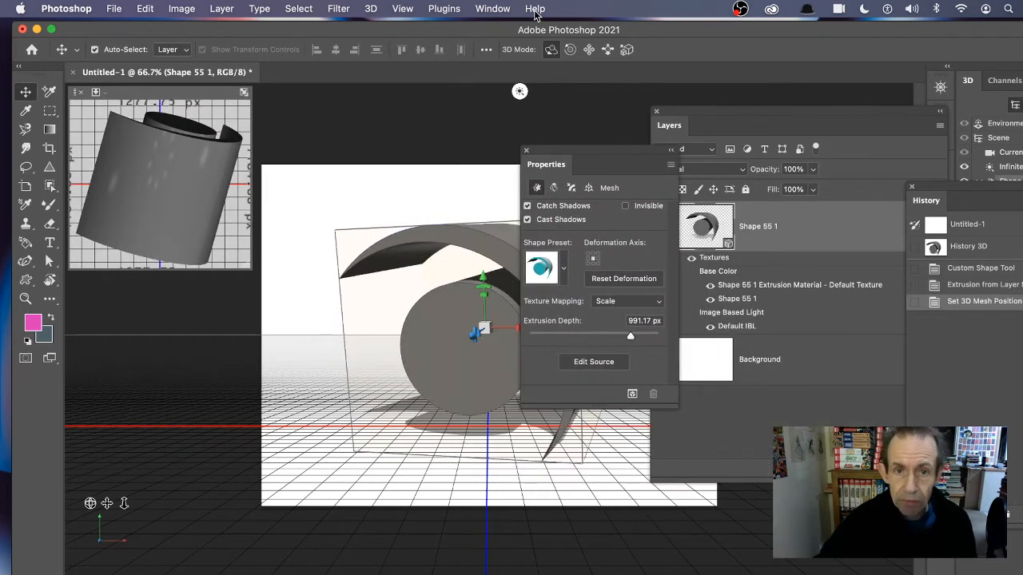
- Show the 3D panel and raise the mesh Extrusion Depth to about 1411.1 px
{"action": "left_click", "coordinate": [492, 10]}
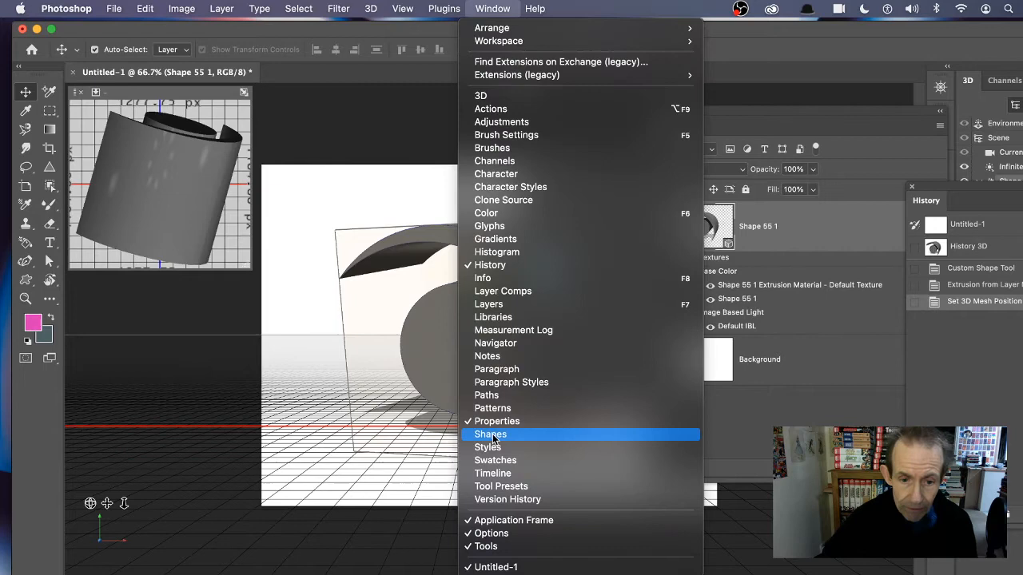
{"action": "mouse_move", "coordinate": [480, 96]}
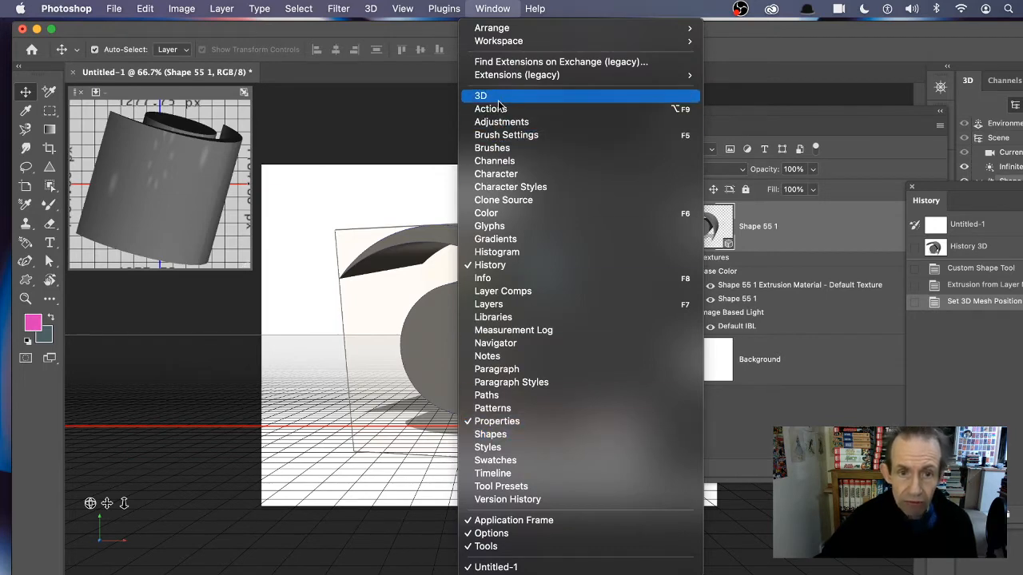
{"action": "left_click", "coordinate": [479, 95]}
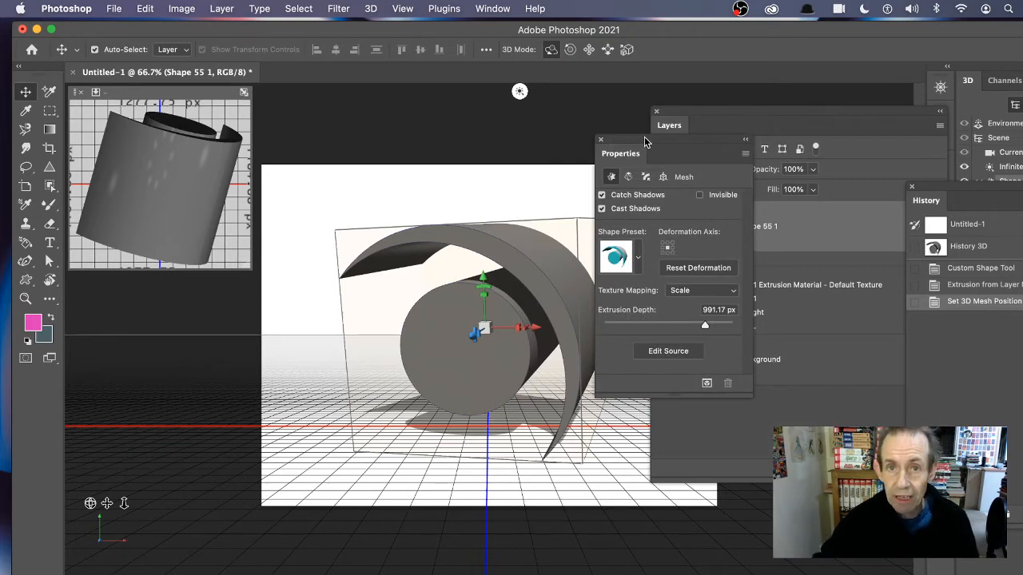
{"action": "mouse_move", "coordinate": [661, 155]}
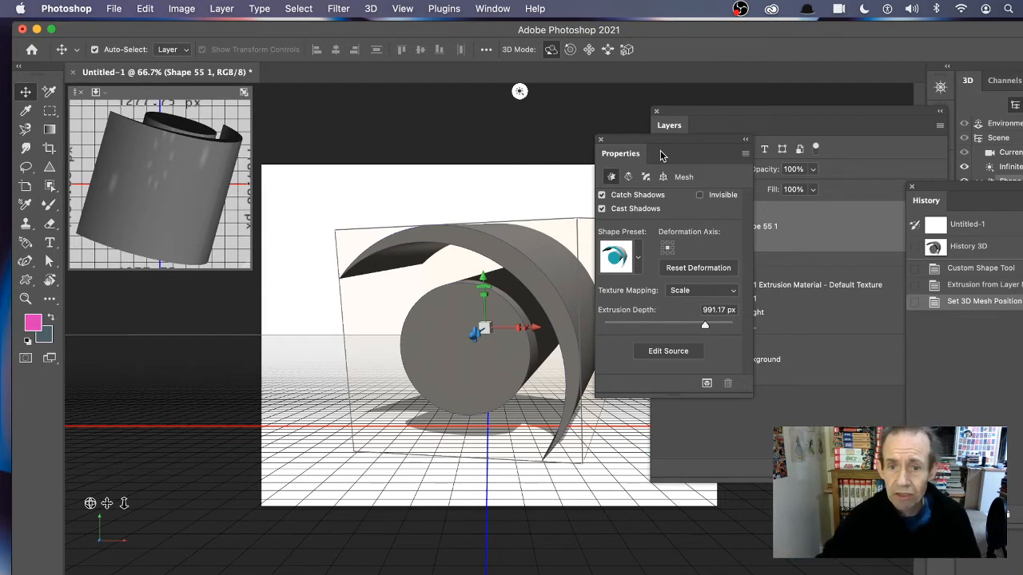
{"action": "mouse_move", "coordinate": [639, 261]}
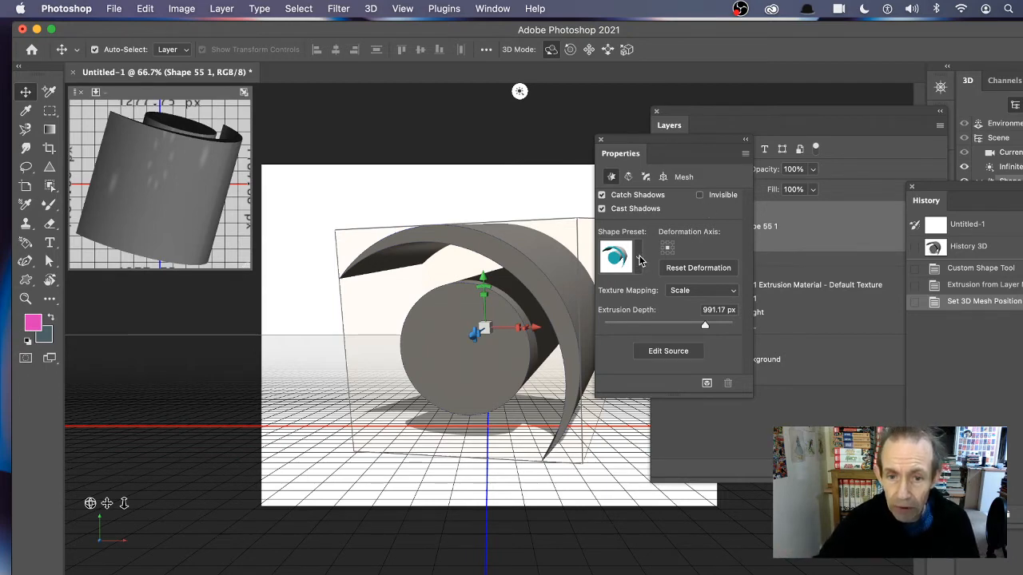
{"action": "left_click", "coordinate": [636, 256]}
{"action": "type", "text": "1411.1"}
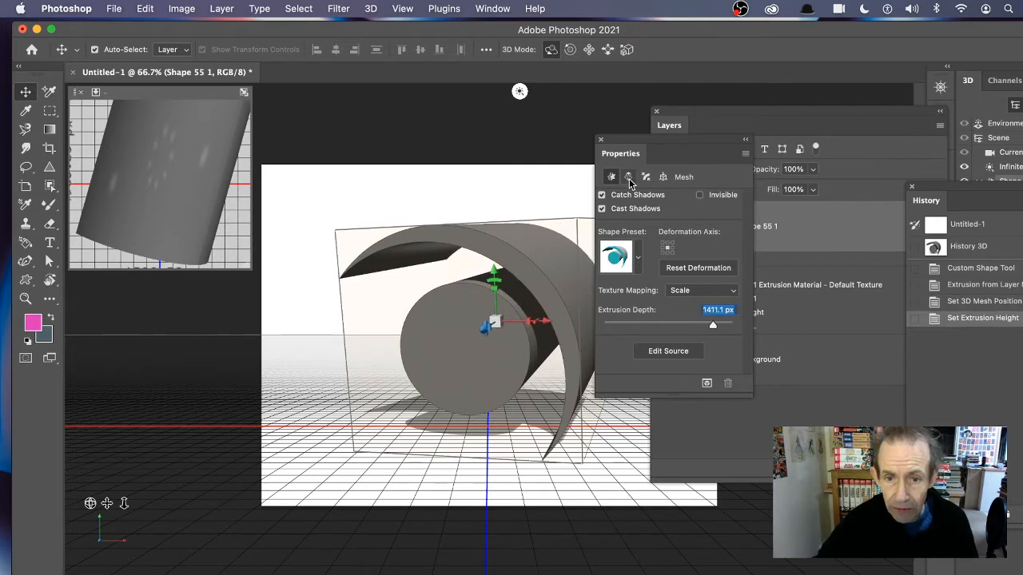
- In the Deform settings, set the mesh Twist amount to 0° and commit it
{"action": "left_click", "coordinate": [662, 176]}
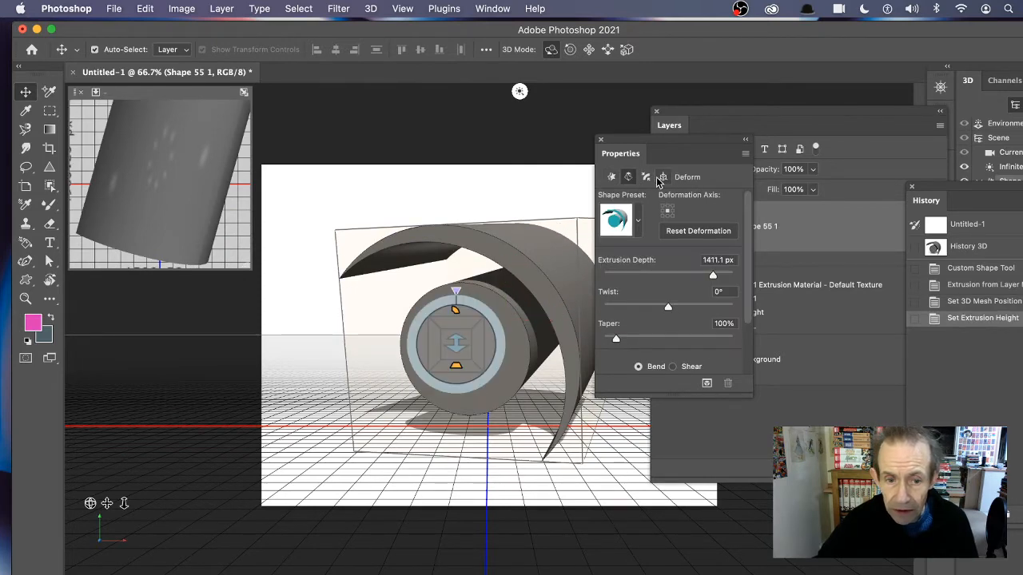
{"action": "left_click", "coordinate": [646, 175]}
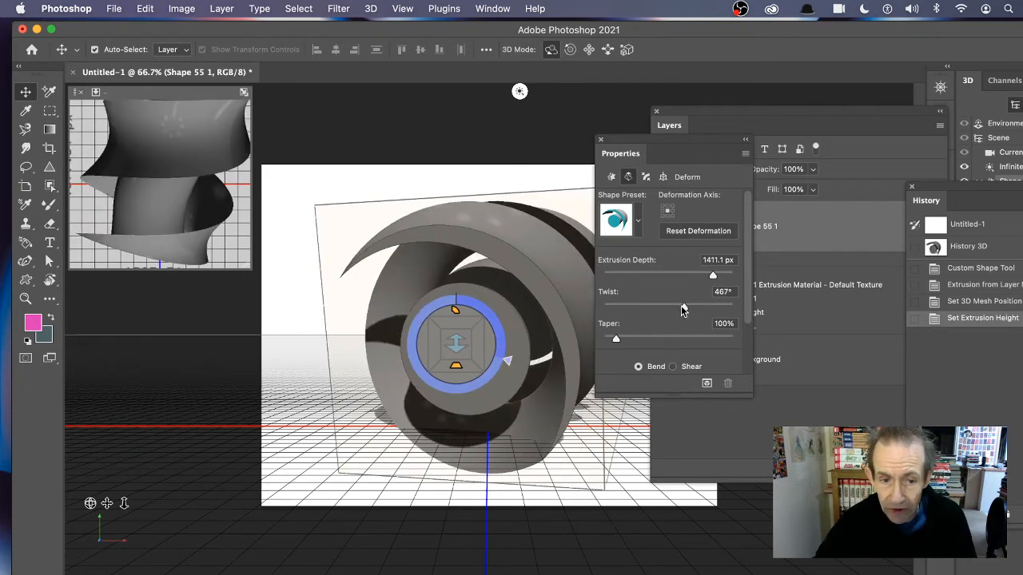
{"action": "triple_click", "coordinate": [722, 291]}
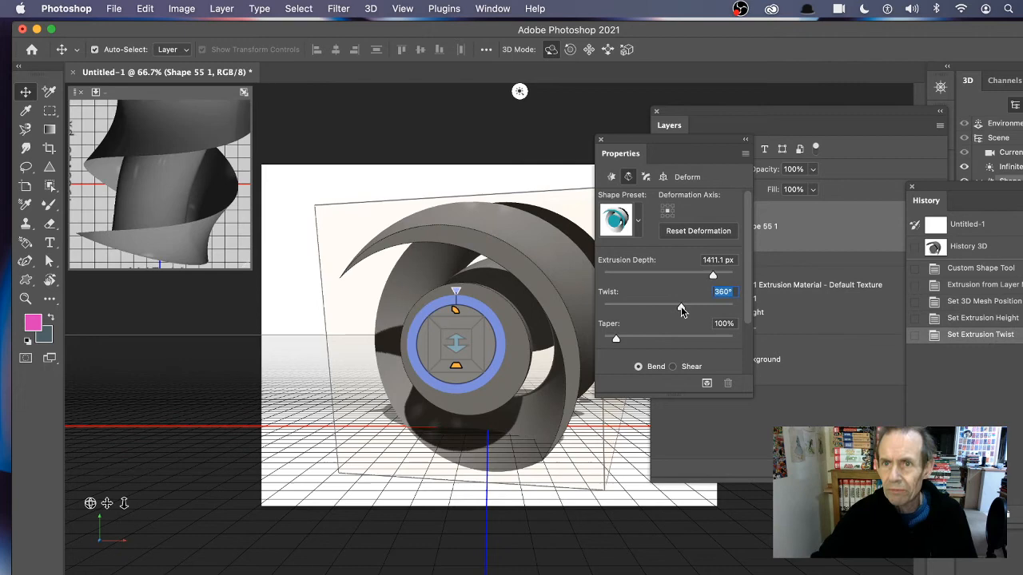
{"action": "mouse_move", "coordinate": [680, 306]}
{"action": "type", "text": "0"}
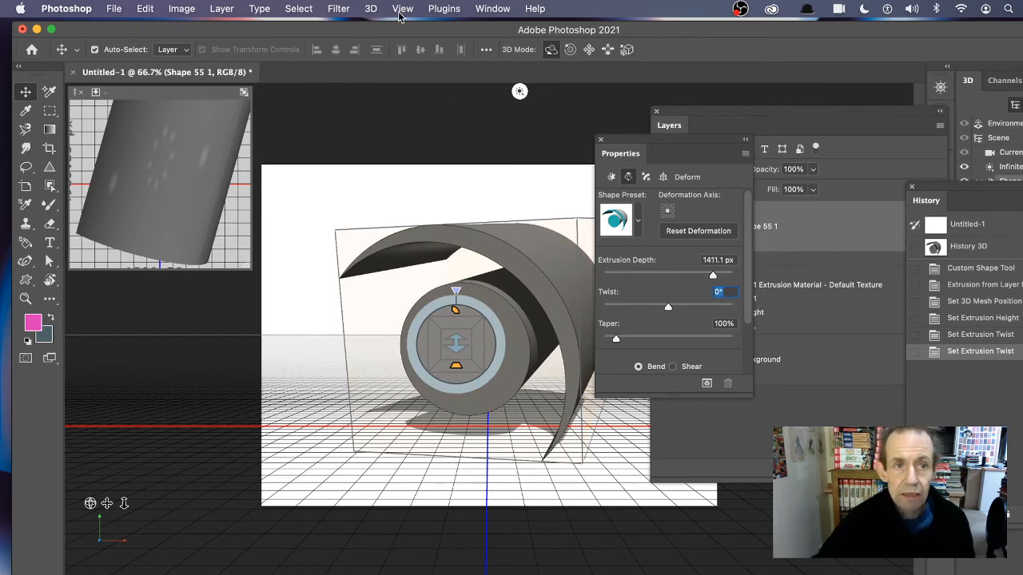
{"action": "left_click", "coordinate": [370, 9]}
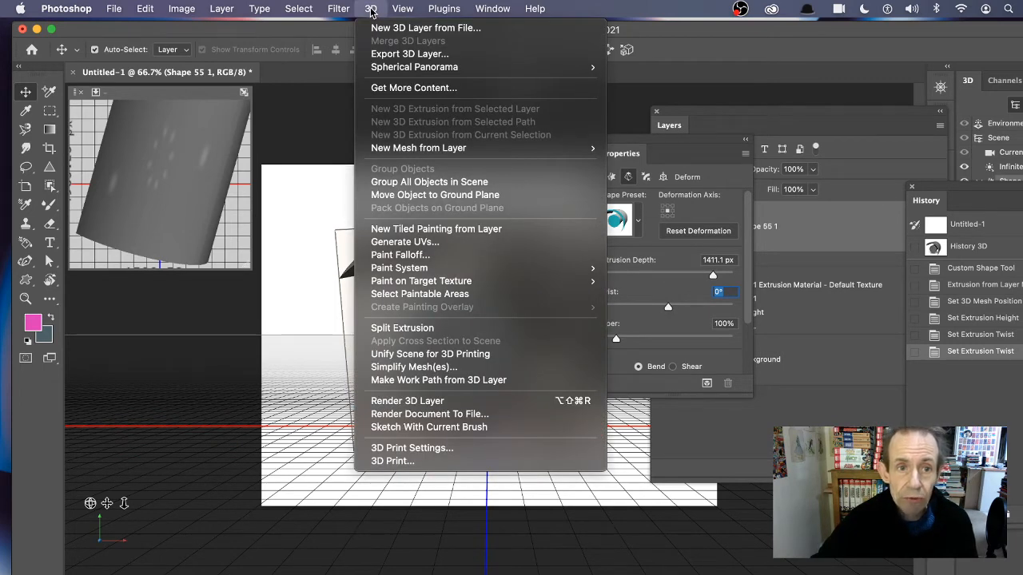
{"action": "mouse_move", "coordinate": [409, 54]}
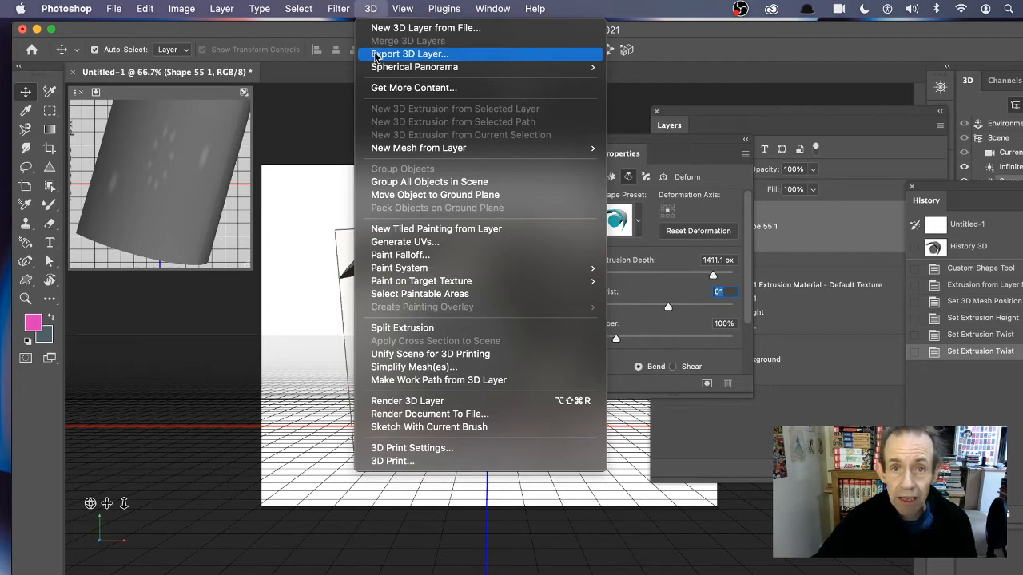
- Set Export 3D Layer to Wavefront OBJ with Original texture formats and confirm
{"action": "left_click", "coordinate": [409, 55]}
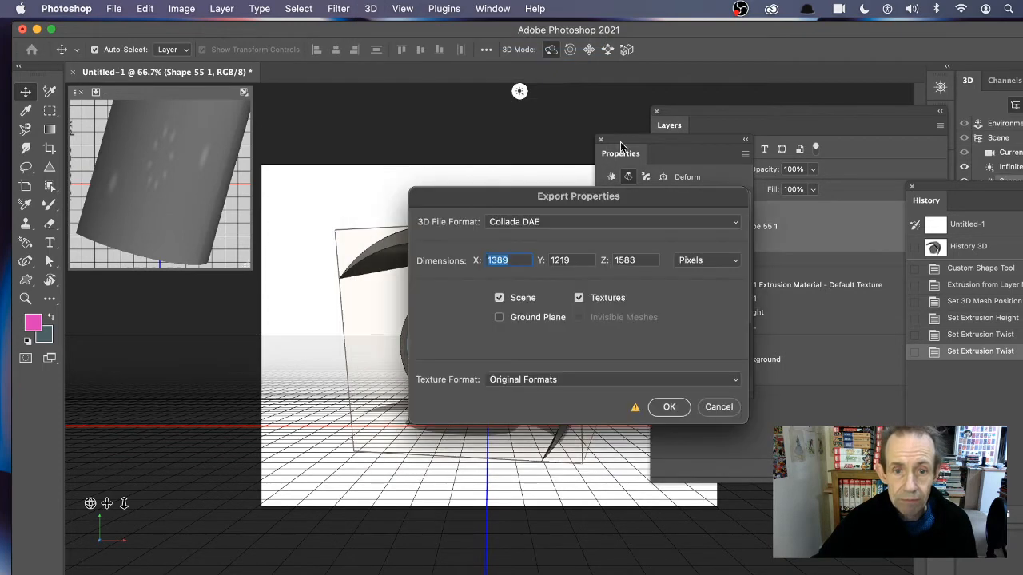
{"action": "left_click_drag", "start_coordinate": [579, 195], "coordinate": [457, 82]}
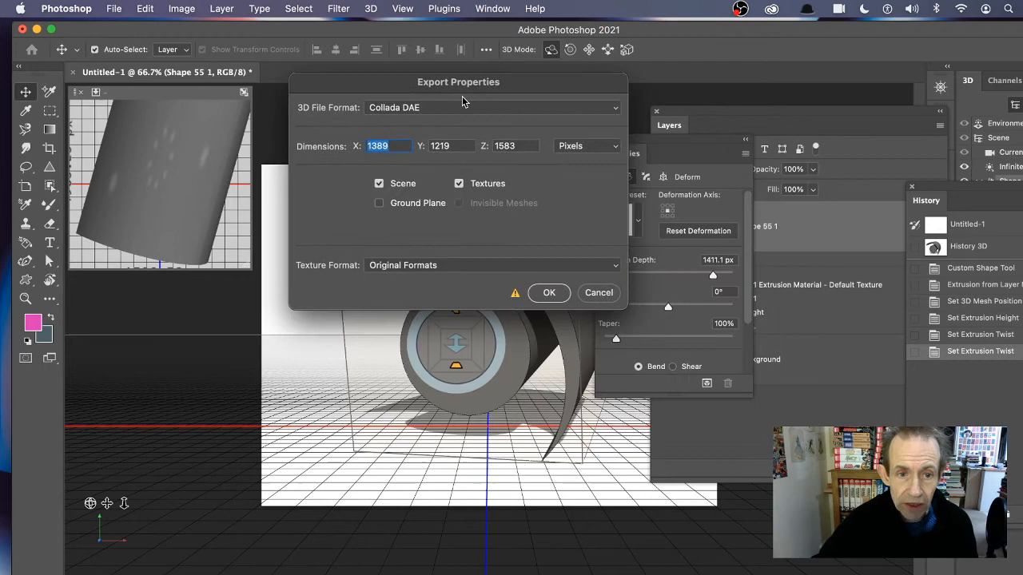
{"action": "left_click", "coordinate": [492, 107]}
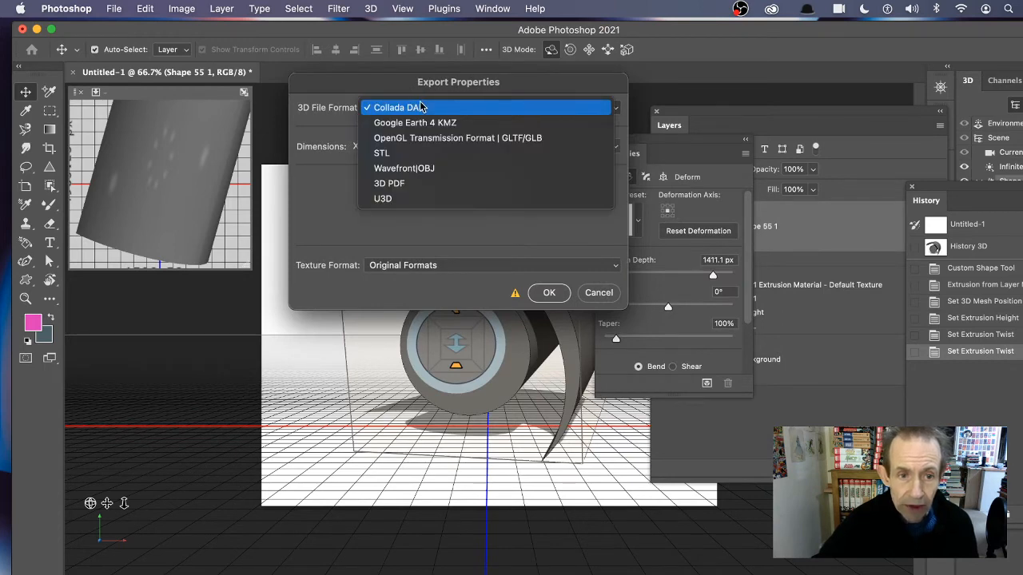
{"action": "mouse_move", "coordinate": [470, 168]}
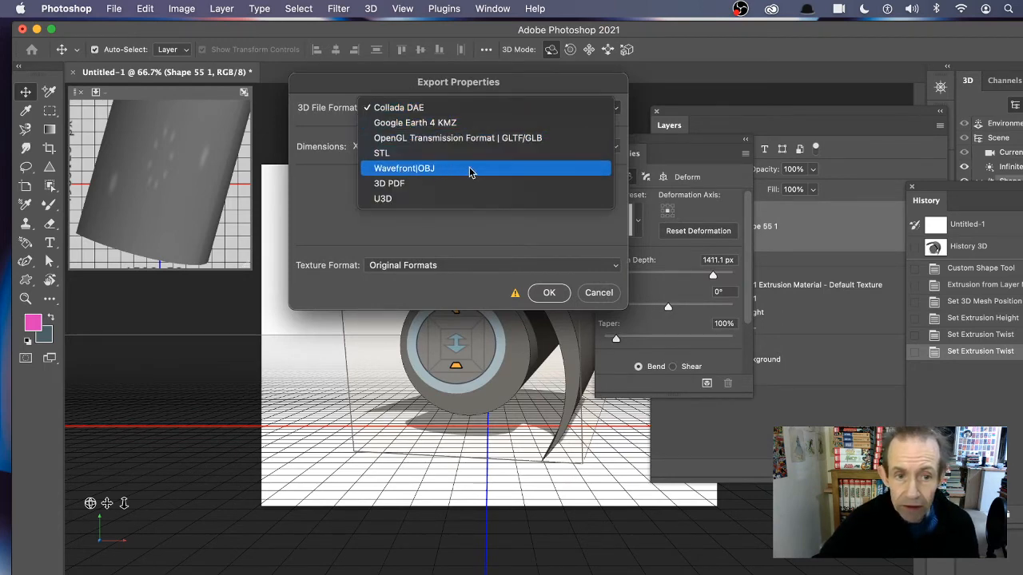
{"action": "mouse_move", "coordinate": [403, 153]}
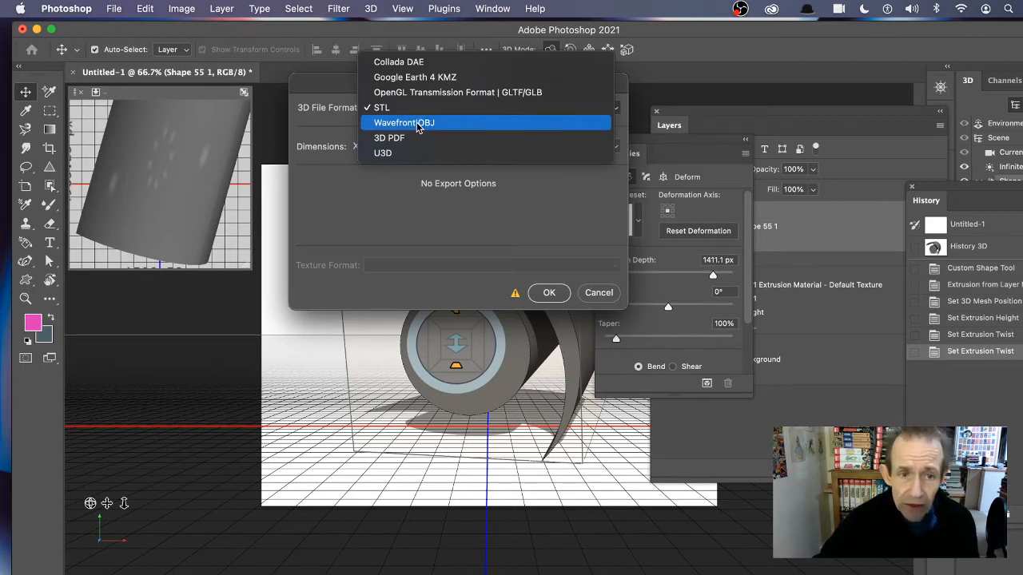
{"action": "left_click", "coordinate": [403, 121]}
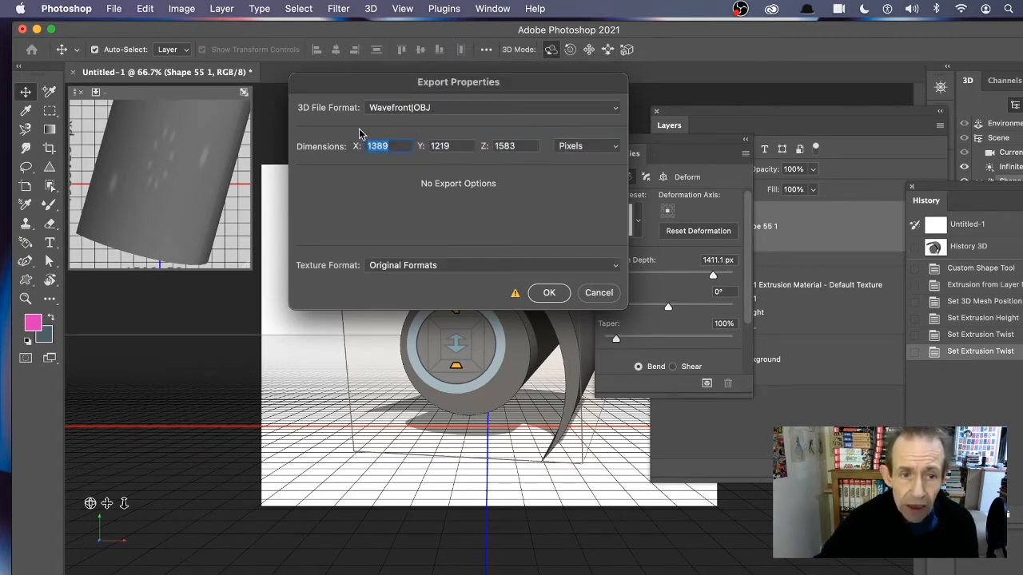
{"action": "left_click", "coordinate": [492, 265]}
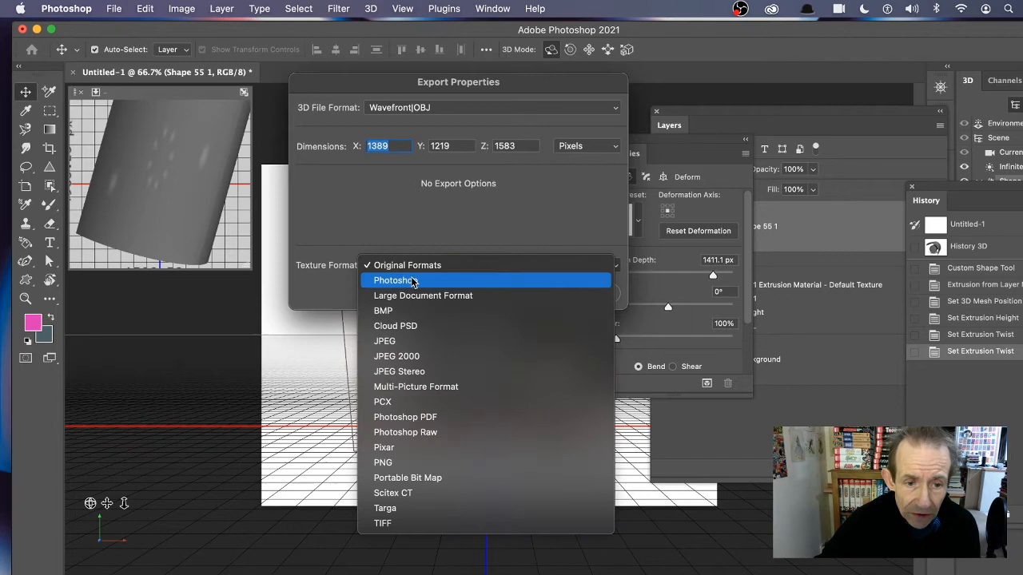
{"action": "mouse_move", "coordinate": [424, 265]}
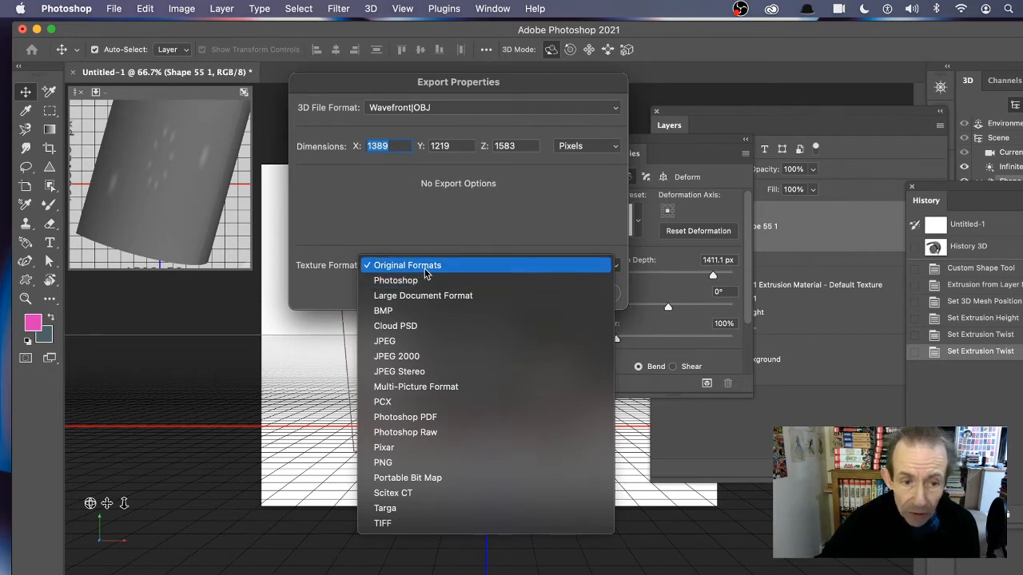
{"action": "left_click", "coordinate": [407, 265]}
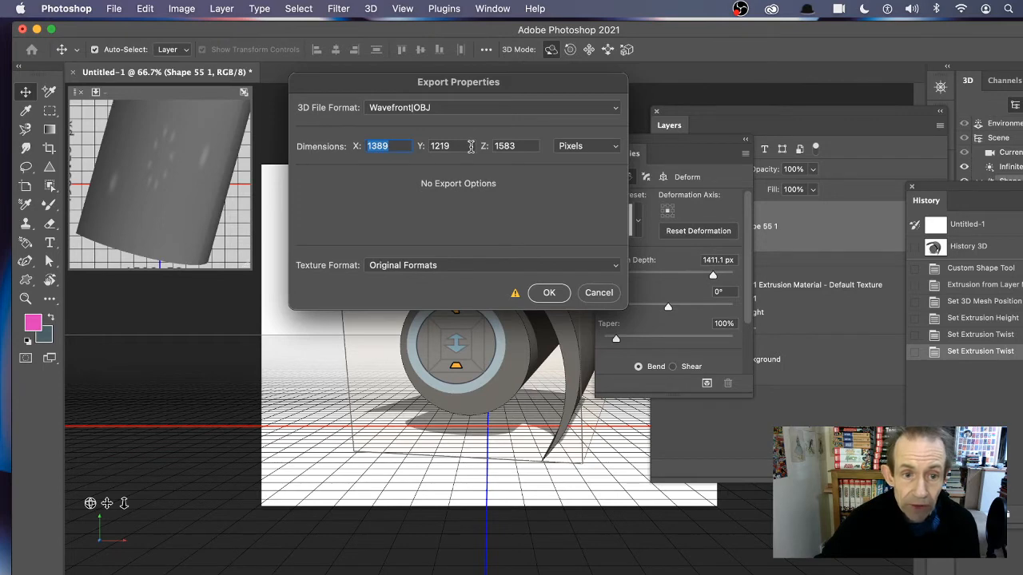
{"action": "mouse_move", "coordinate": [559, 298]}
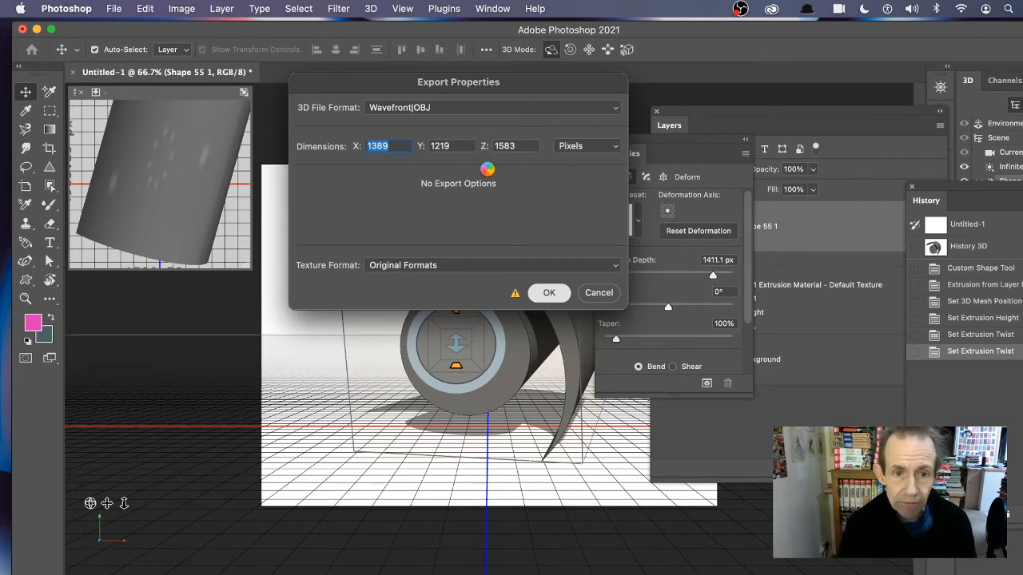
{"action": "left_click", "coordinate": [550, 292]}
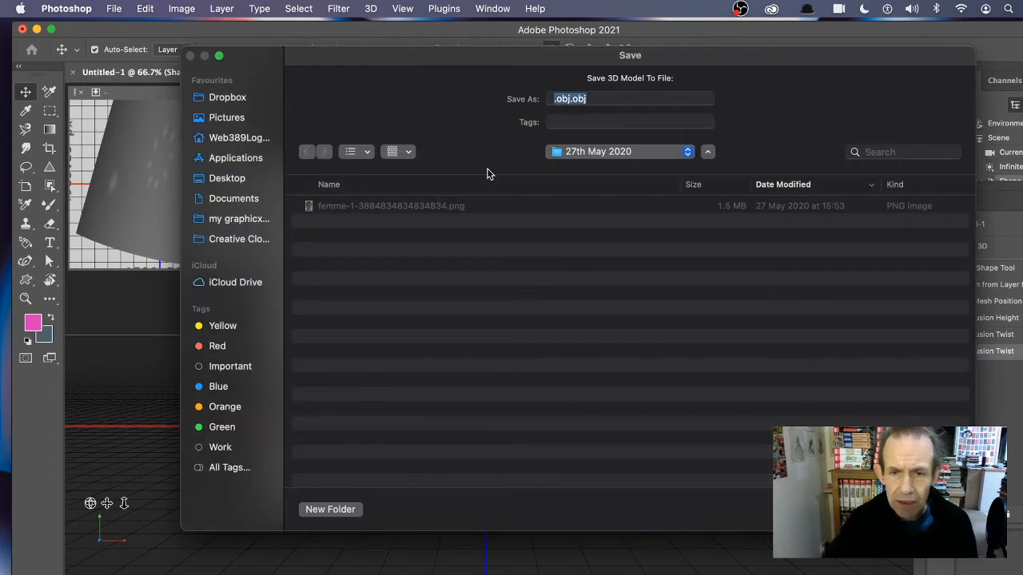
- Choose the Desktop as the save location for the exported 3D model
{"action": "left_click", "coordinate": [629, 99]}
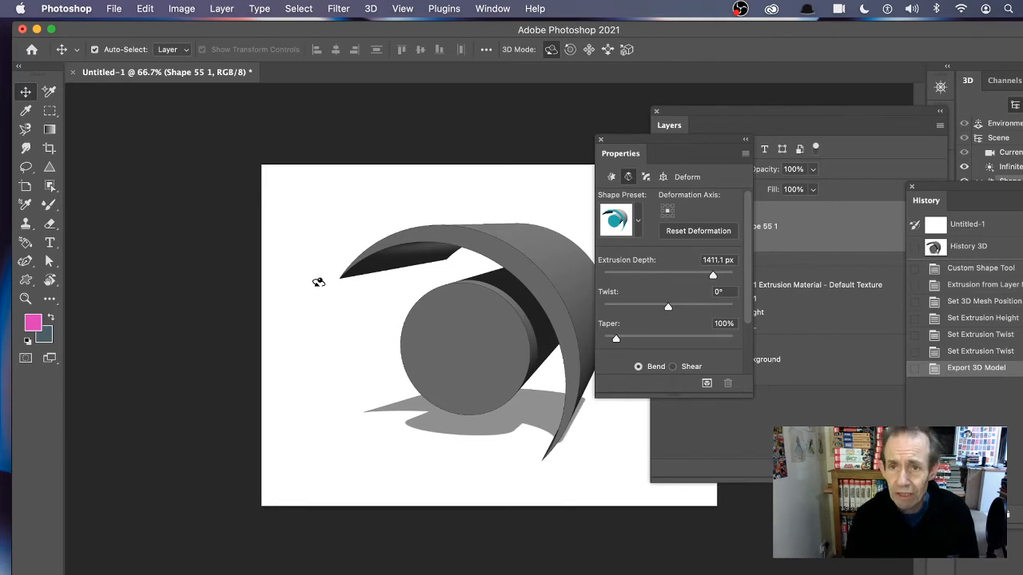
{"action": "mouse_move", "coordinate": [676, 303]}
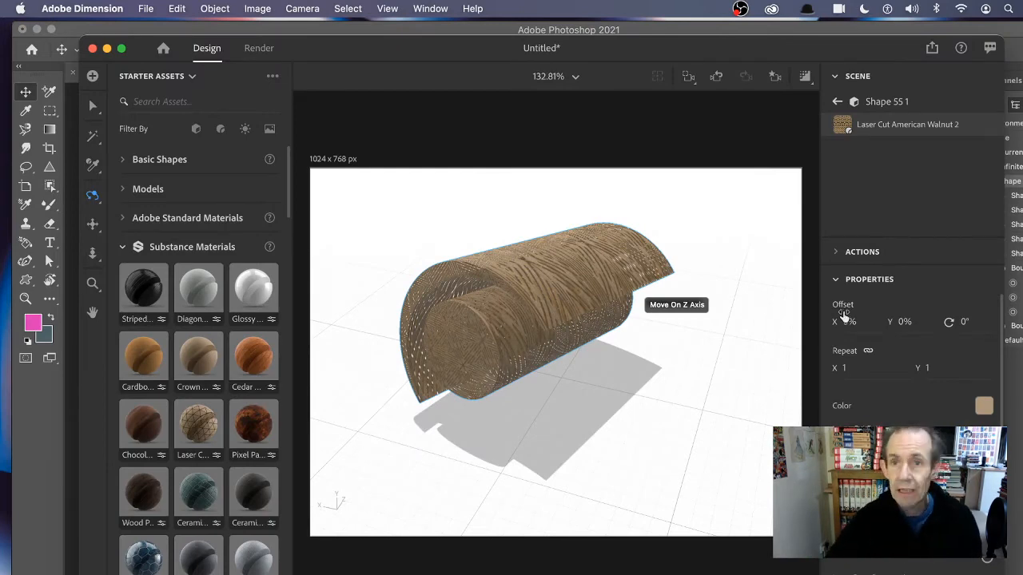
- Start a new Dimension document without saving and return to the Home screen
{"action": "left_click", "coordinate": [147, 10]}
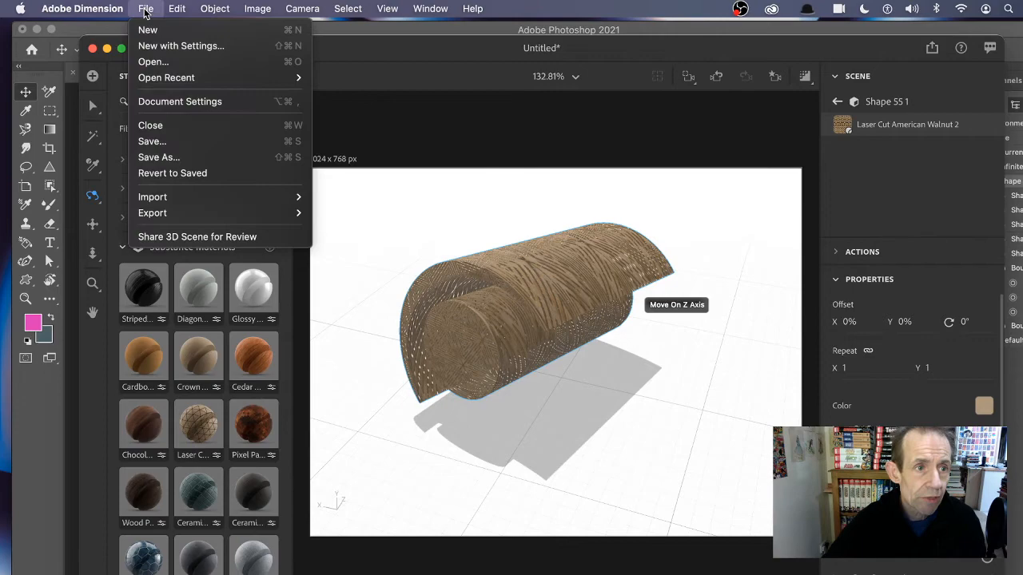
{"action": "left_click", "coordinate": [147, 29]}
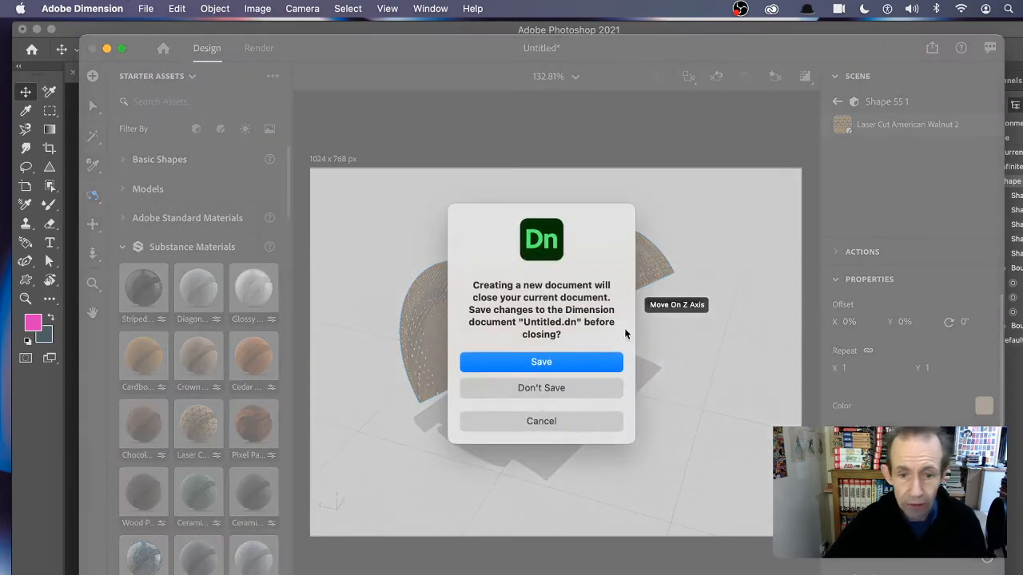
{"action": "left_click", "coordinate": [540, 389]}
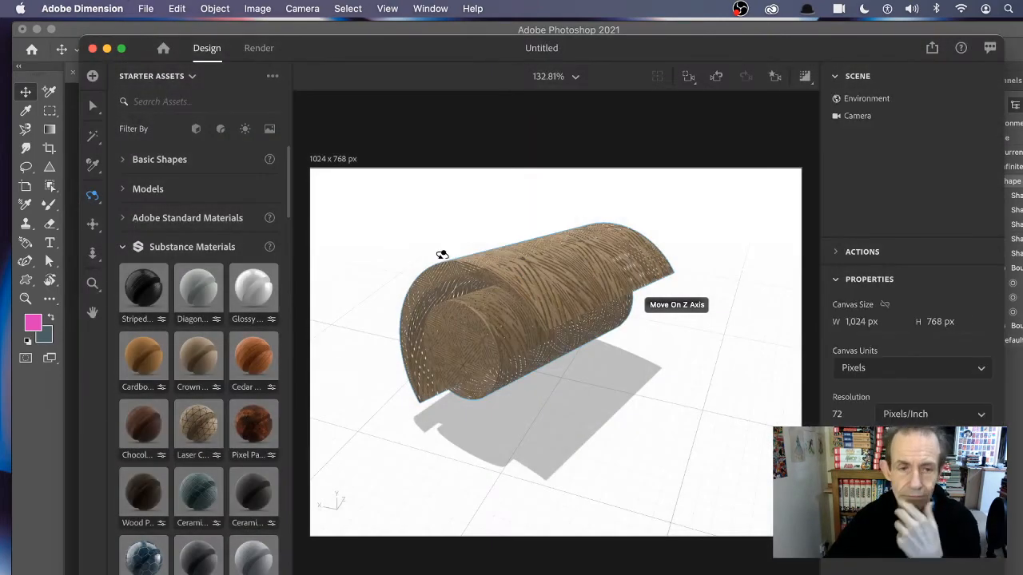
{"action": "left_click", "coordinate": [146, 10]}
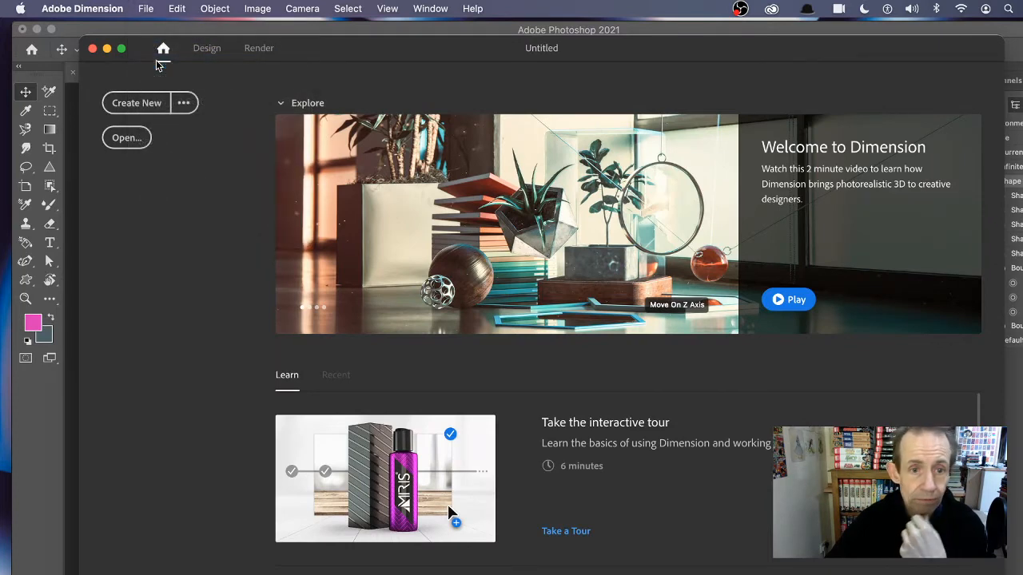
- Open circular.obj from the Desktop into the new scene
{"action": "left_click", "coordinate": [126, 137]}
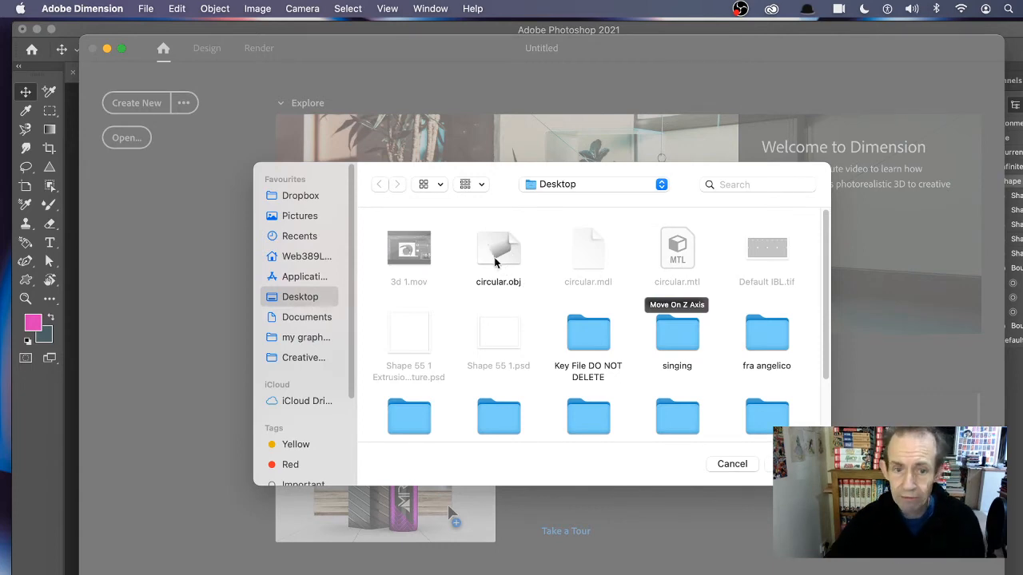
{"action": "left_click", "coordinate": [498, 247]}
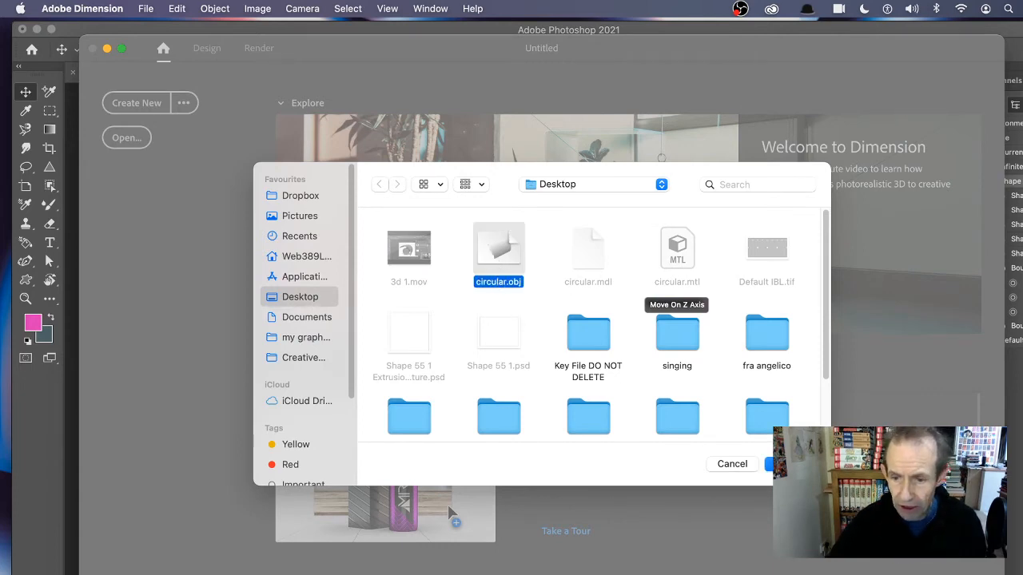
{"action": "left_click", "coordinate": [775, 464]}
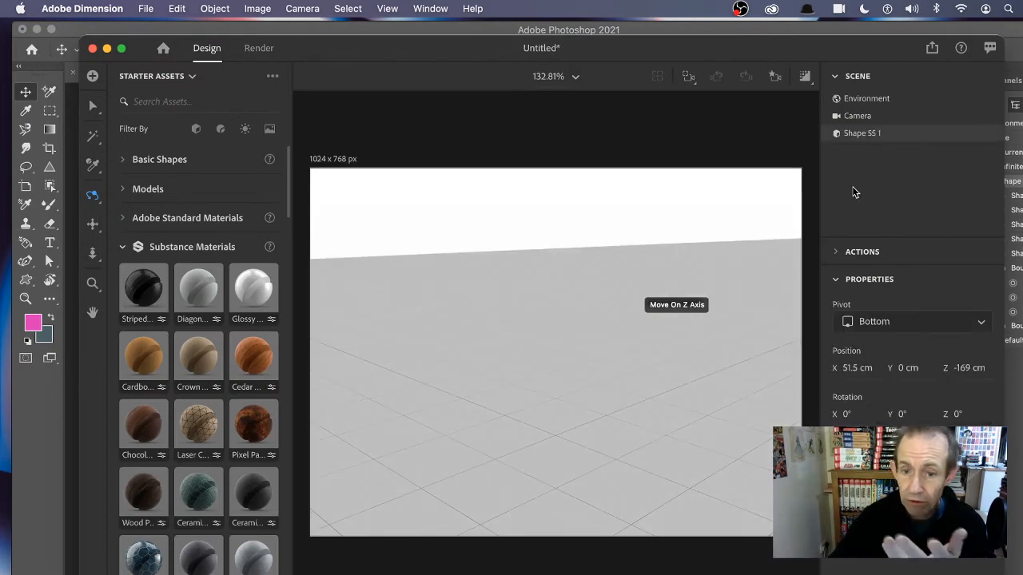
{"action": "mouse_move", "coordinate": [850, 186]}
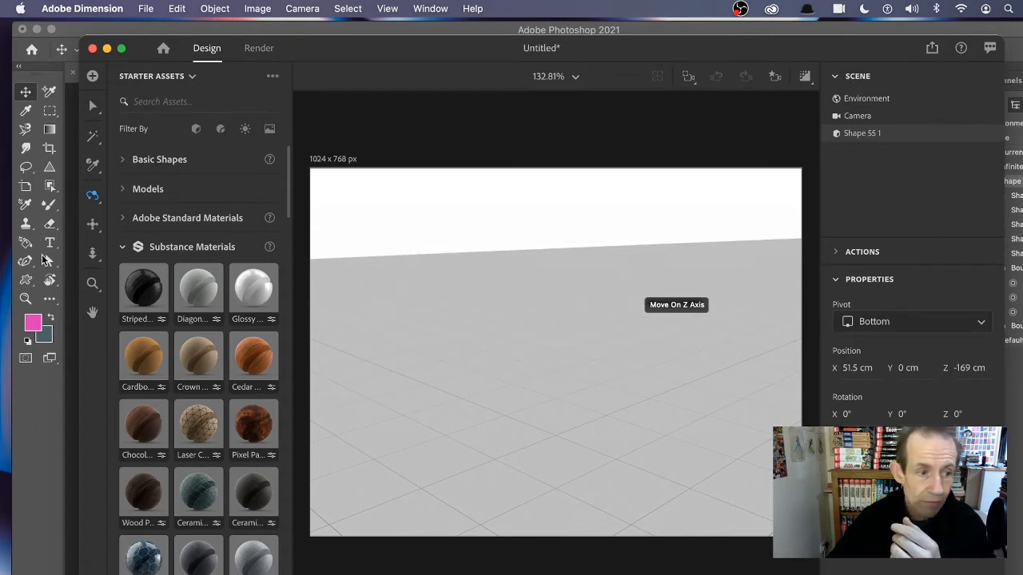
{"action": "mouse_move", "coordinate": [95, 211]}
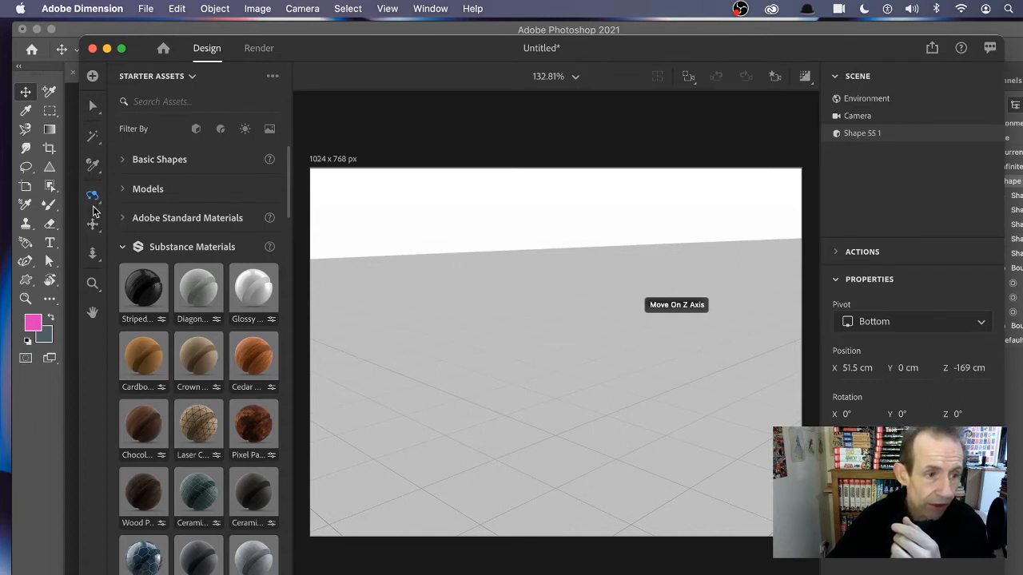
{"action": "mouse_move", "coordinate": [95, 254]}
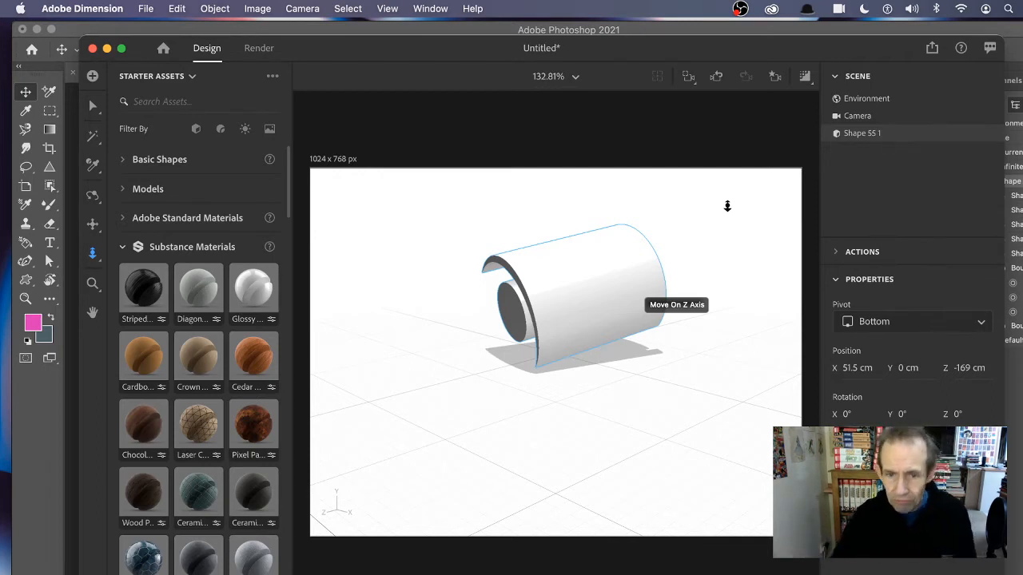
{"action": "mouse_move", "coordinate": [425, 153]}
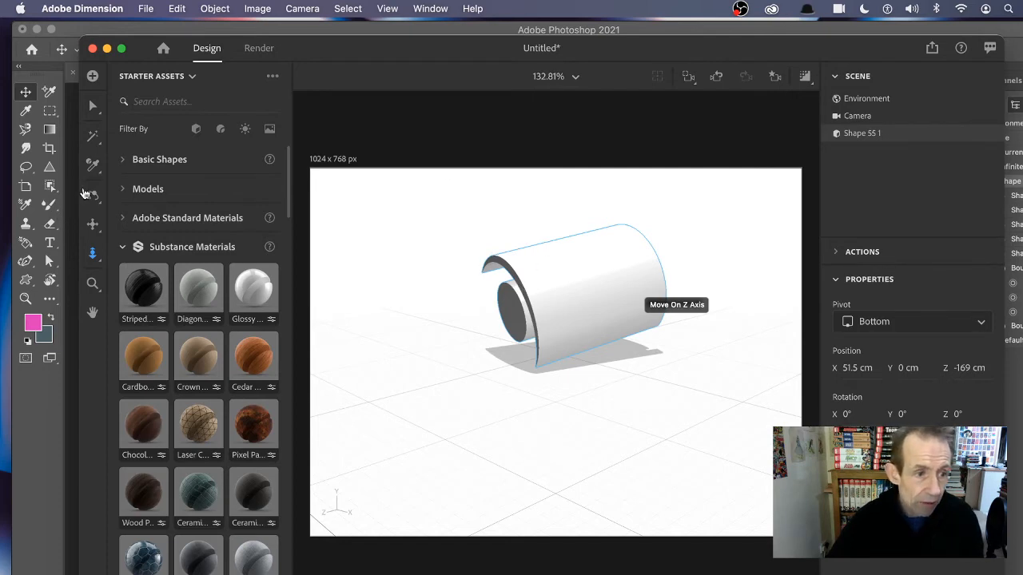
- Switch to the Orbit camera tool to bring the imported model into view
{"action": "left_click", "coordinate": [91, 194]}
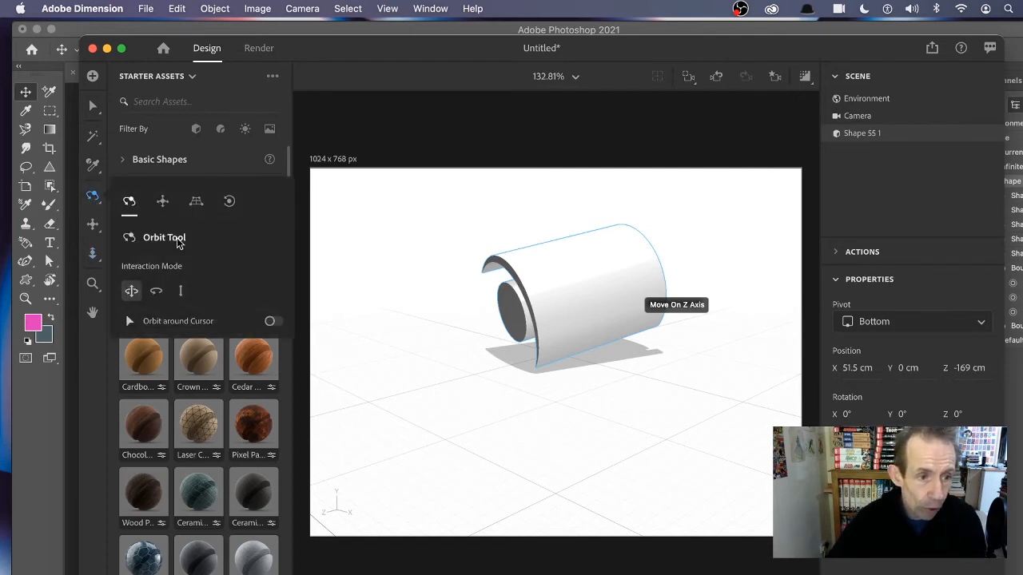
{"action": "mouse_move", "coordinate": [355, 214]}
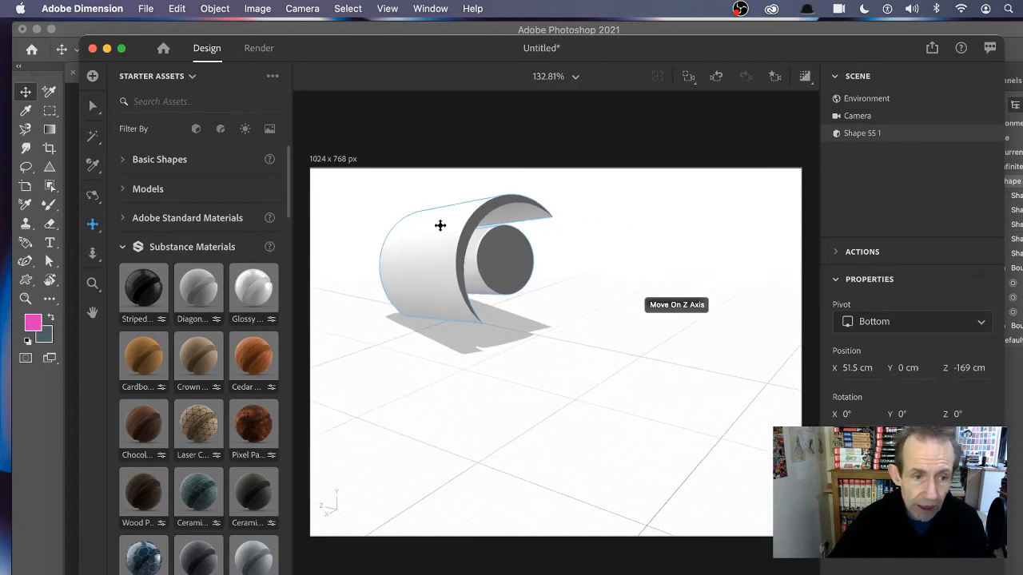
{"action": "mouse_move", "coordinate": [92, 223]}
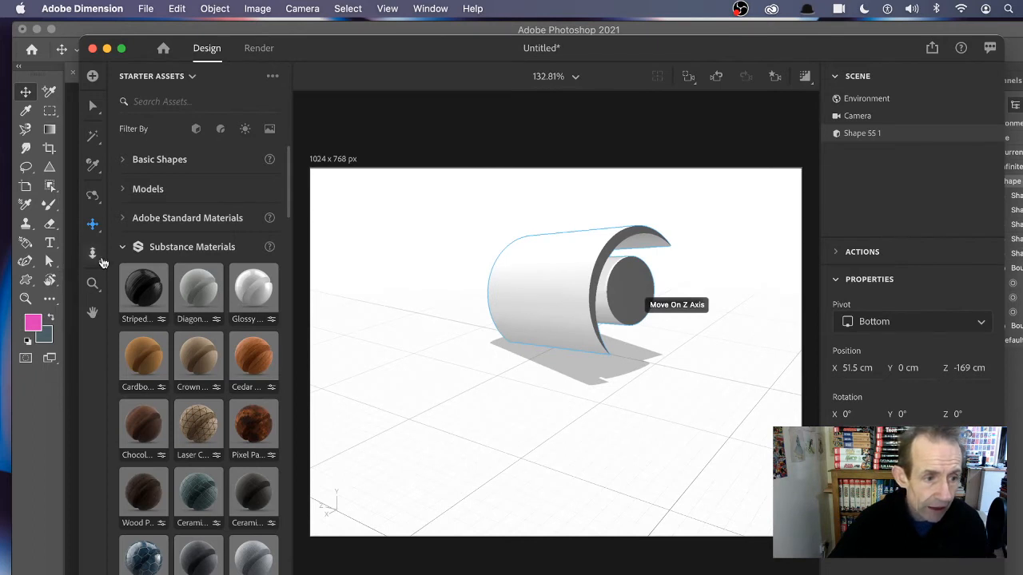
- Switch camera tools in the toolbar while reviewing the Starter Assets panel
{"action": "left_click", "coordinate": [92, 252]}
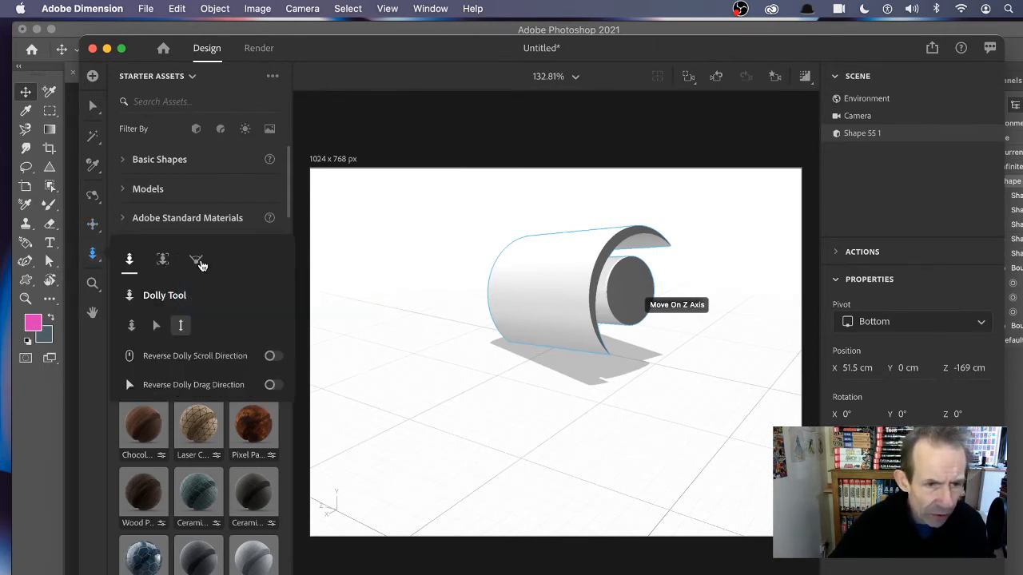
{"action": "mouse_move", "coordinate": [197, 259]}
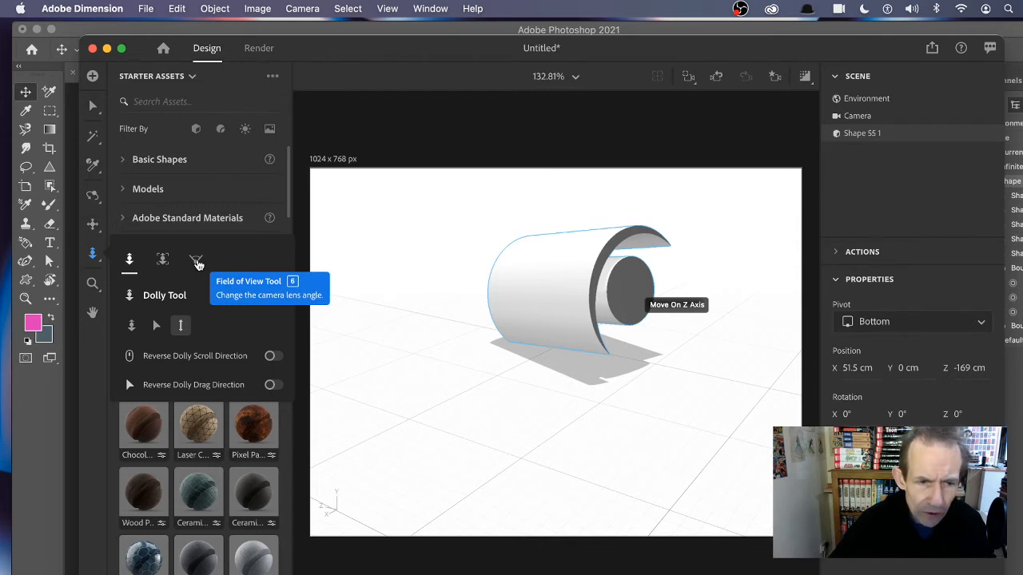
{"action": "mouse_move", "coordinate": [598, 328]}
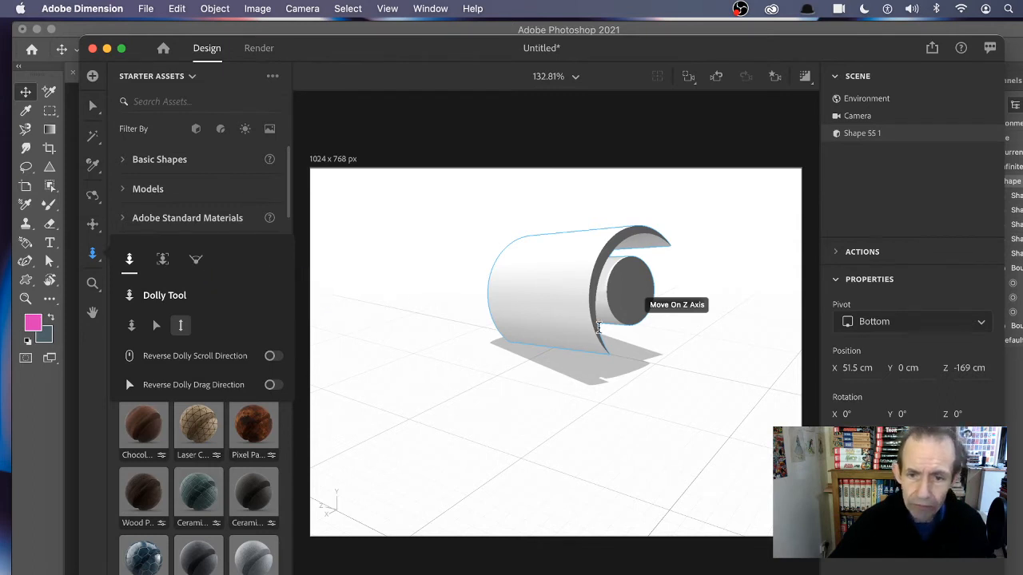
{"action": "mouse_move", "coordinate": [391, 128]}
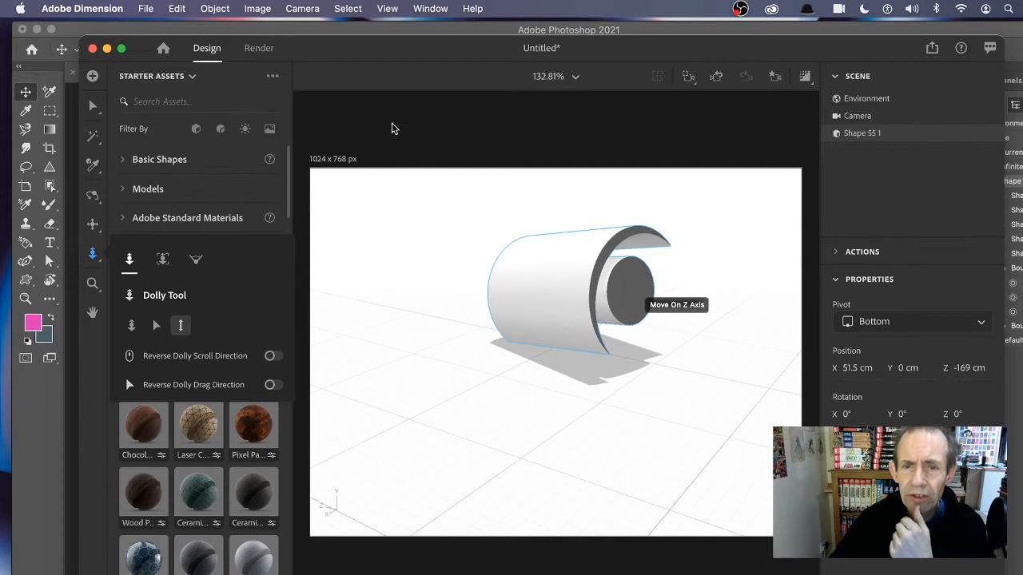
{"action": "mouse_move", "coordinate": [640, 243]}
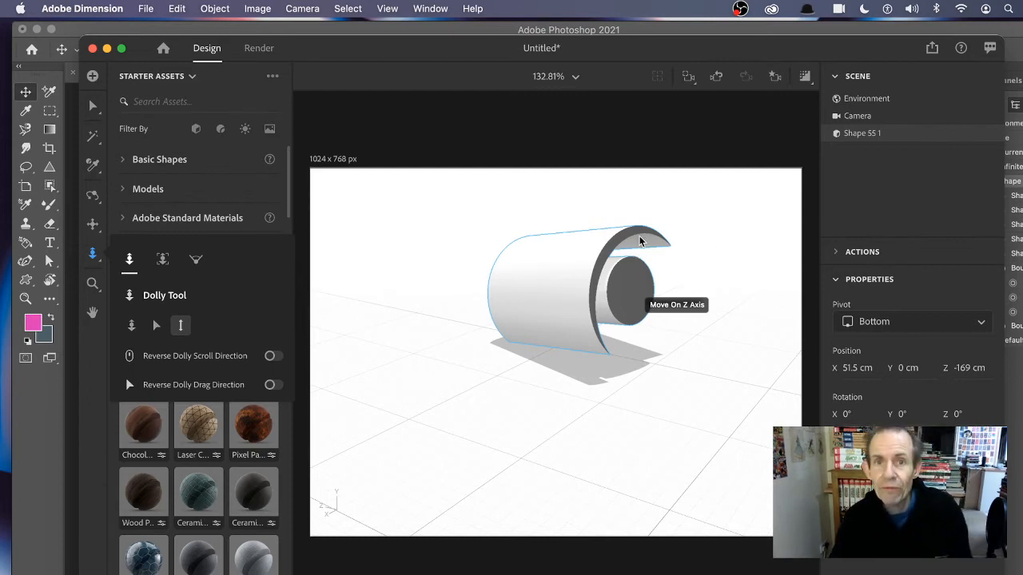
{"action": "mouse_move", "coordinate": [541, 412]}
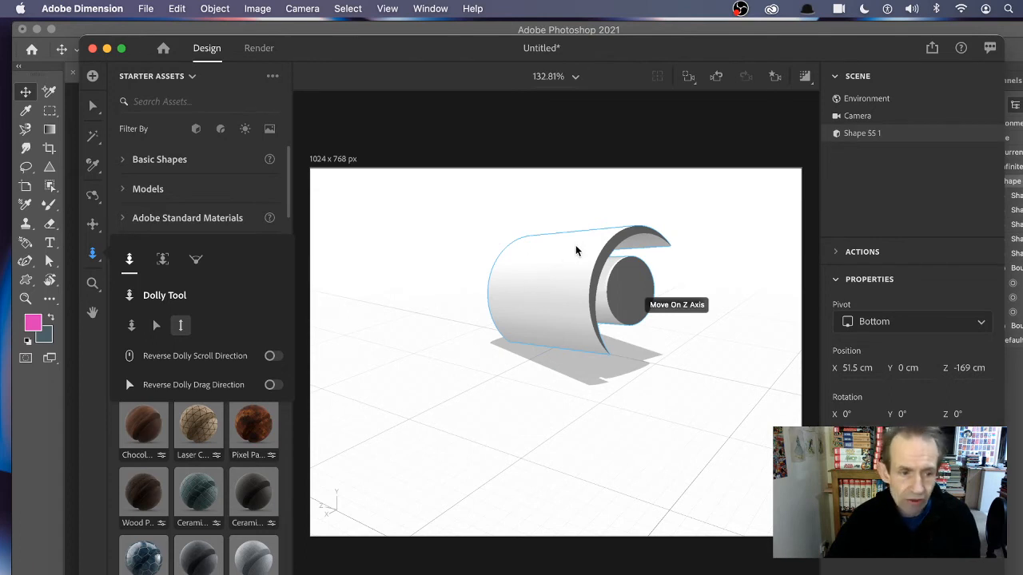
{"action": "mouse_move", "coordinate": [599, 185]}
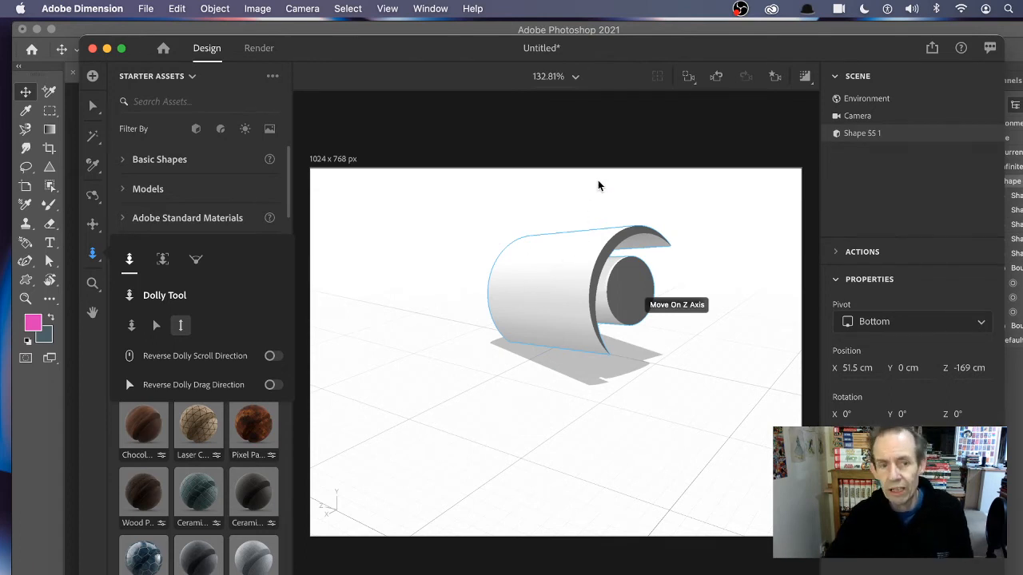
{"action": "mouse_move", "coordinate": [86, 329]}
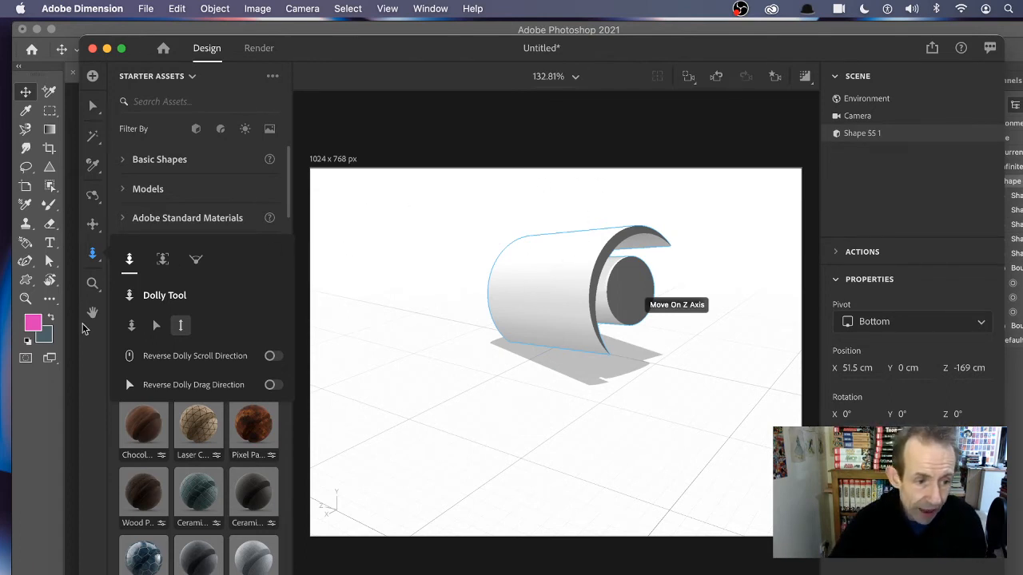
{"action": "mouse_move", "coordinate": [118, 198]}
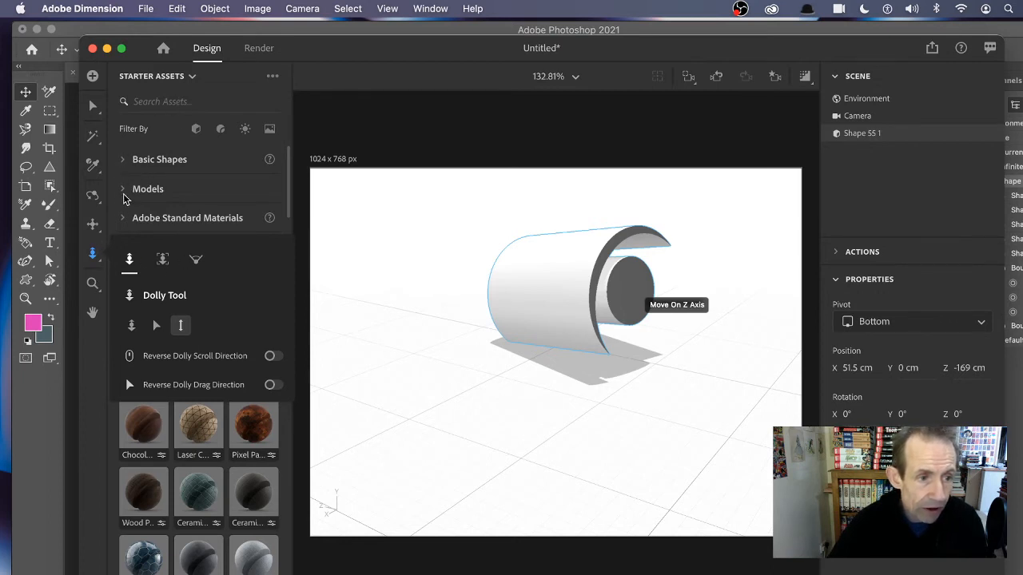
{"action": "mouse_move", "coordinate": [124, 166]}
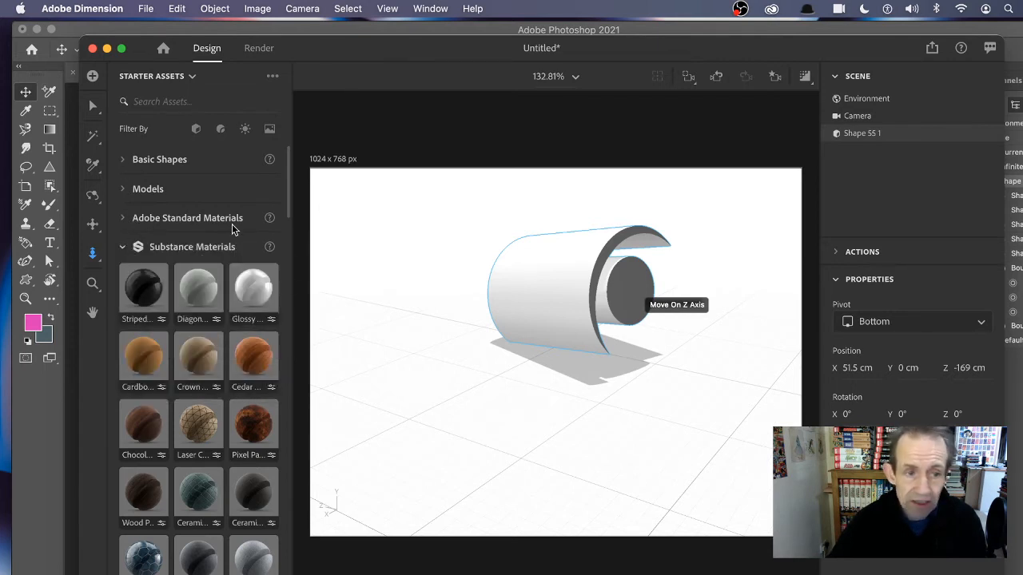
{"action": "mouse_move", "coordinate": [185, 254]}
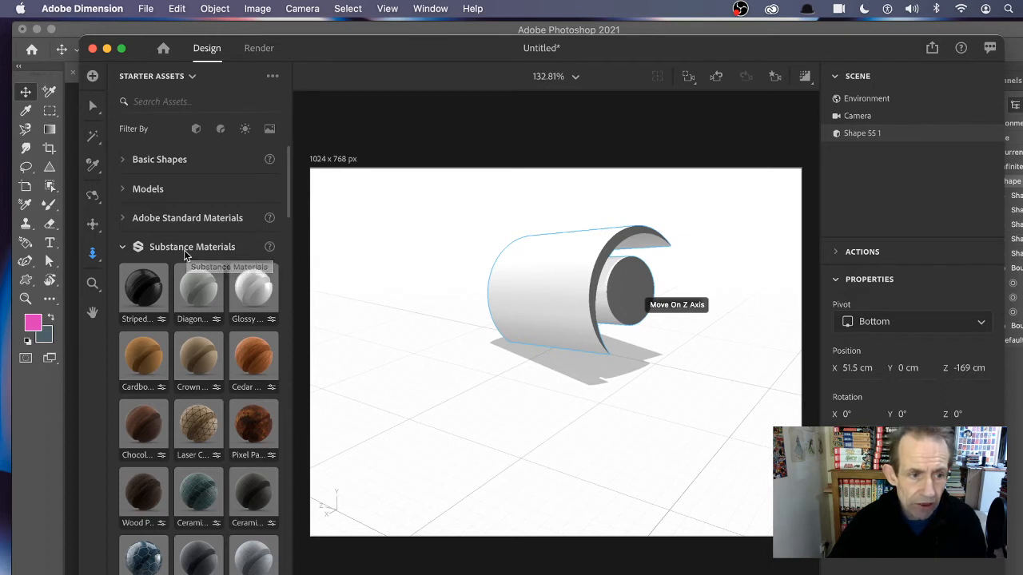
- Apply the Glass material from Adobe Standard Materials to the shape and reveal its properties
{"action": "left_click", "coordinate": [187, 217]}
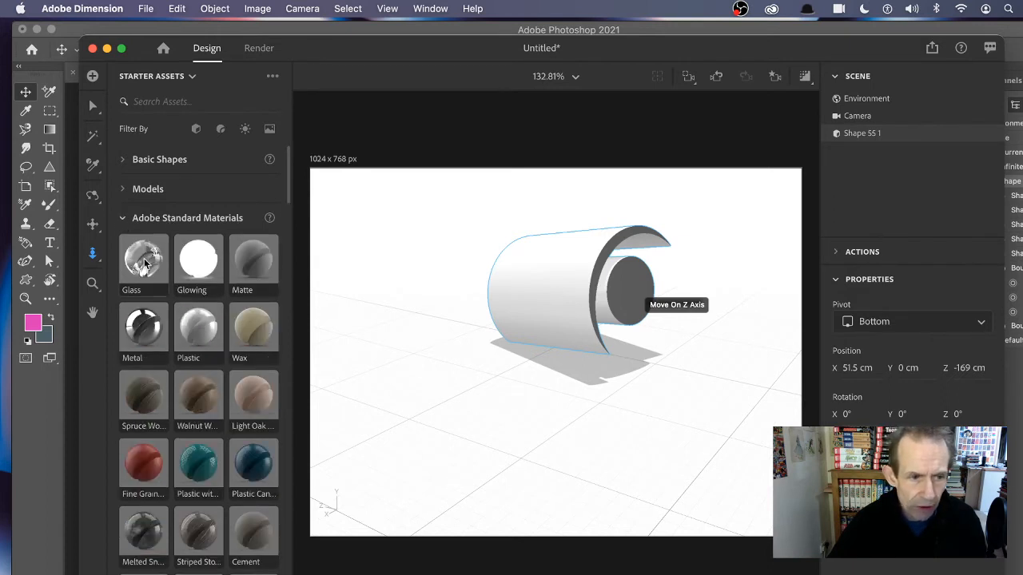
{"action": "left_click_drag", "start_coordinate": [144, 257], "coordinate": [567, 279]}
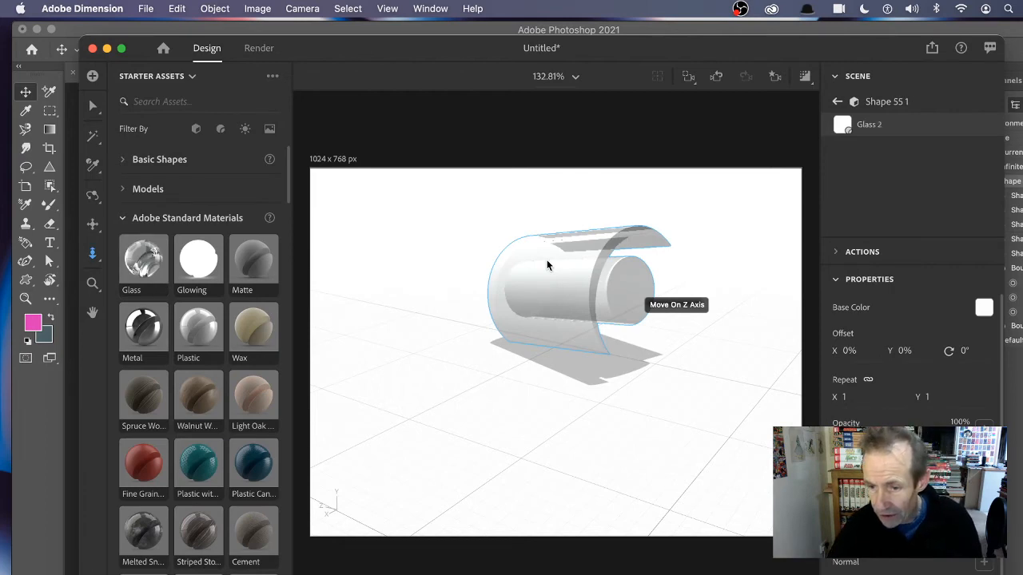
{"action": "scroll", "scroll_direction": "down", "scroll_amount": 3}
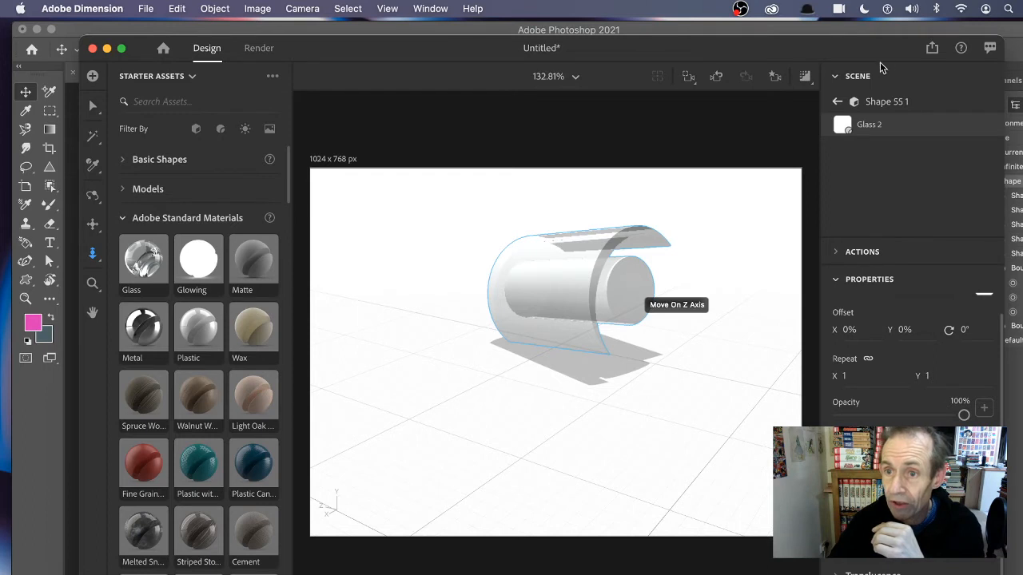
{"action": "left_click", "coordinate": [856, 77]}
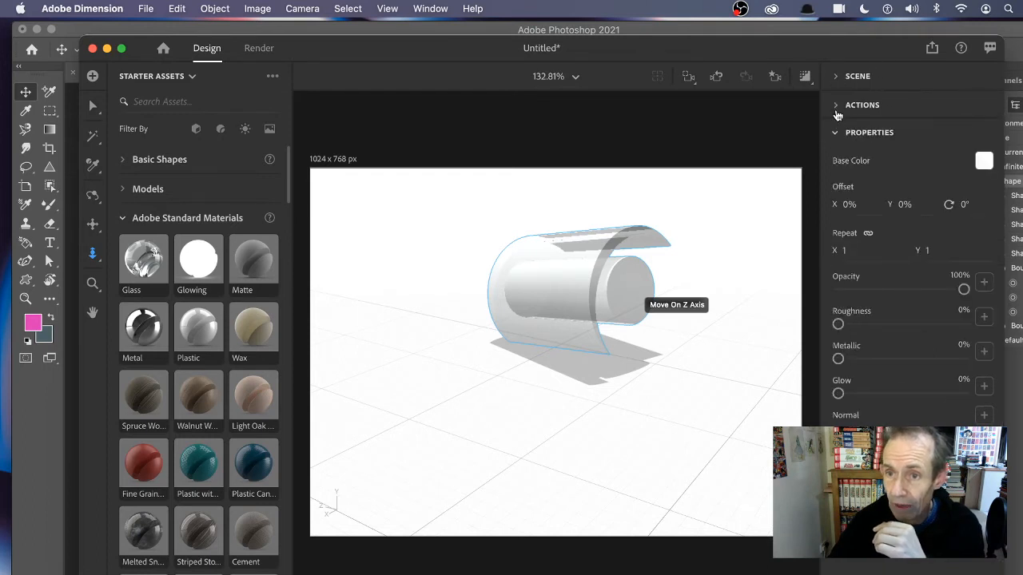
{"action": "left_click", "coordinate": [836, 106]}
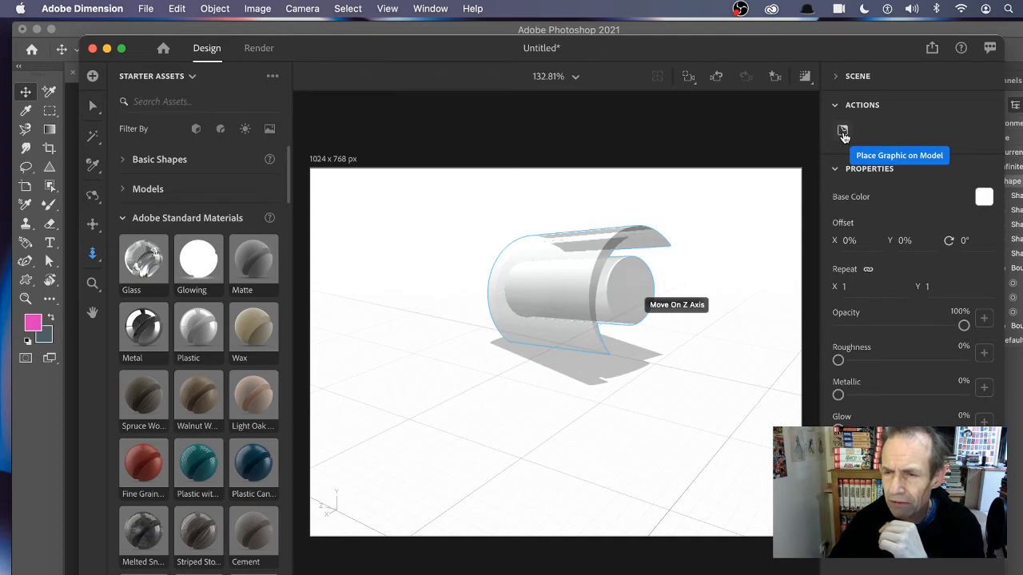
{"action": "mouse_move", "coordinate": [853, 156]}
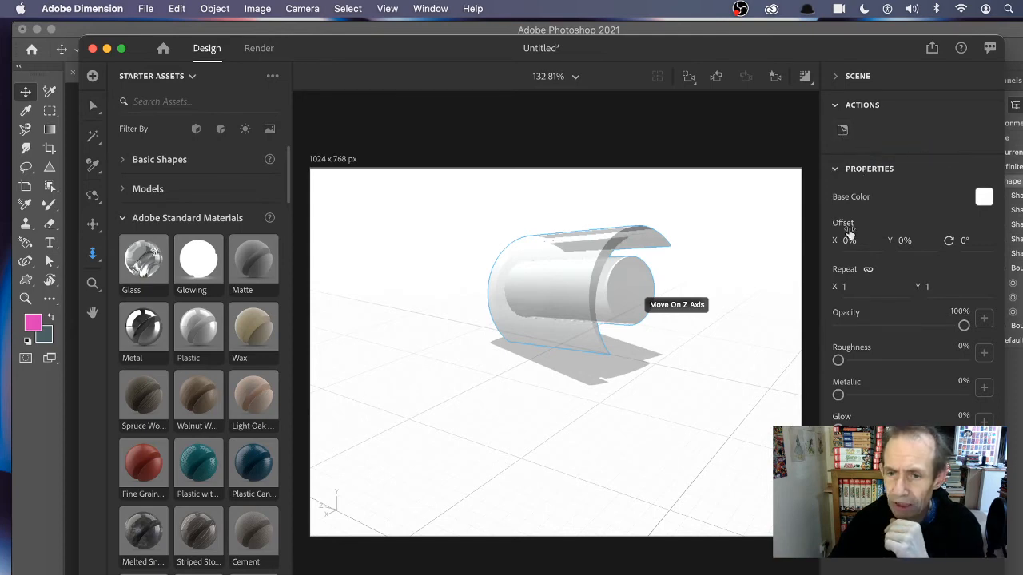
- Set the glass Base Color to teal and raise Metallic to about 77%
{"action": "left_click", "coordinate": [984, 197]}
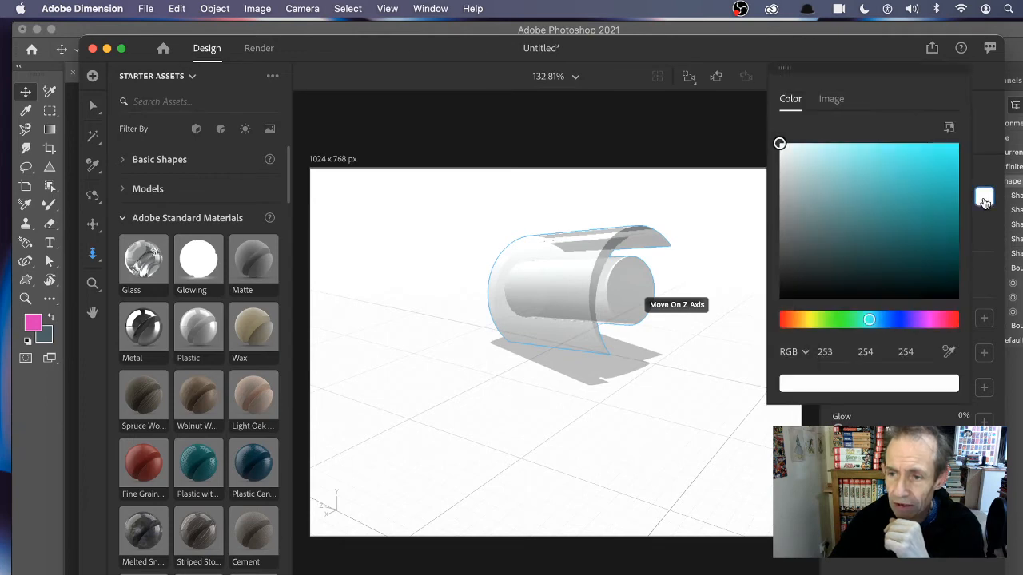
{"action": "left_click", "coordinate": [936, 171]}
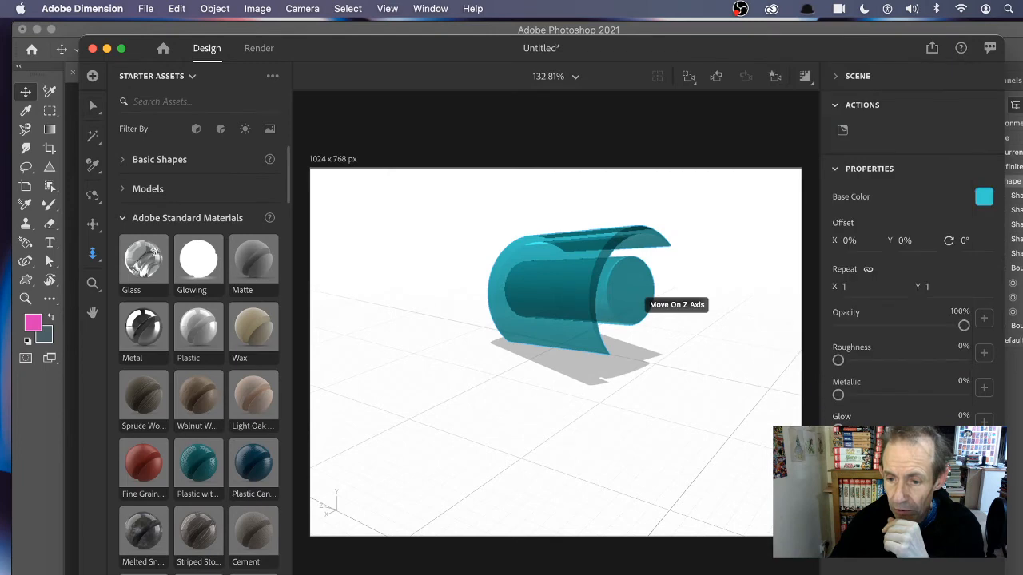
{"action": "left_click_drag", "start_coordinate": [838, 393], "coordinate": [930, 393]}
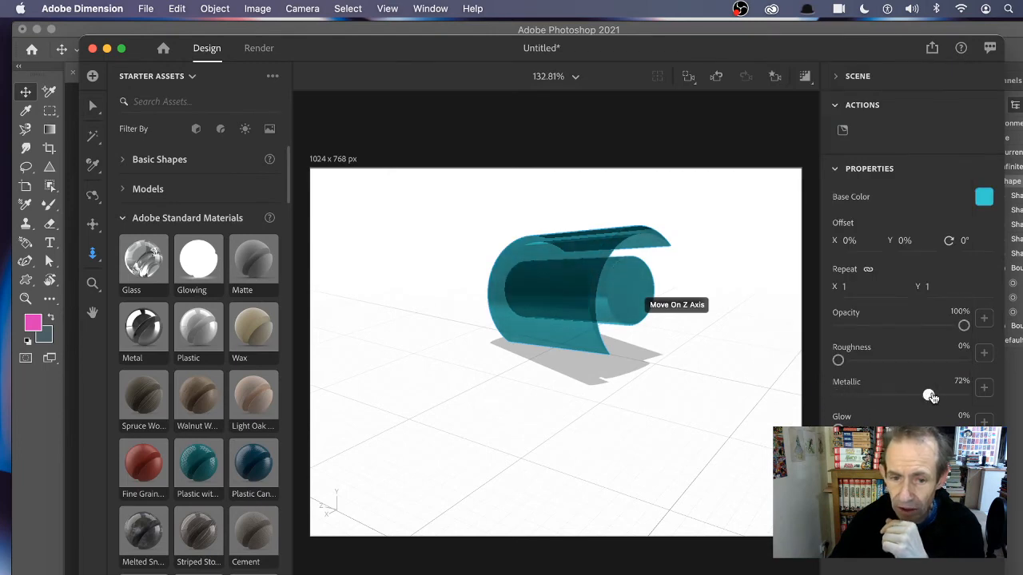
{"action": "left_click_drag", "start_coordinate": [930, 395], "coordinate": [936, 395]}
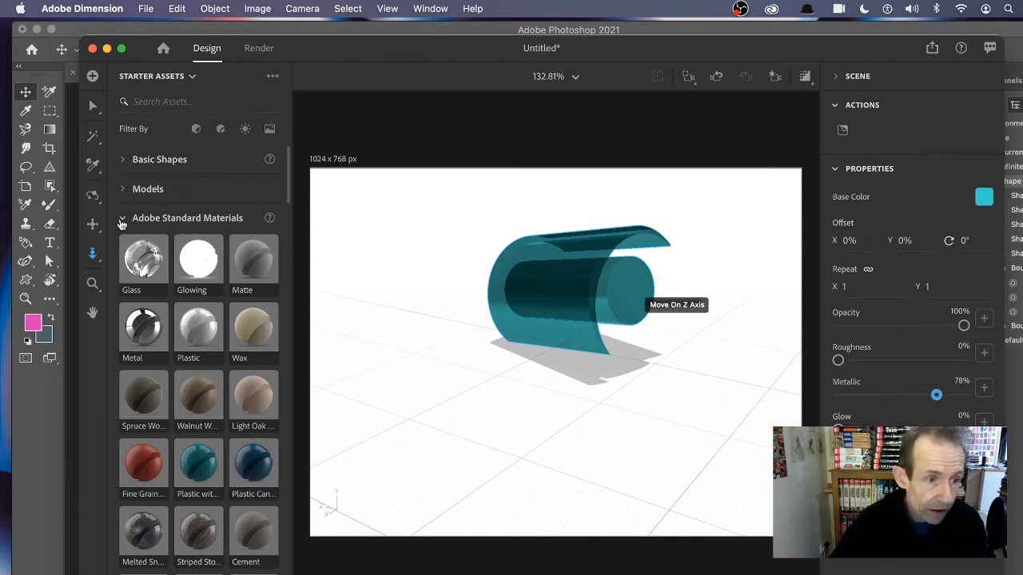
- Collapse Adobe Standard Materials and expand the Images collection with the Desert Backdrop
{"action": "left_click", "coordinate": [122, 217]}
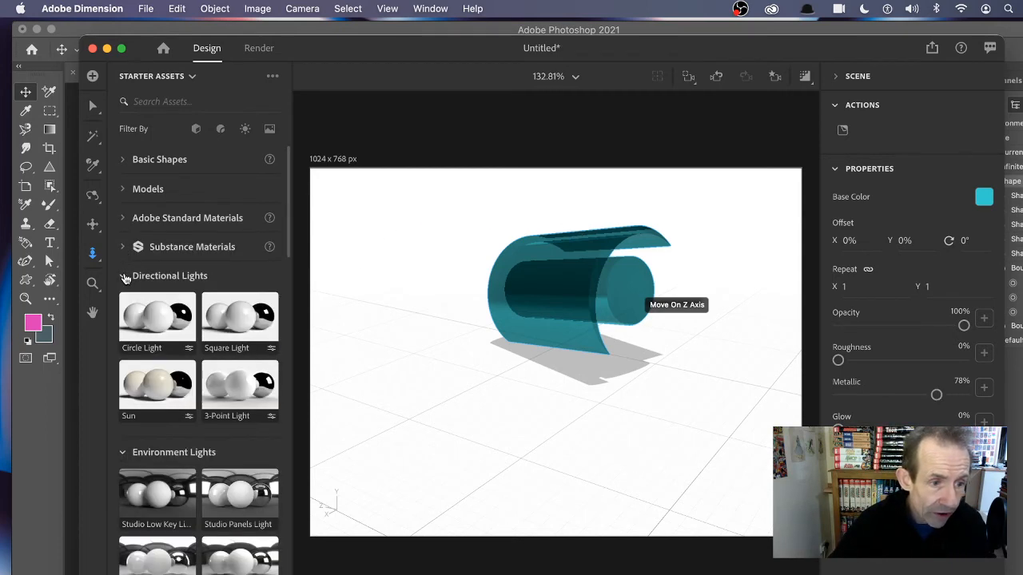
{"action": "left_click", "coordinate": [122, 274]}
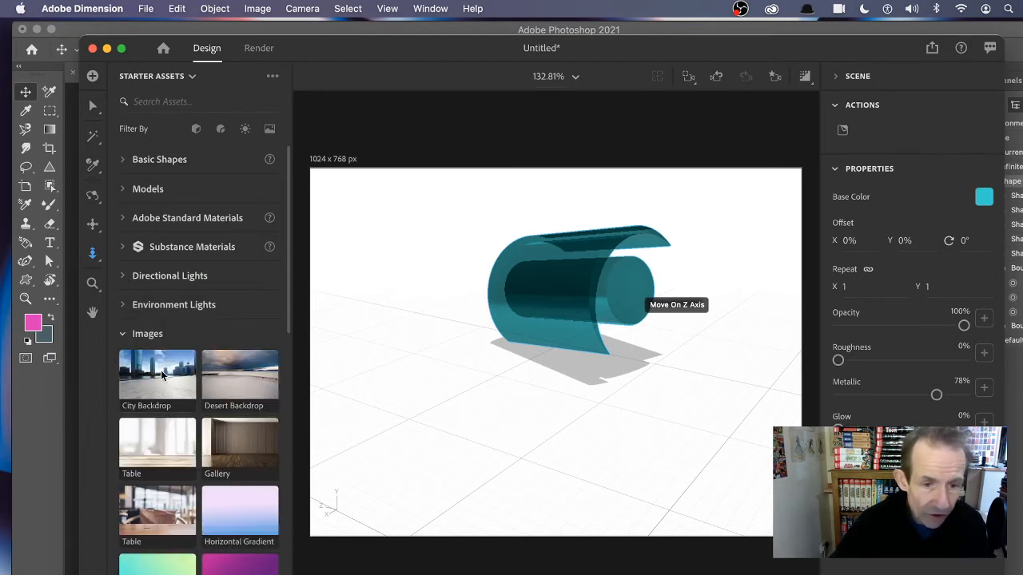
{"action": "mouse_move", "coordinate": [422, 262]}
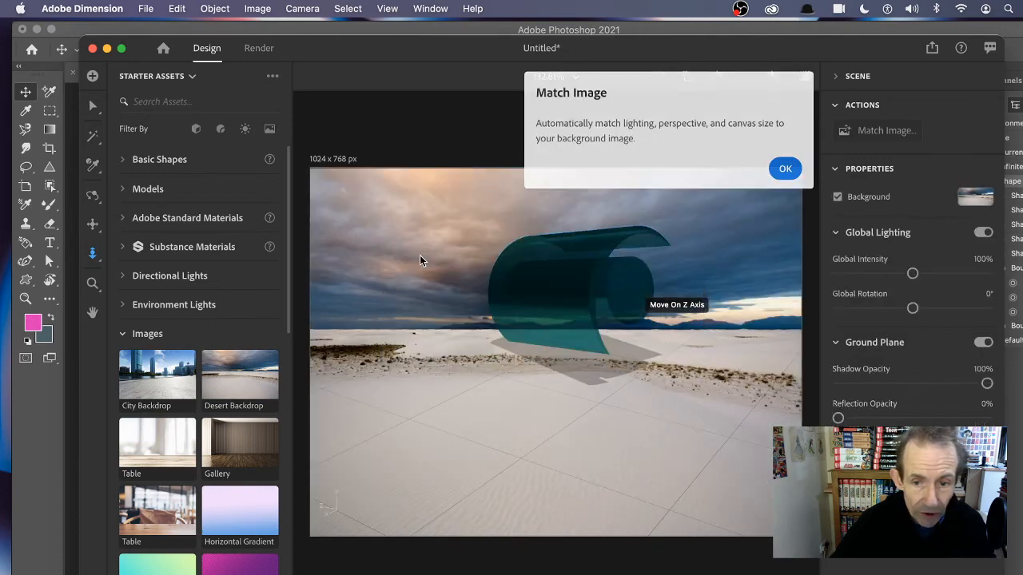
- Accept the Match Image prompt for the Desert Backdrop and collapse the Images collection
{"action": "left_click", "coordinate": [786, 168]}
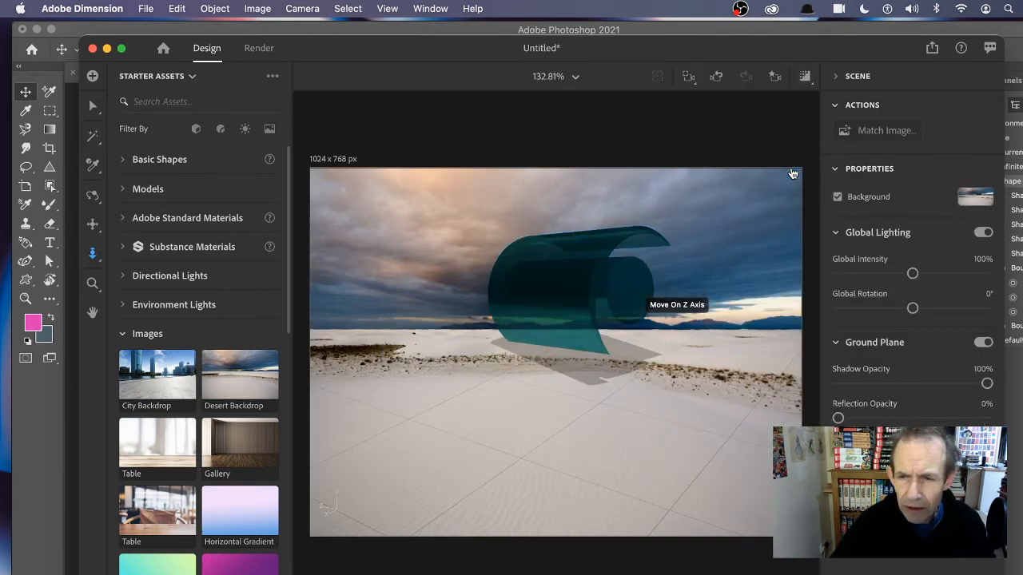
{"action": "left_click", "coordinate": [122, 334]}
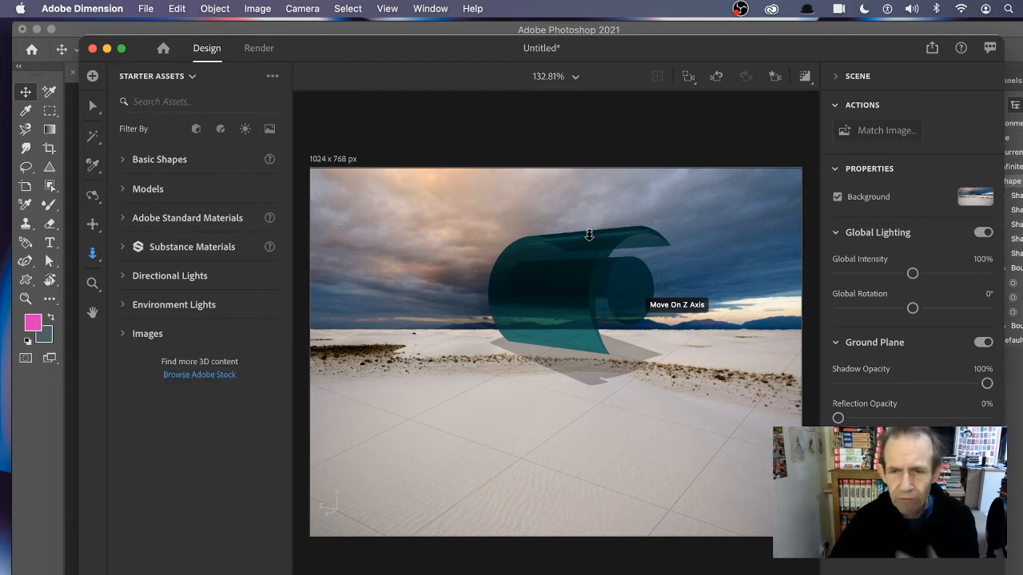
{"action": "mouse_move", "coordinate": [441, 239]}
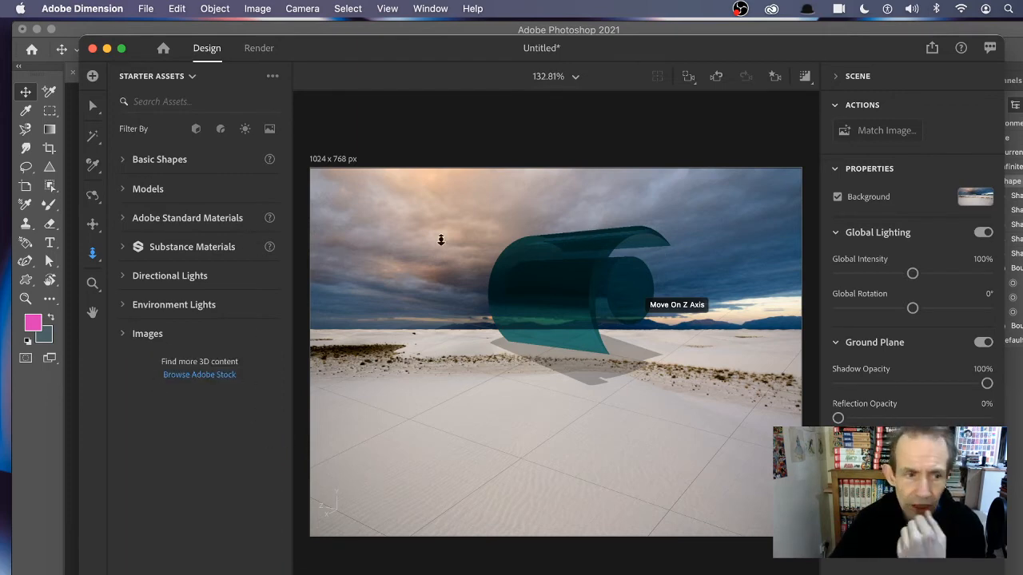
{"action": "mouse_move", "coordinate": [143, 259]}
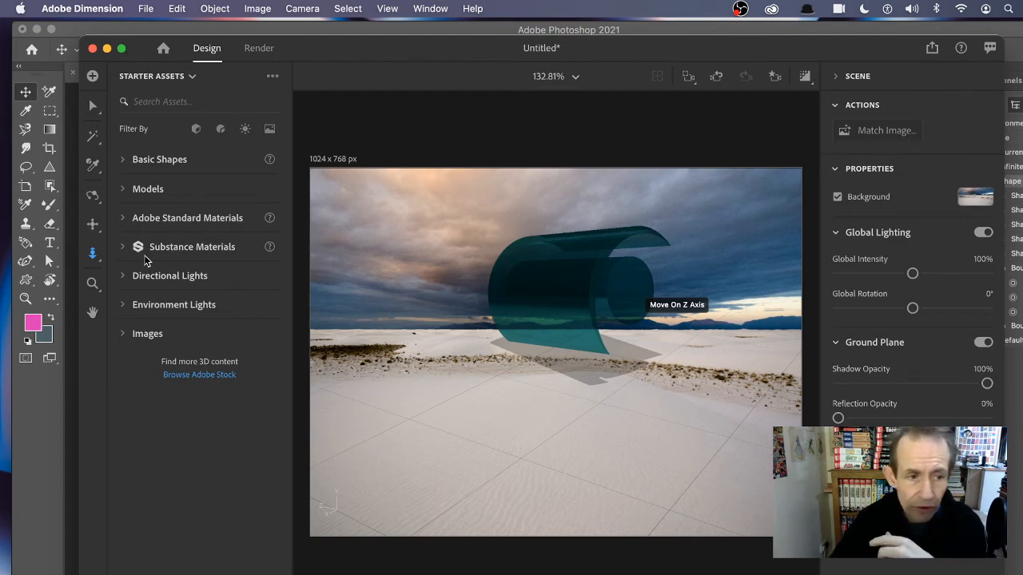
{"action": "mouse_move", "coordinate": [189, 252]}
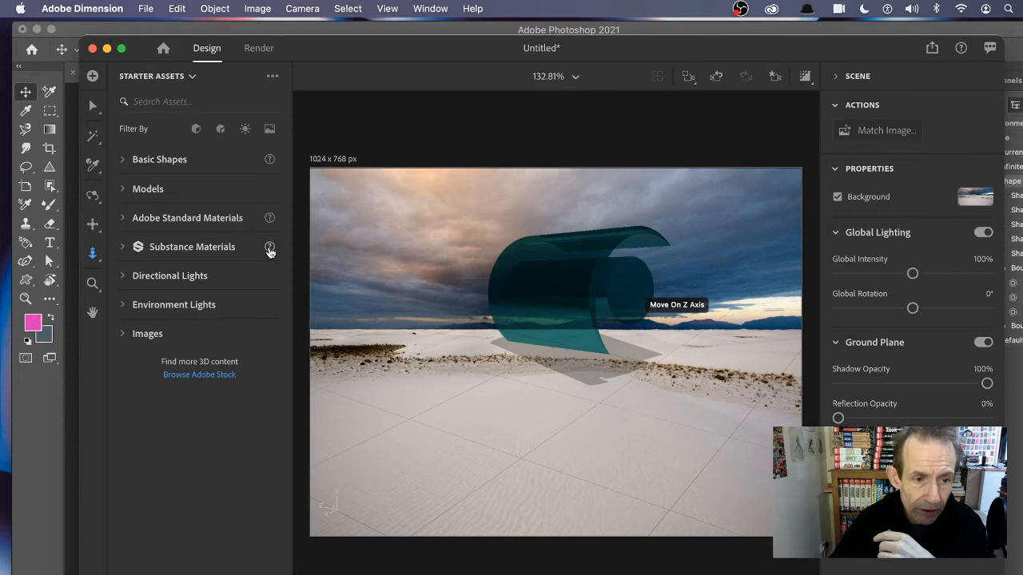
{"action": "mouse_move", "coordinate": [130, 254]}
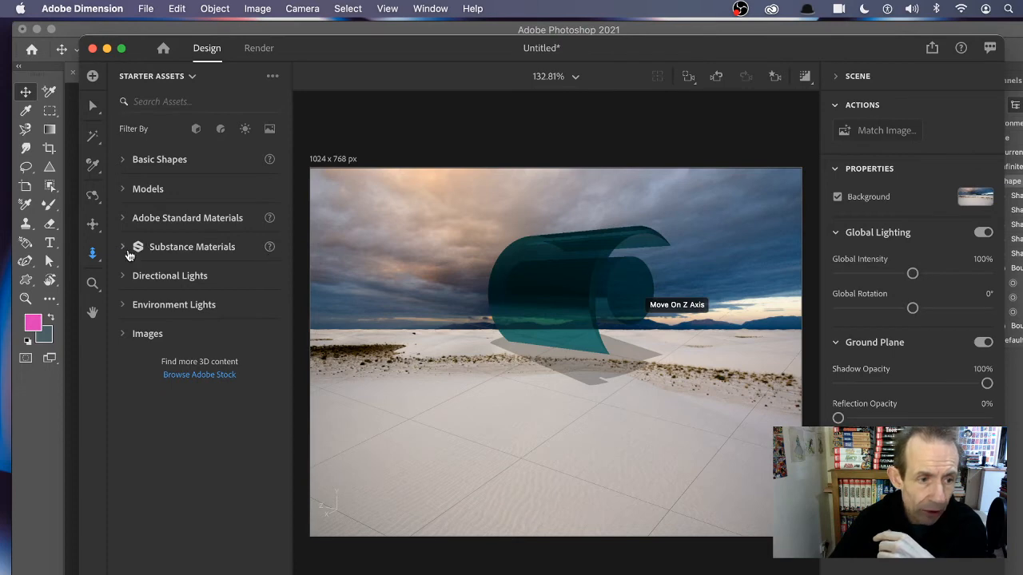
- Scroll the starter assets to Substance Materials and select the curled shape in the scene
{"action": "left_click", "coordinate": [122, 246]}
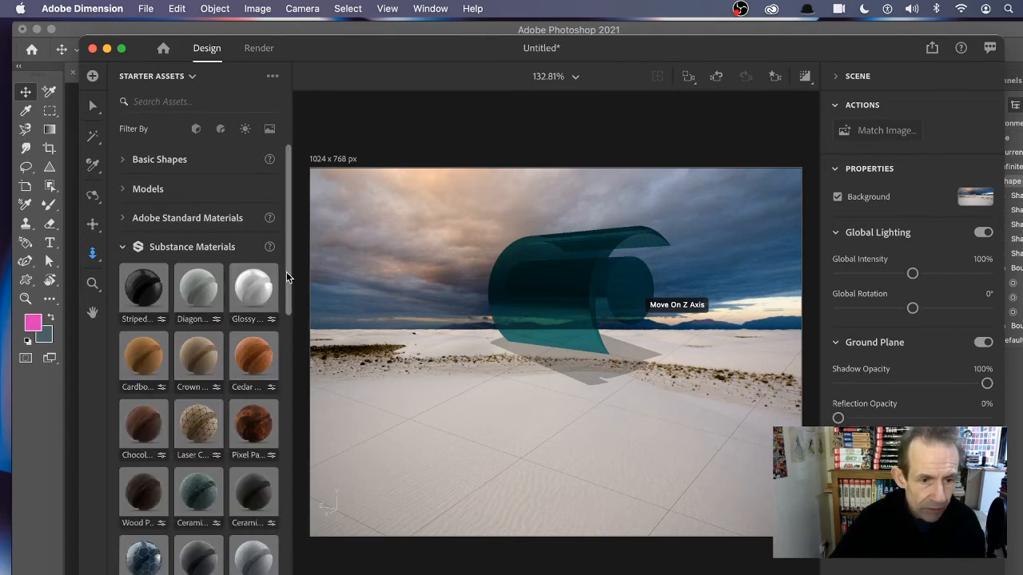
{"action": "scroll", "scroll_direction": "down", "scroll_amount": 3}
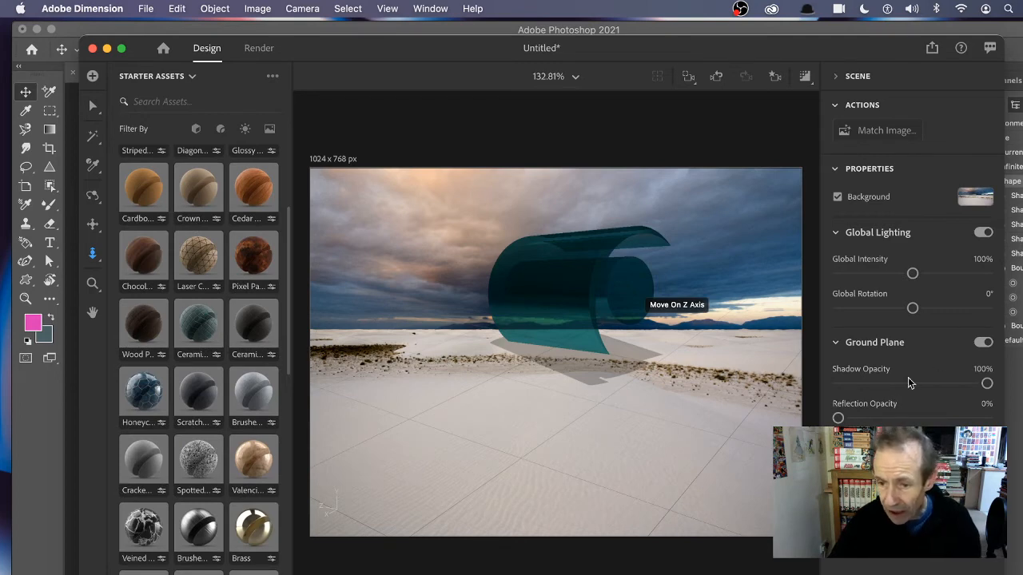
{"action": "mouse_move", "coordinate": [588, 275]}
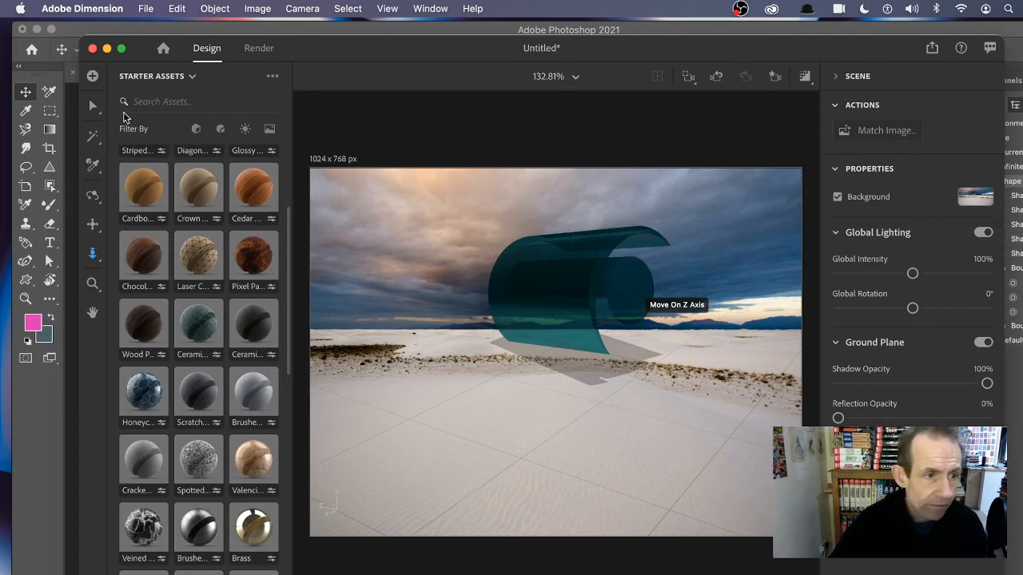
{"action": "left_click", "coordinate": [575, 295]}
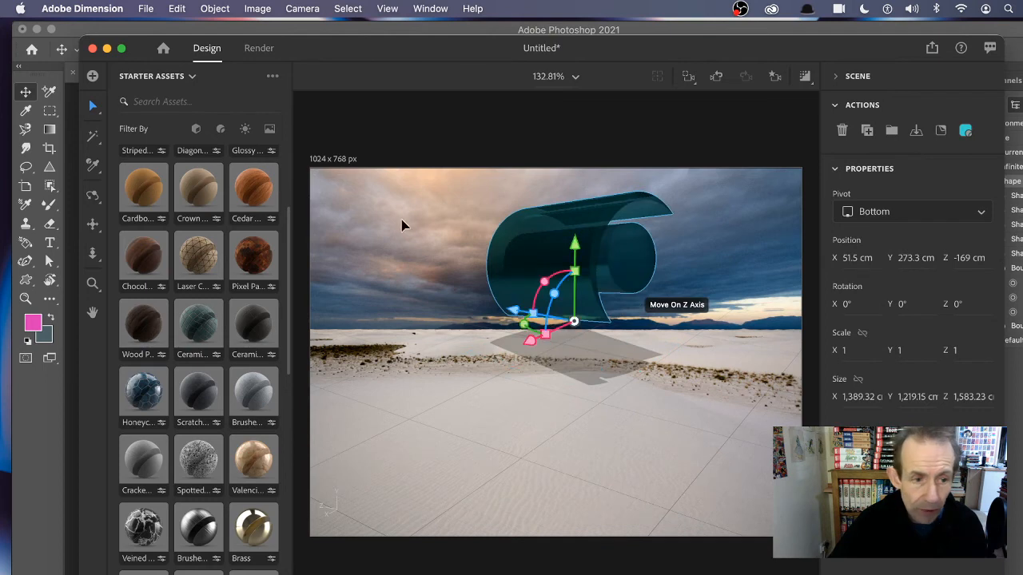
{"action": "mouse_move", "coordinate": [246, 375]}
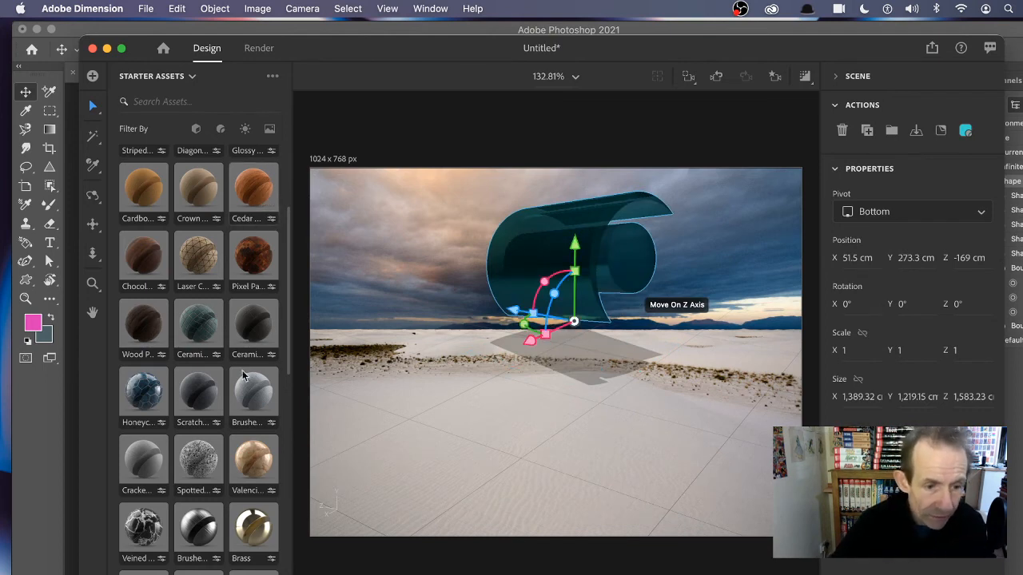
{"action": "mouse_move", "coordinate": [253, 463]}
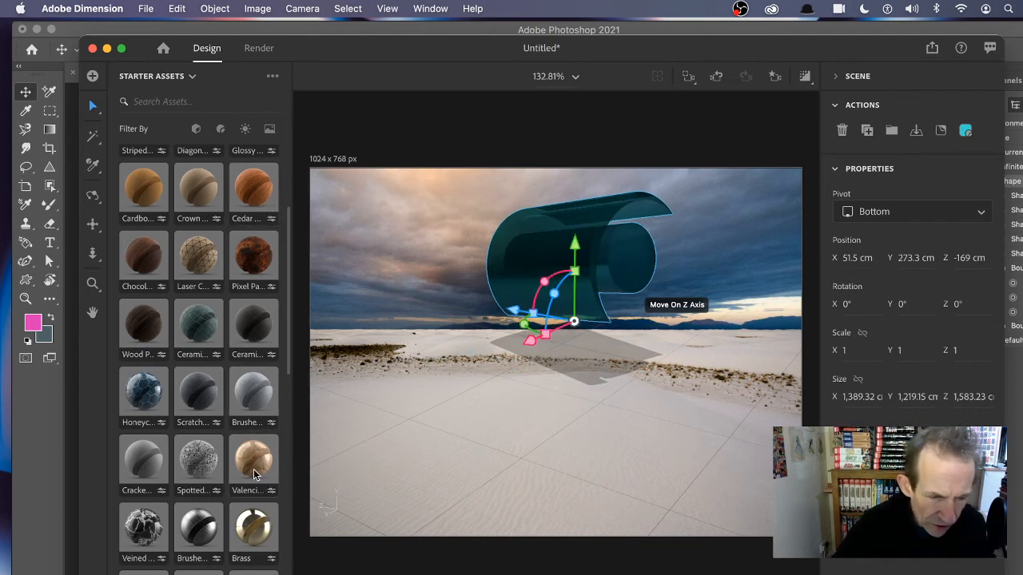
- Apply a metal Substance material to the shape and raise its roughness and oxidation
{"action": "left_click_drag", "start_coordinate": [252, 463], "coordinate": [465, 301]}
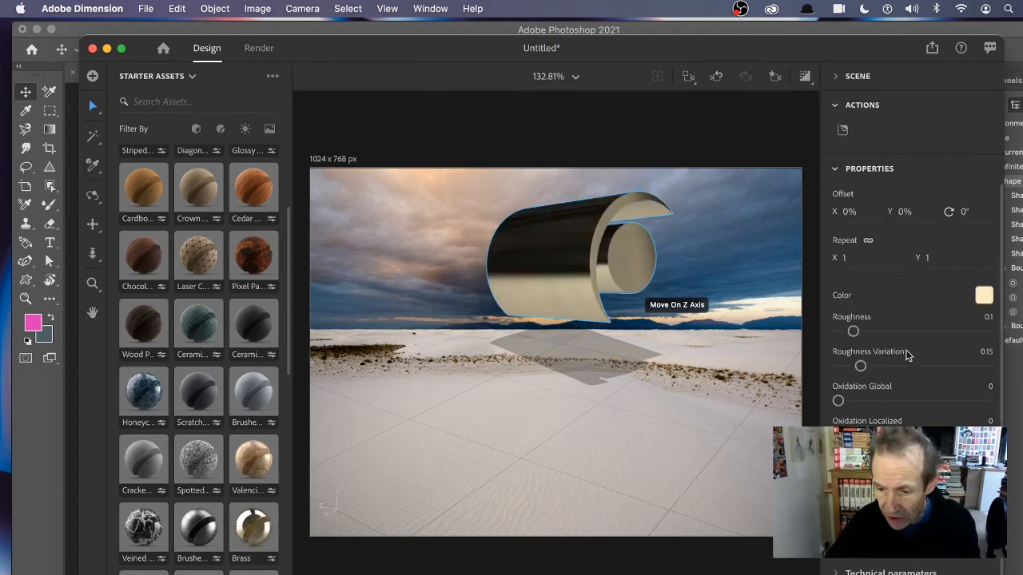
{"action": "mouse_move", "coordinate": [316, 384]}
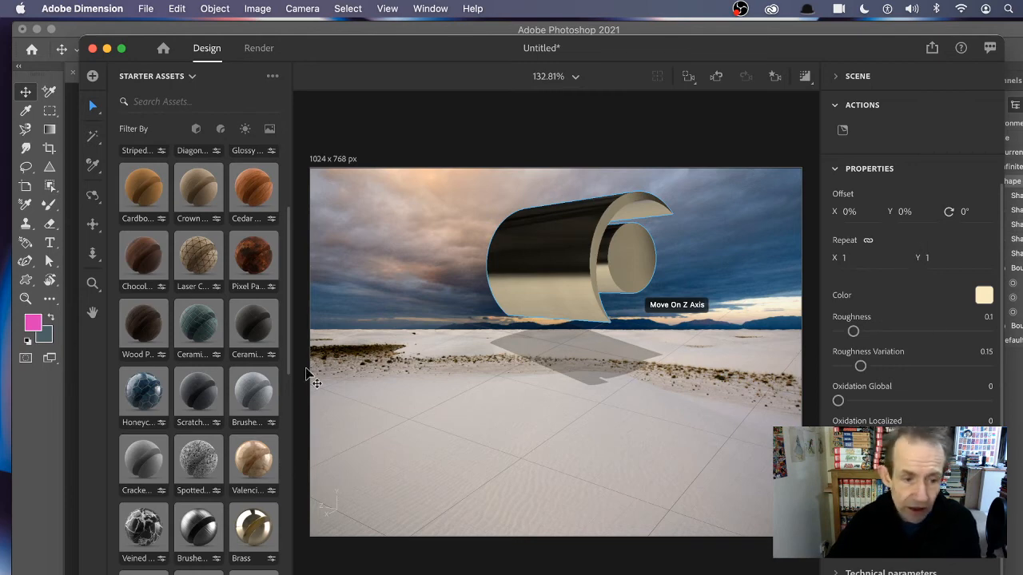
{"action": "mouse_move", "coordinate": [369, 201]}
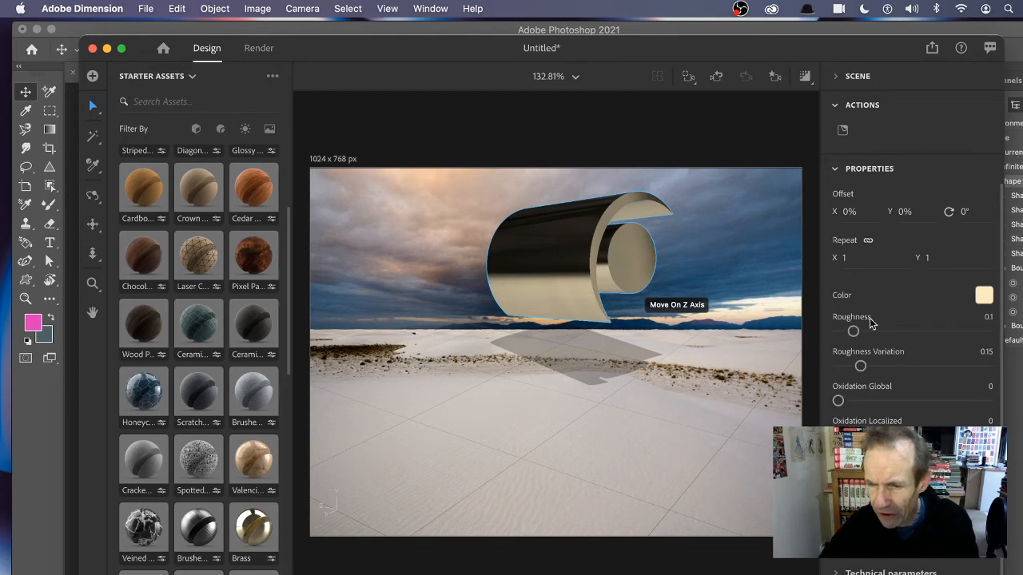
{"action": "left_click_drag", "start_coordinate": [853, 331], "coordinate": [913, 331]}
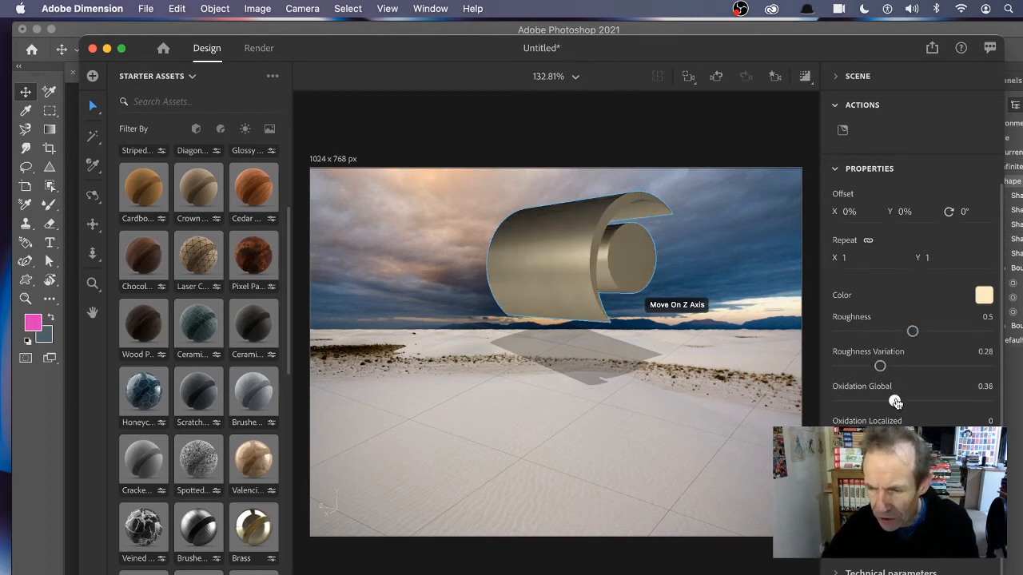
{"action": "left_click_drag", "start_coordinate": [896, 401], "coordinate": [909, 401]}
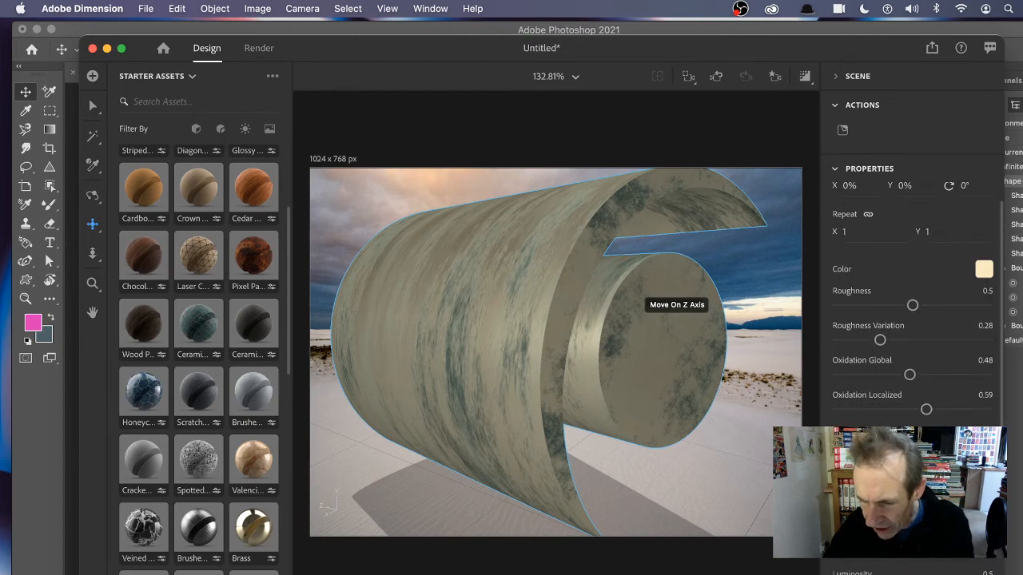
- Adjust the material's luminosity and technical sliders toward a vivid yellow with dark green streaks
{"action": "scroll", "scroll_direction": "down", "scroll_amount": 3}
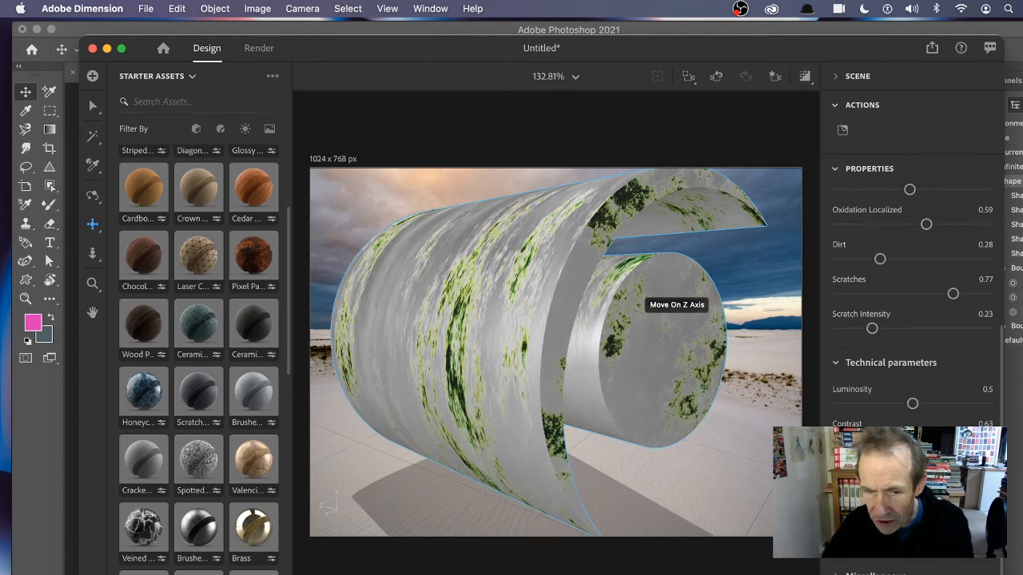
{"action": "left_click_drag", "start_coordinate": [911, 402], "coordinate": [866, 403]}
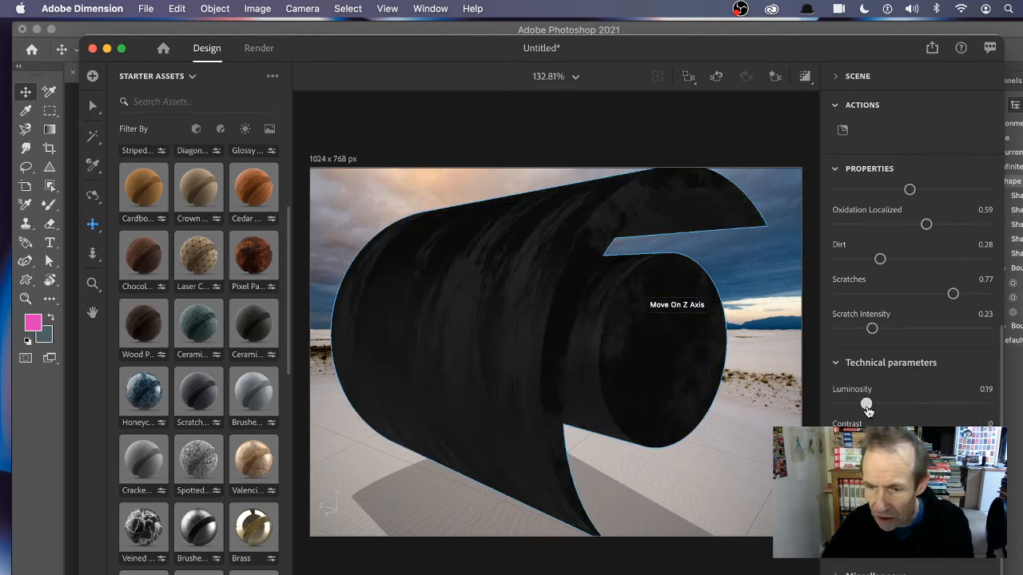
{"action": "left_click_drag", "start_coordinate": [866, 406], "coordinate": [937, 406]}
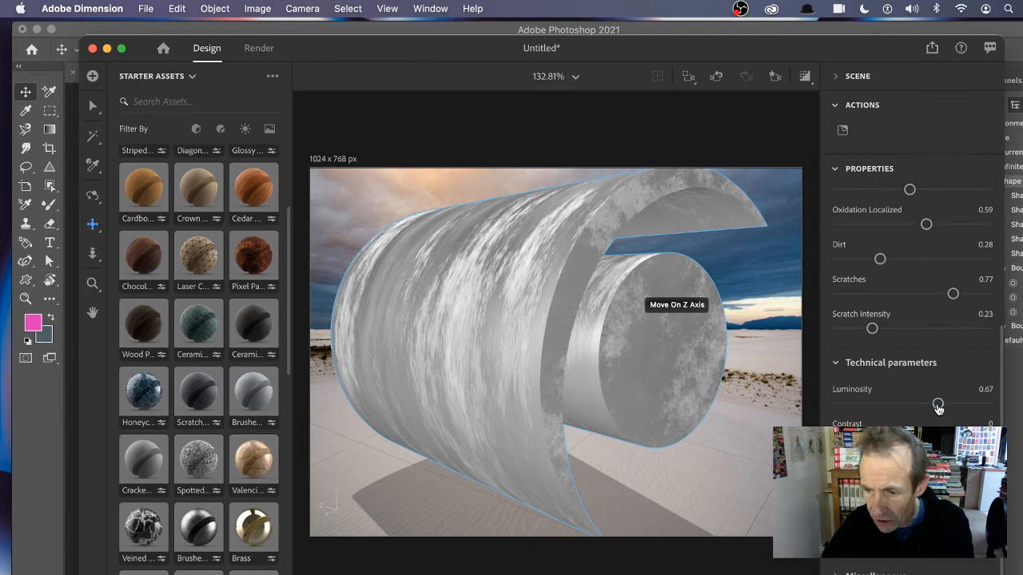
{"action": "left_click_drag", "start_coordinate": [938, 406], "coordinate": [901, 406]}
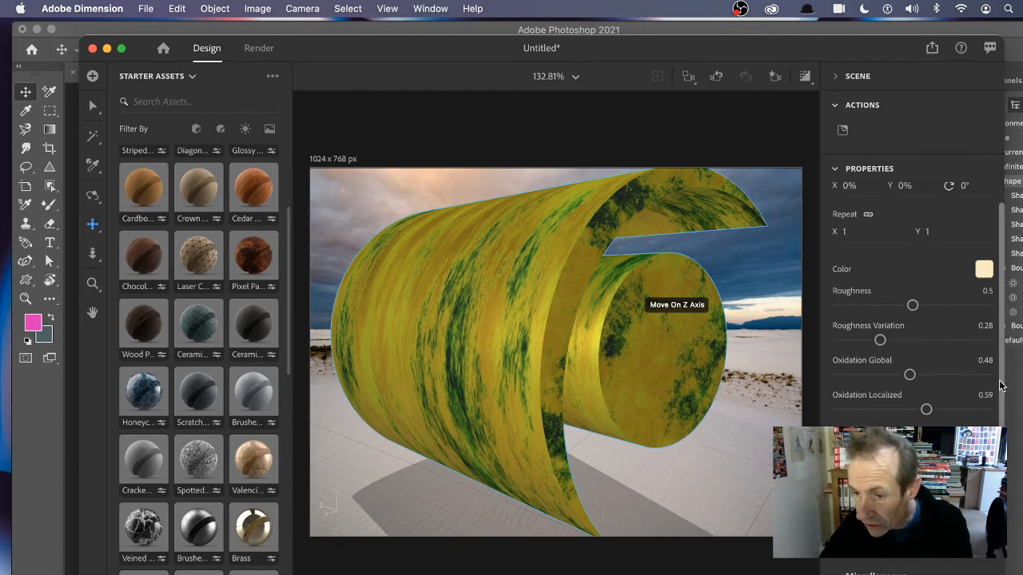
{"action": "scroll", "scroll_direction": "down", "scroll_amount": 3}
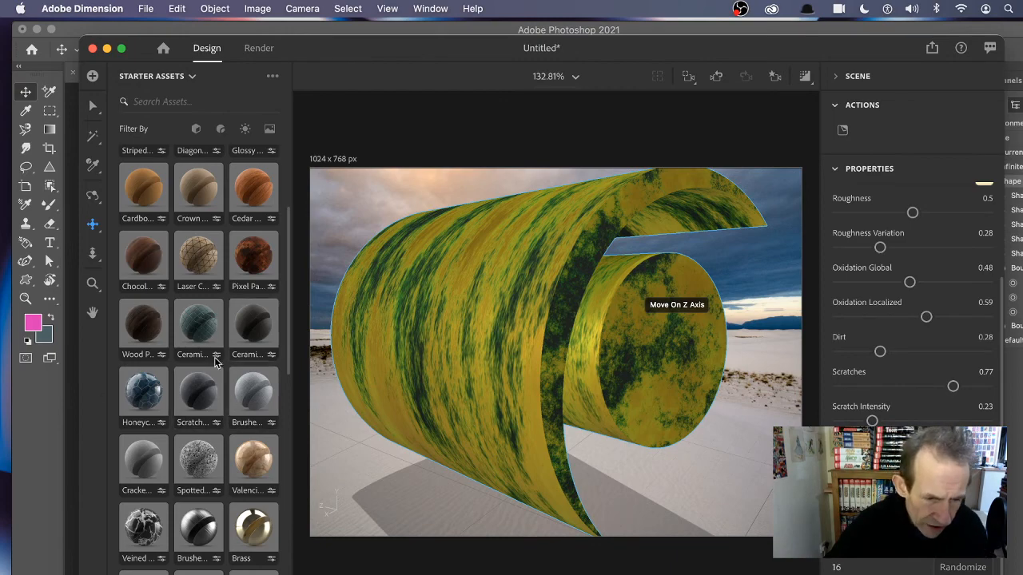
{"action": "mouse_move", "coordinate": [456, 319]}
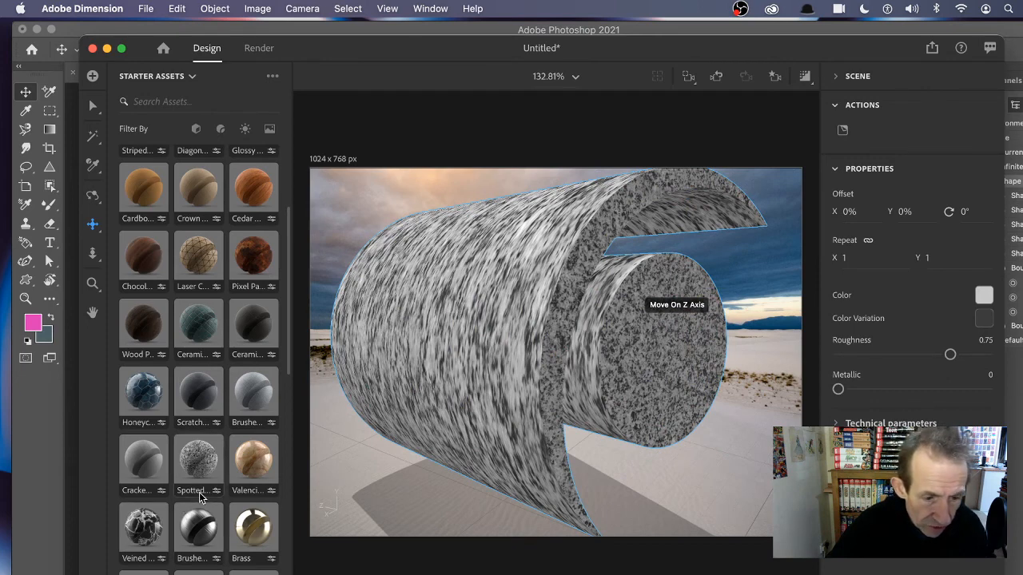
{"action": "mouse_move", "coordinate": [393, 469]}
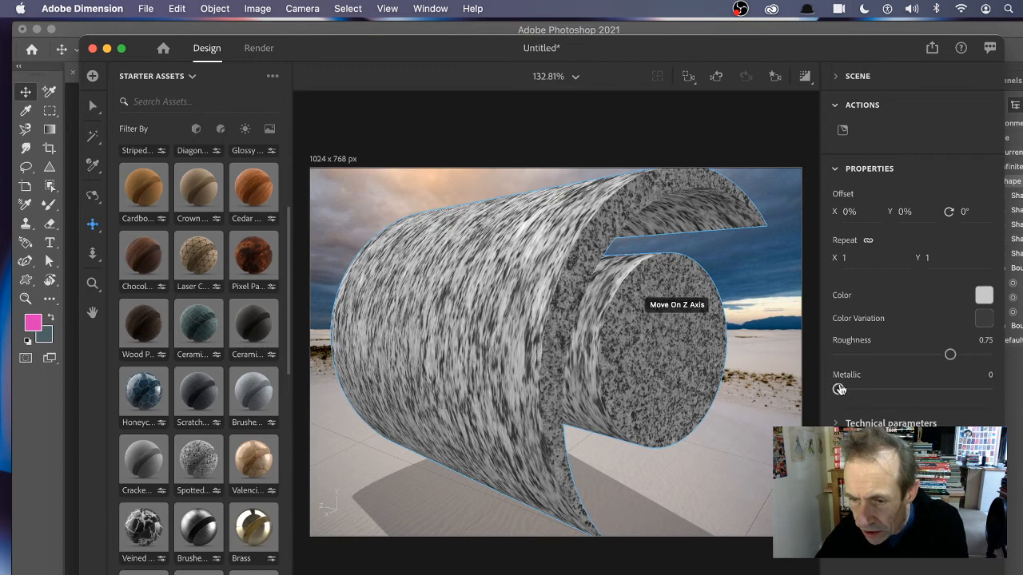
- Lower the speckled stone material's roughness to 0.47 and raise metallic to 0.67
{"action": "left_click_drag", "start_coordinate": [950, 353], "coordinate": [866, 353]}
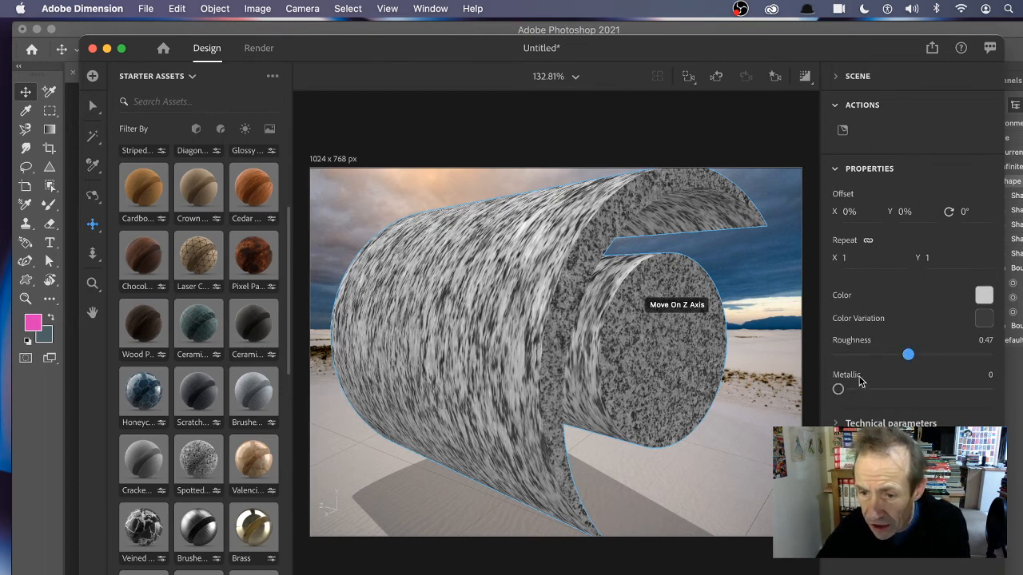
{"action": "left_click_drag", "start_coordinate": [837, 390], "coordinate": [941, 390]}
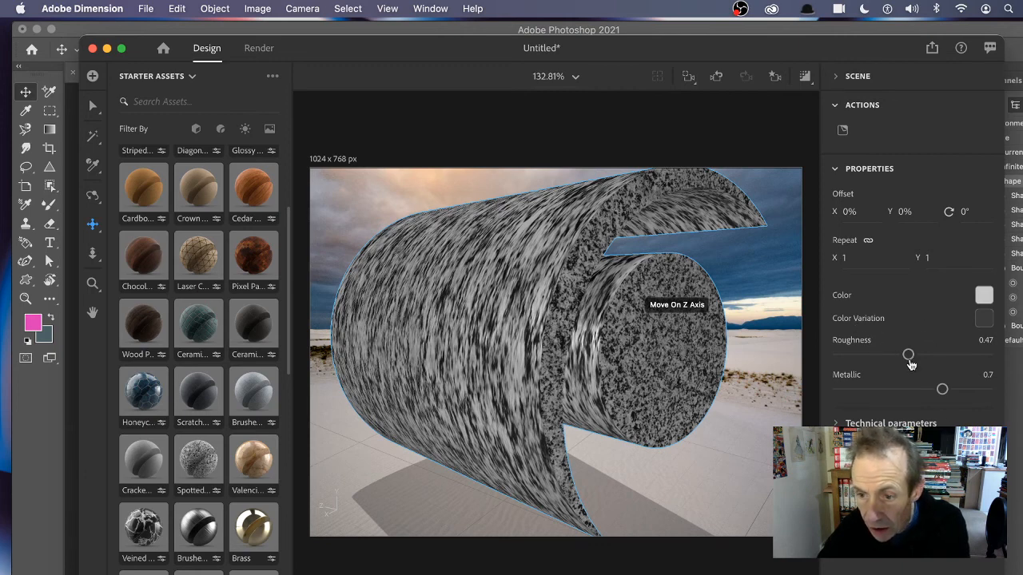
- Tint the speckled stone material red using the Color swatch picker
{"action": "left_click", "coordinate": [984, 294]}
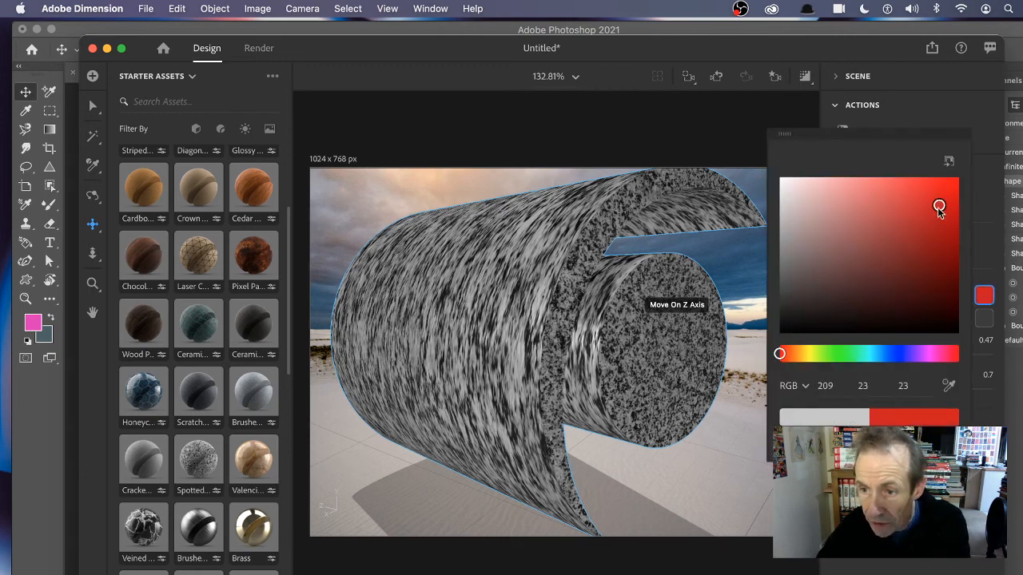
{"action": "left_click_drag", "start_coordinate": [940, 206], "coordinate": [895, 189]}
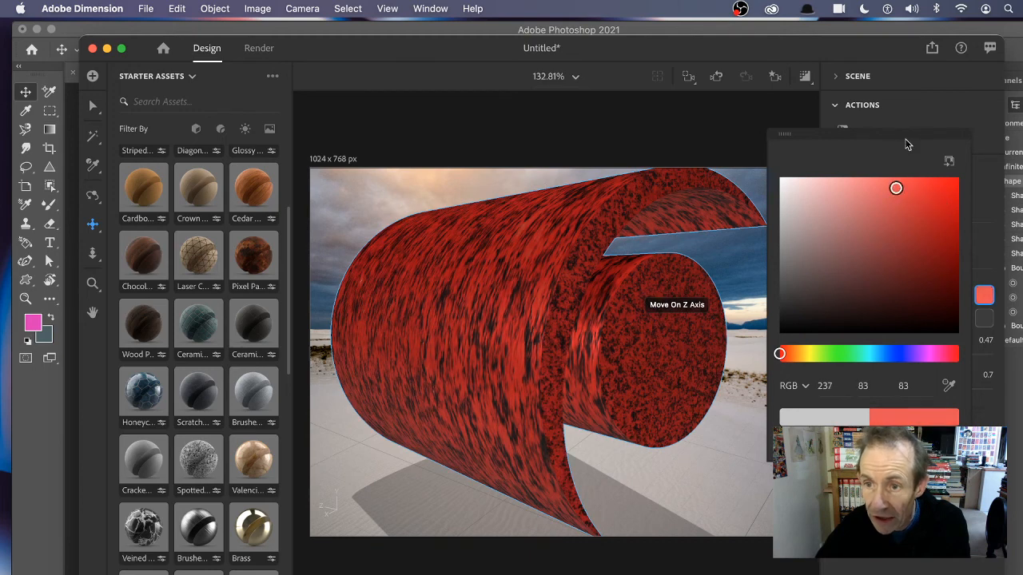
{"action": "left_click", "coordinate": [940, 112]}
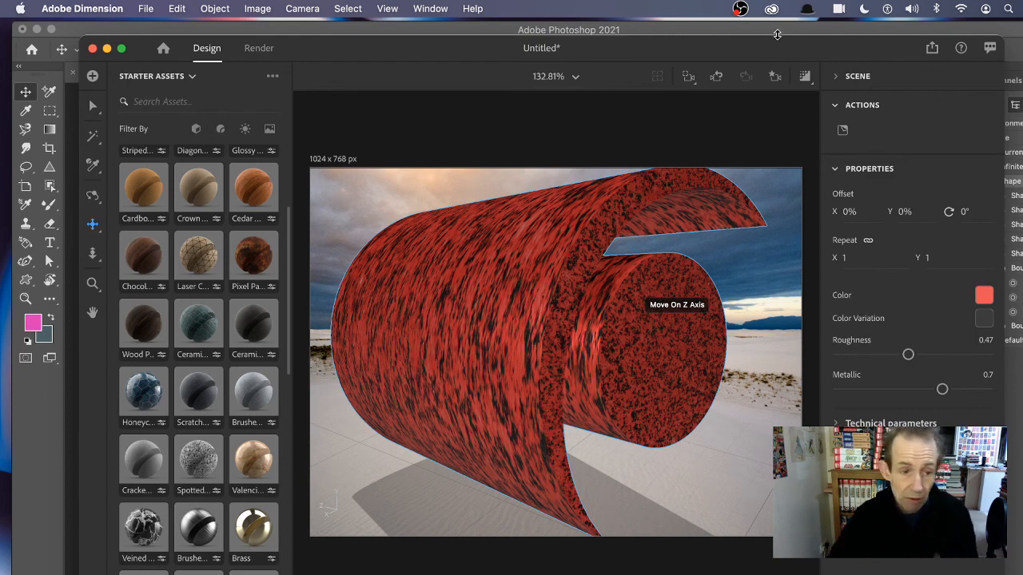
{"action": "mouse_move", "coordinate": [312, 35]}
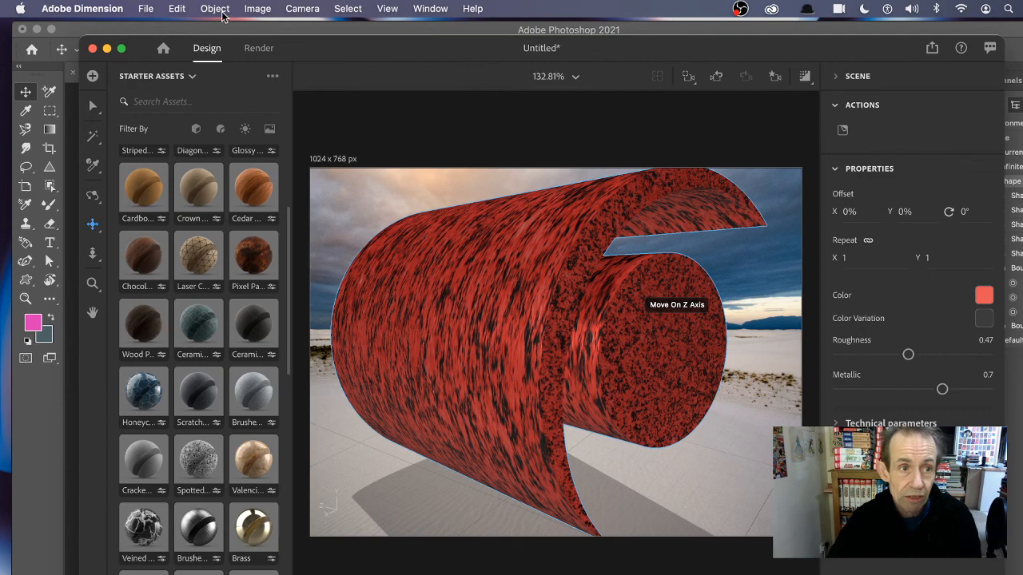
{"action": "left_click", "coordinate": [258, 9]}
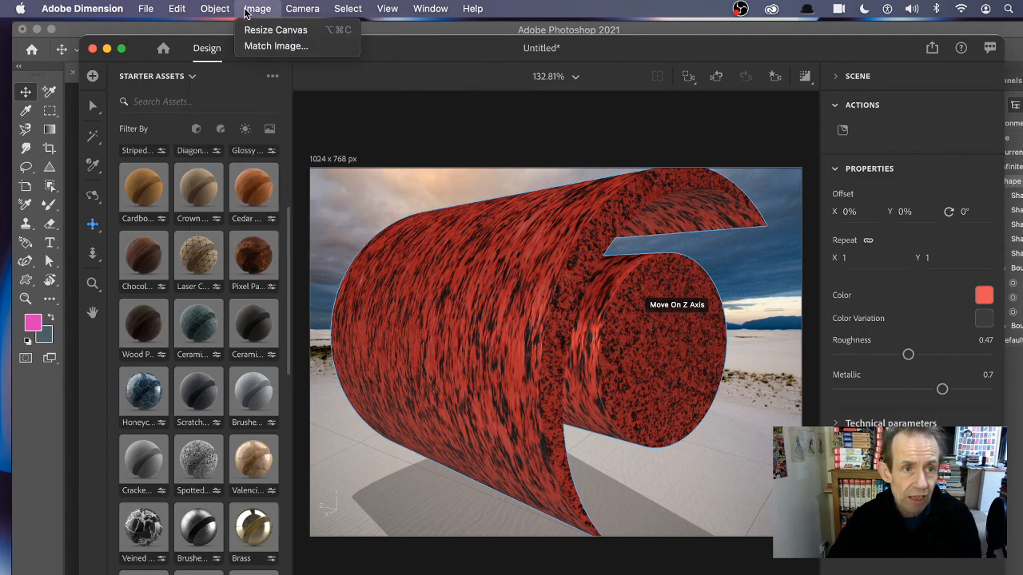
{"action": "left_click", "coordinate": [302, 9]}
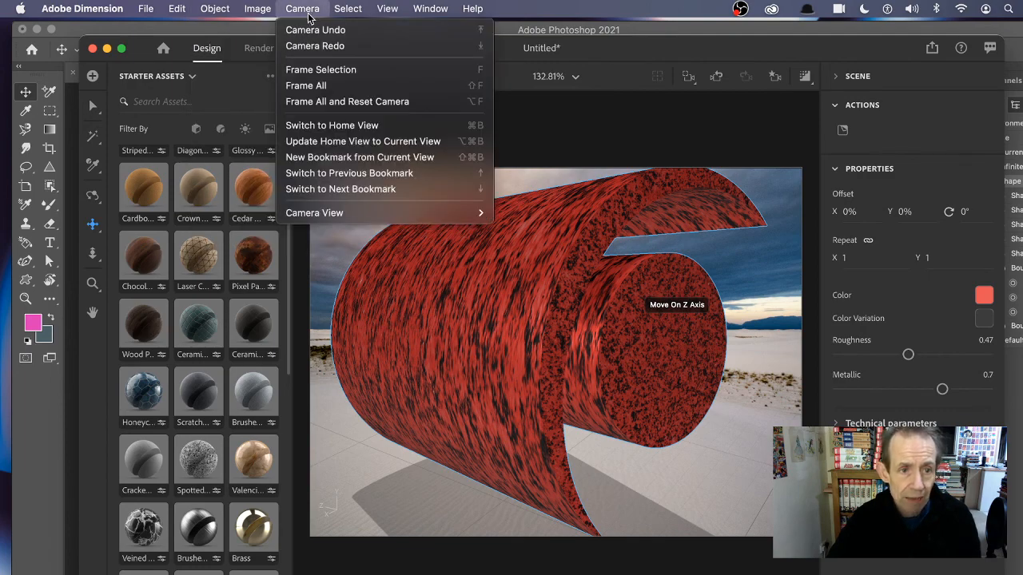
{"action": "left_click", "coordinate": [214, 8]}
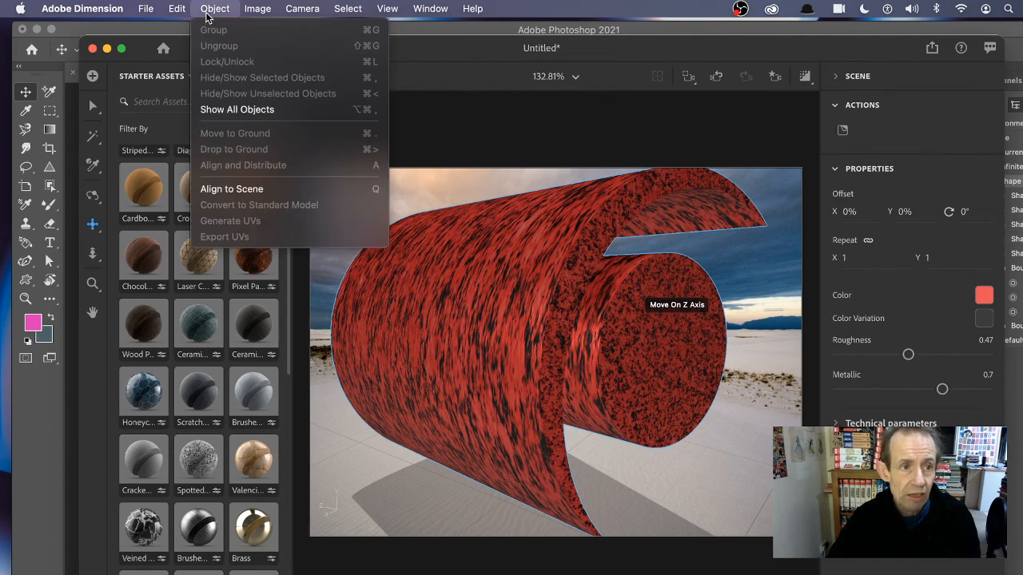
{"action": "left_click", "coordinate": [176, 10]}
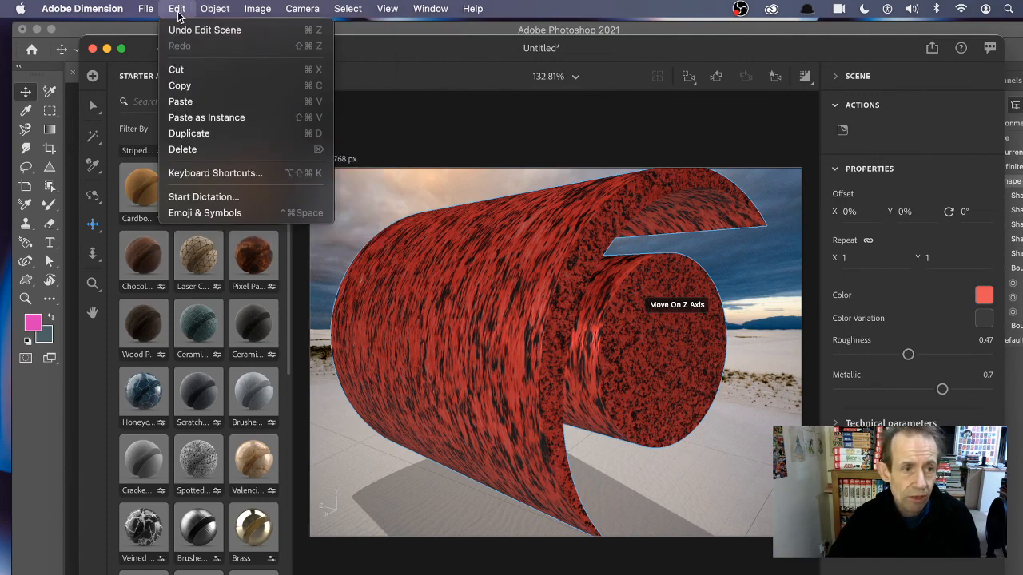